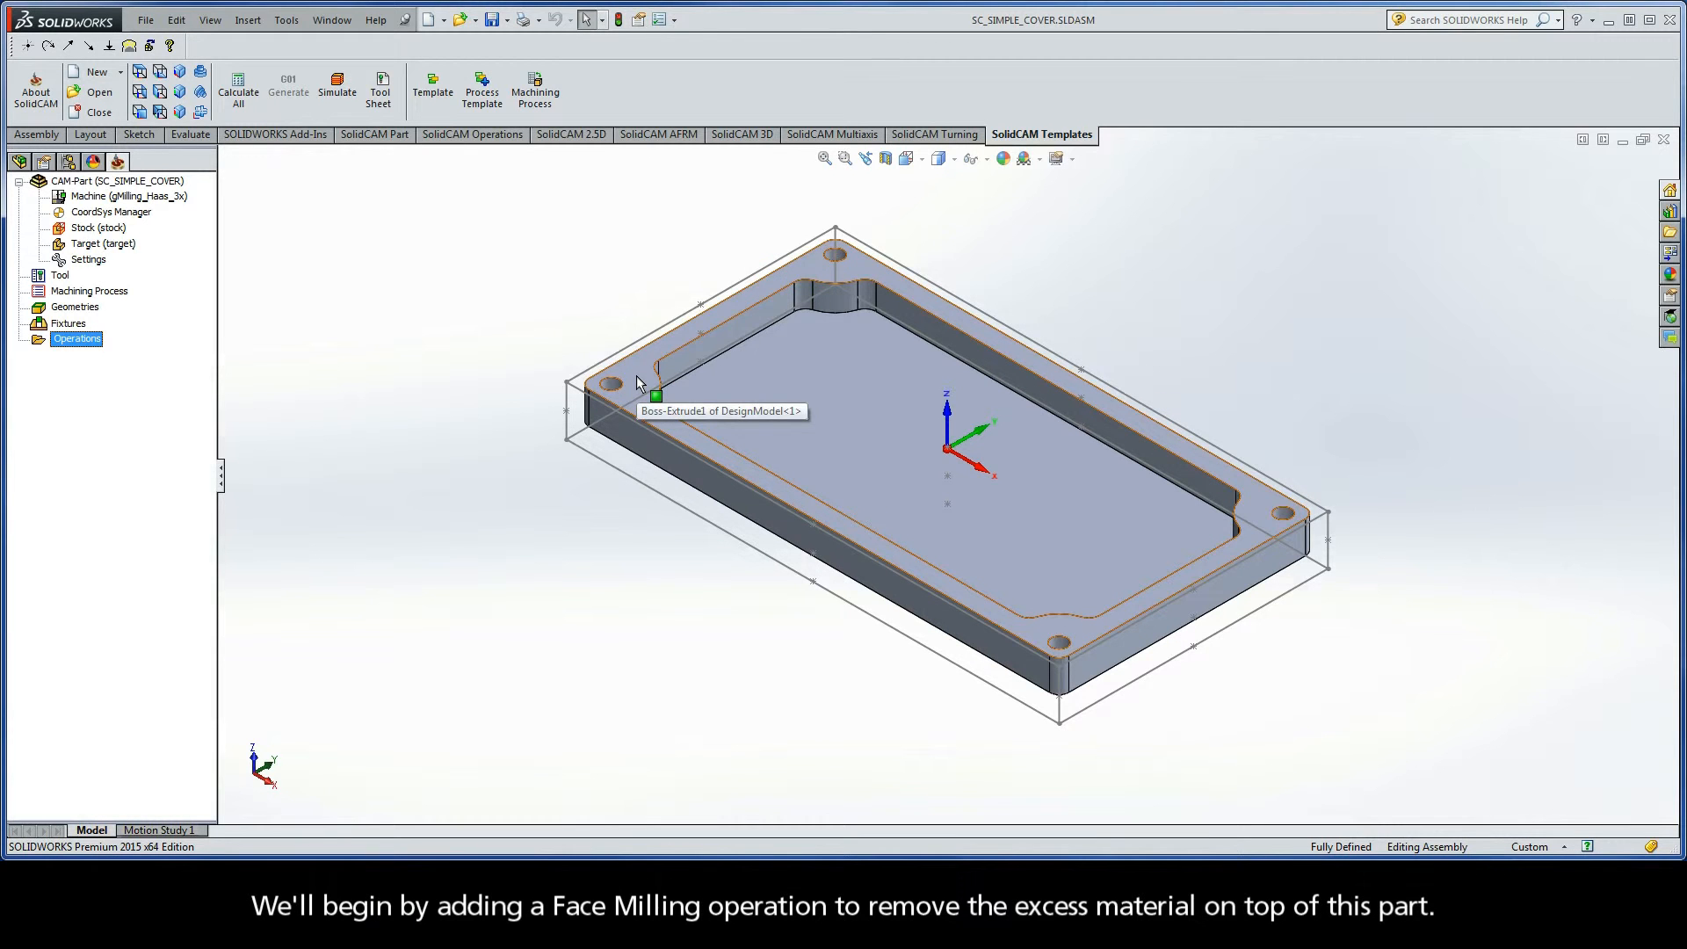
- Right-click the Operations branch of the CAM tree to list the milling operation types
click(657, 394)
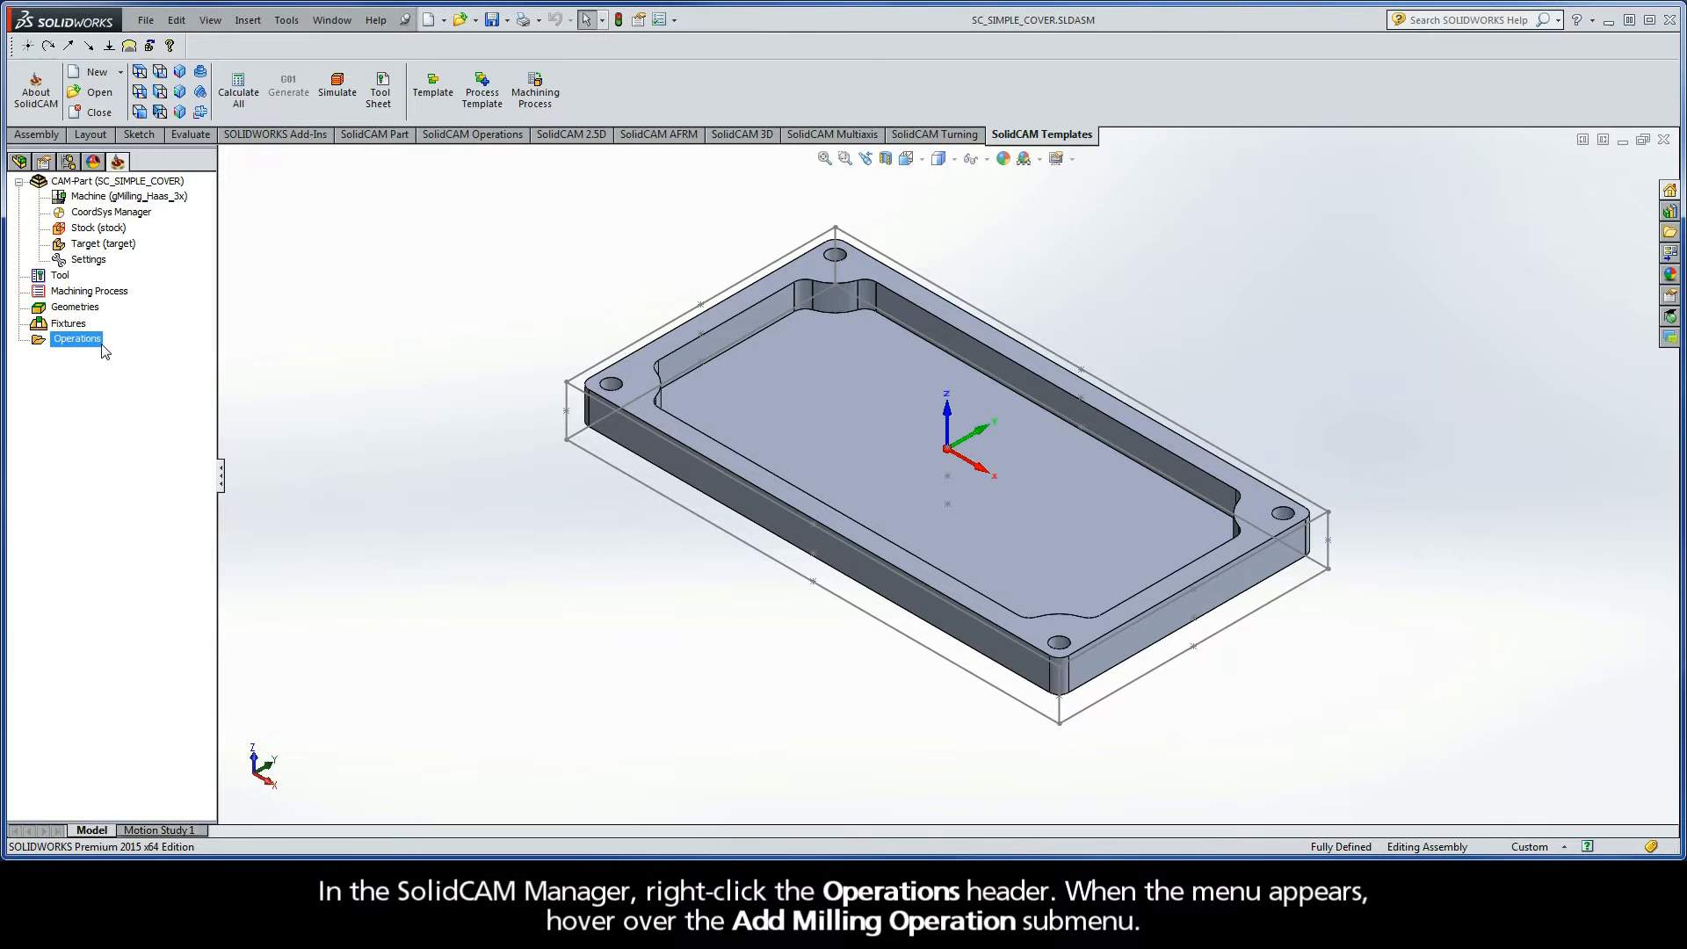
right_click(76, 338)
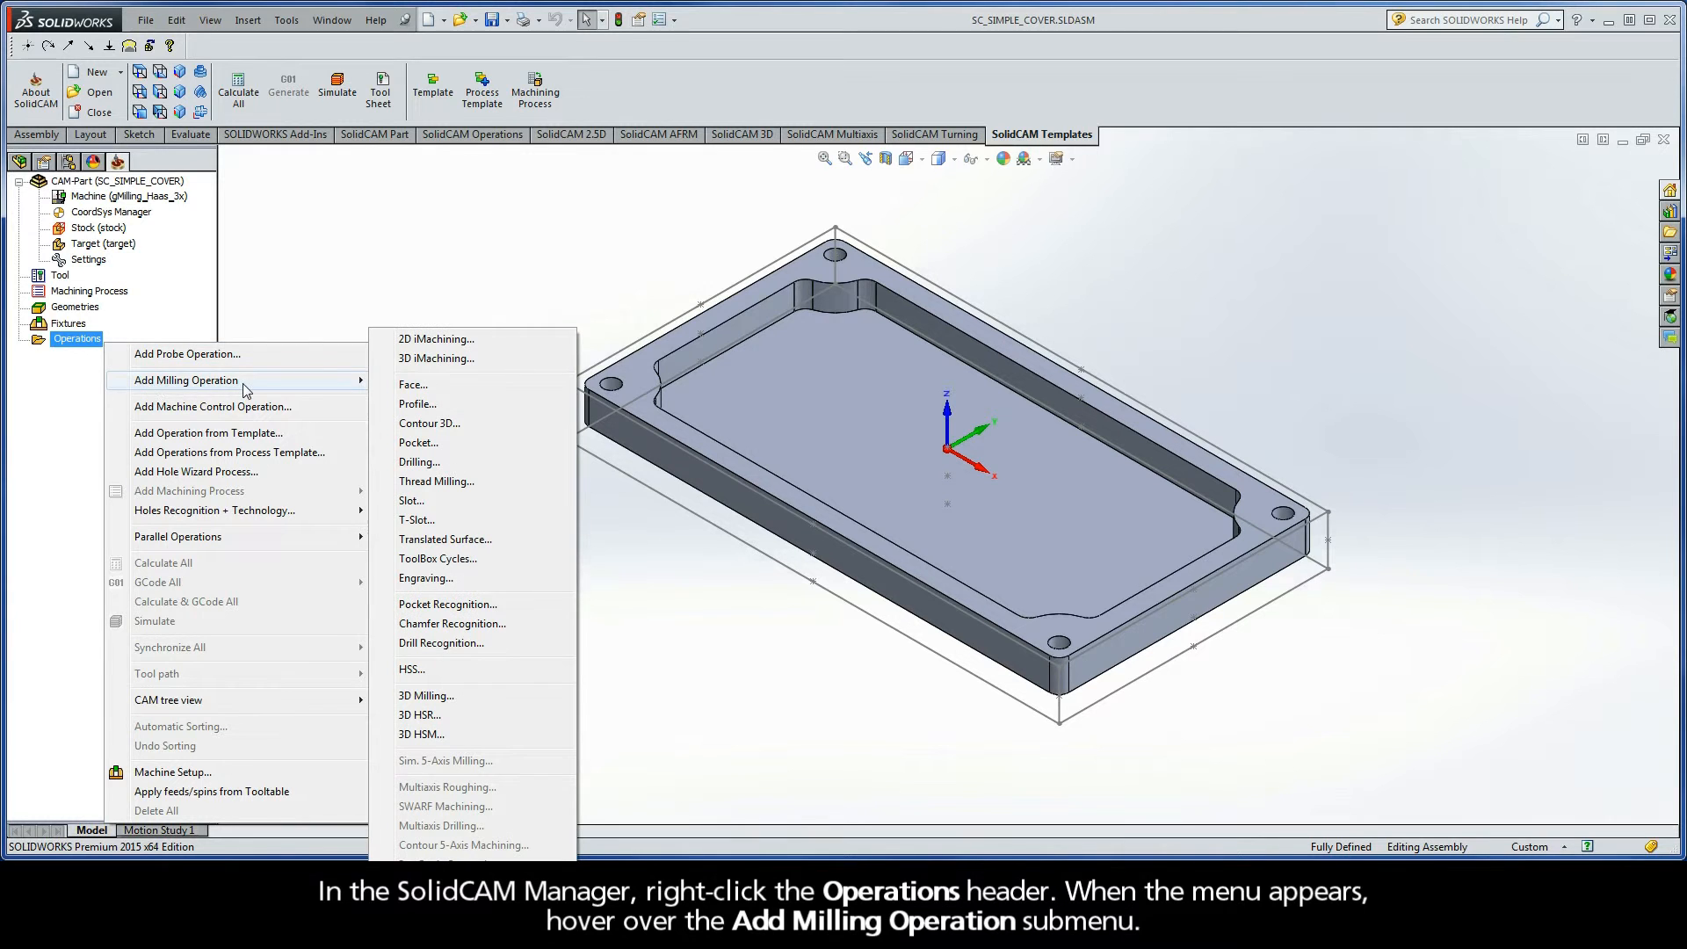
mouse_move(428, 417)
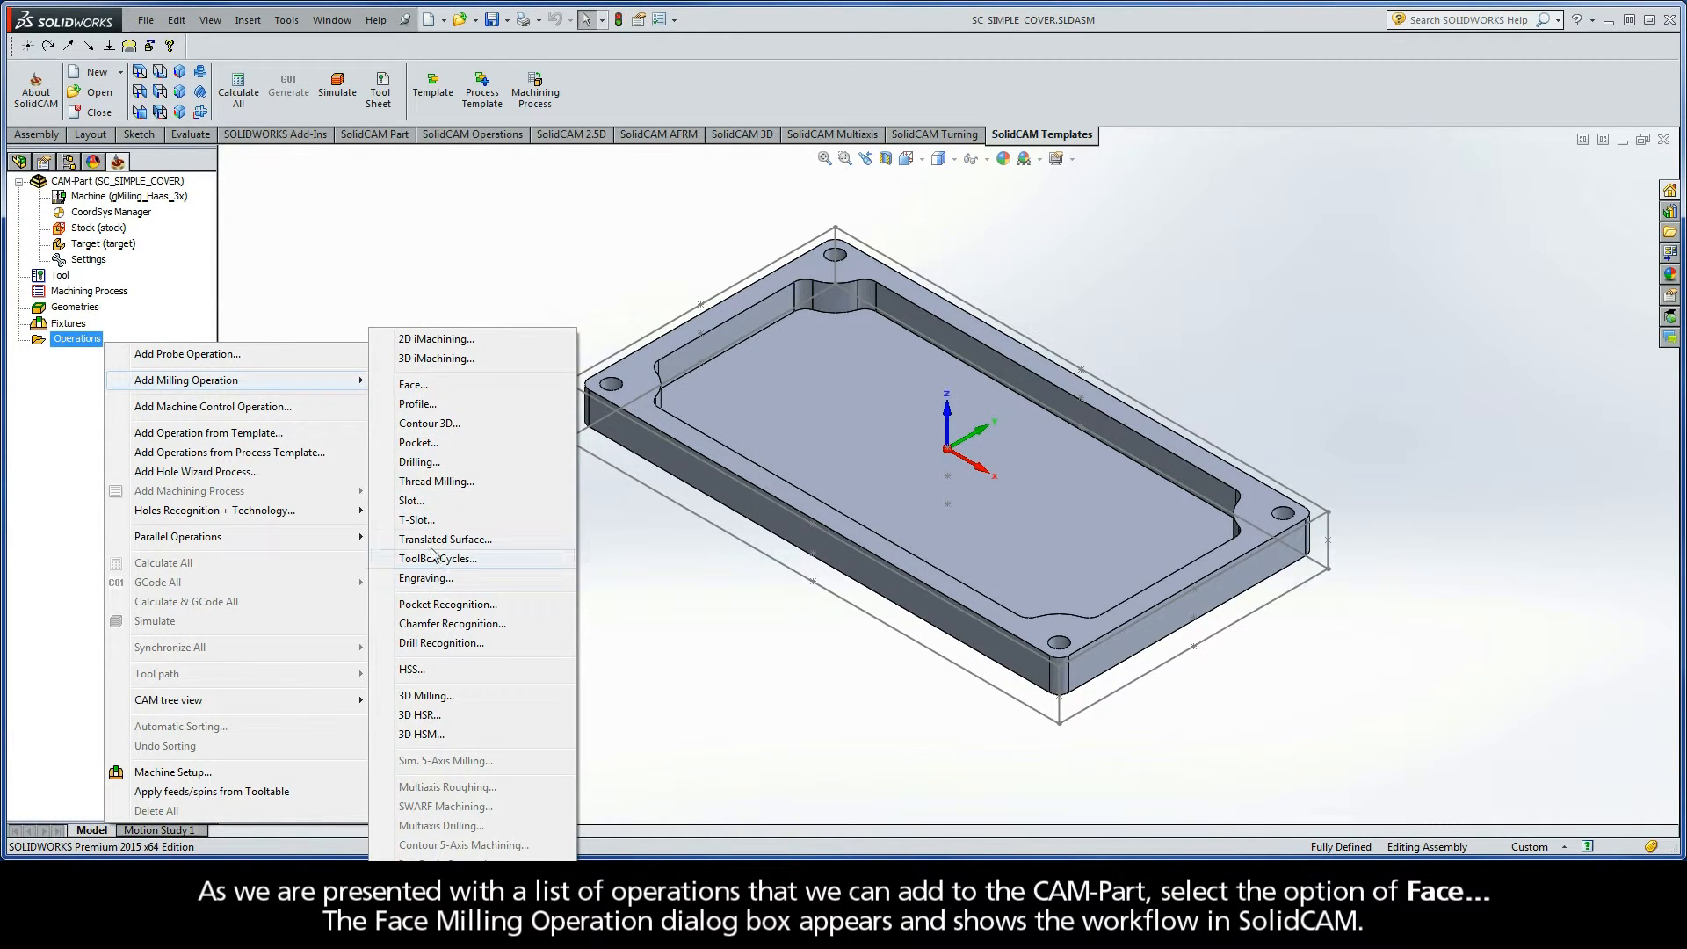
mouse_move(414, 384)
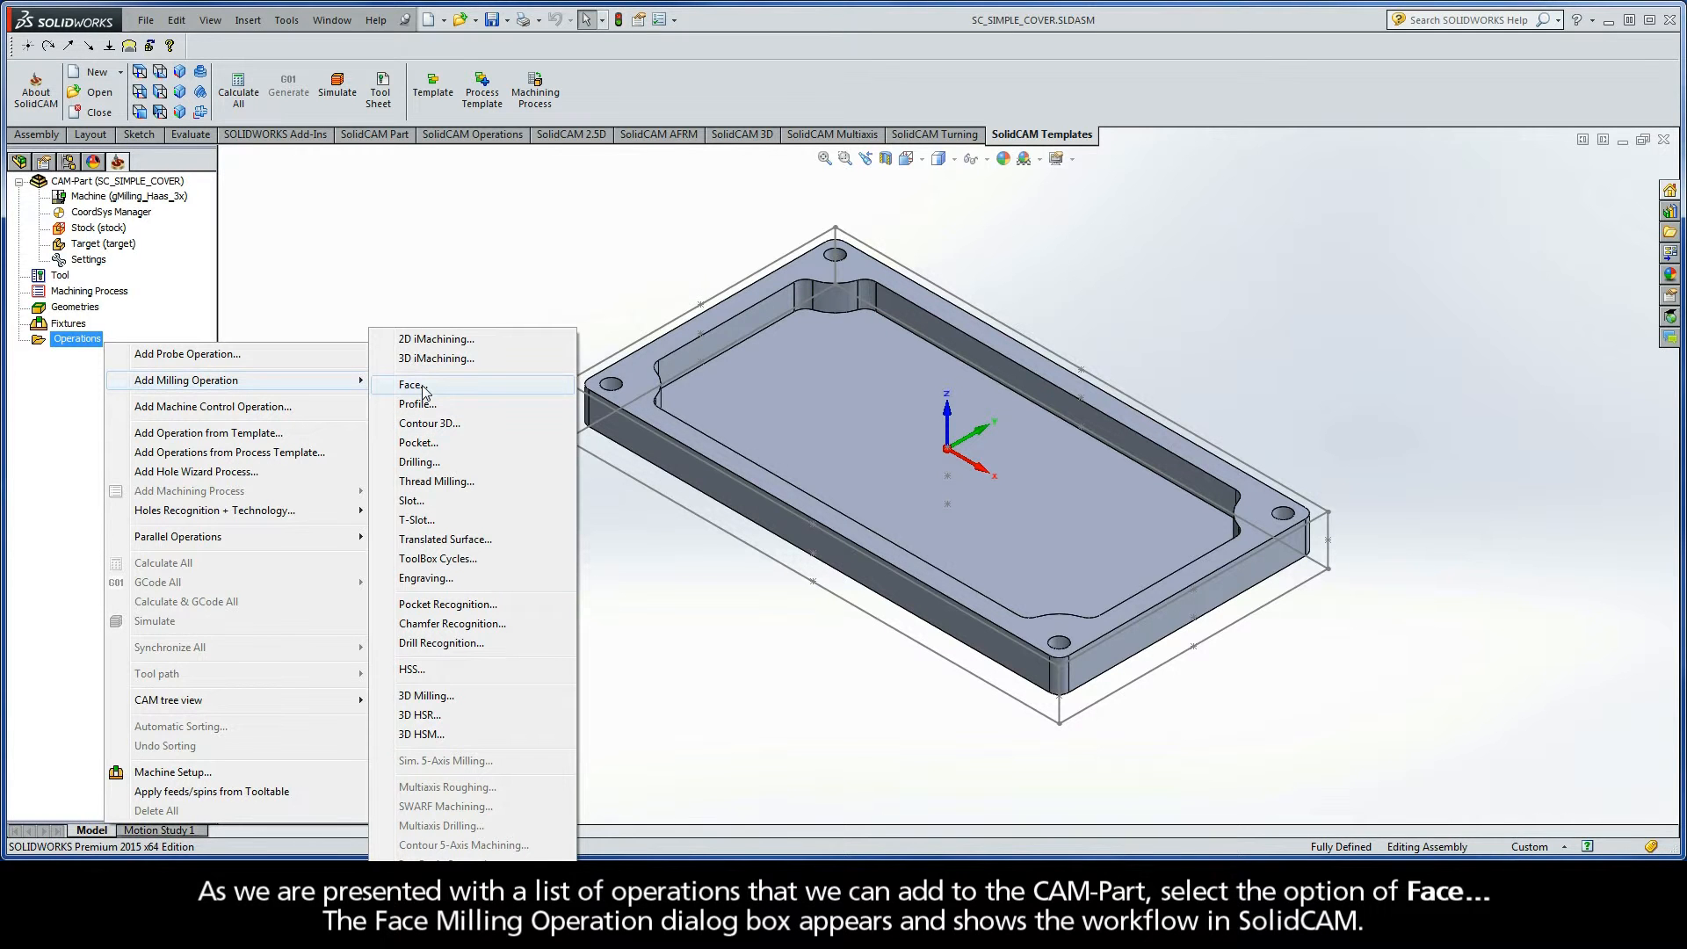
- Start a Face Milling operation and review its Tool, Levels, Technology and Link pages
click(412, 384)
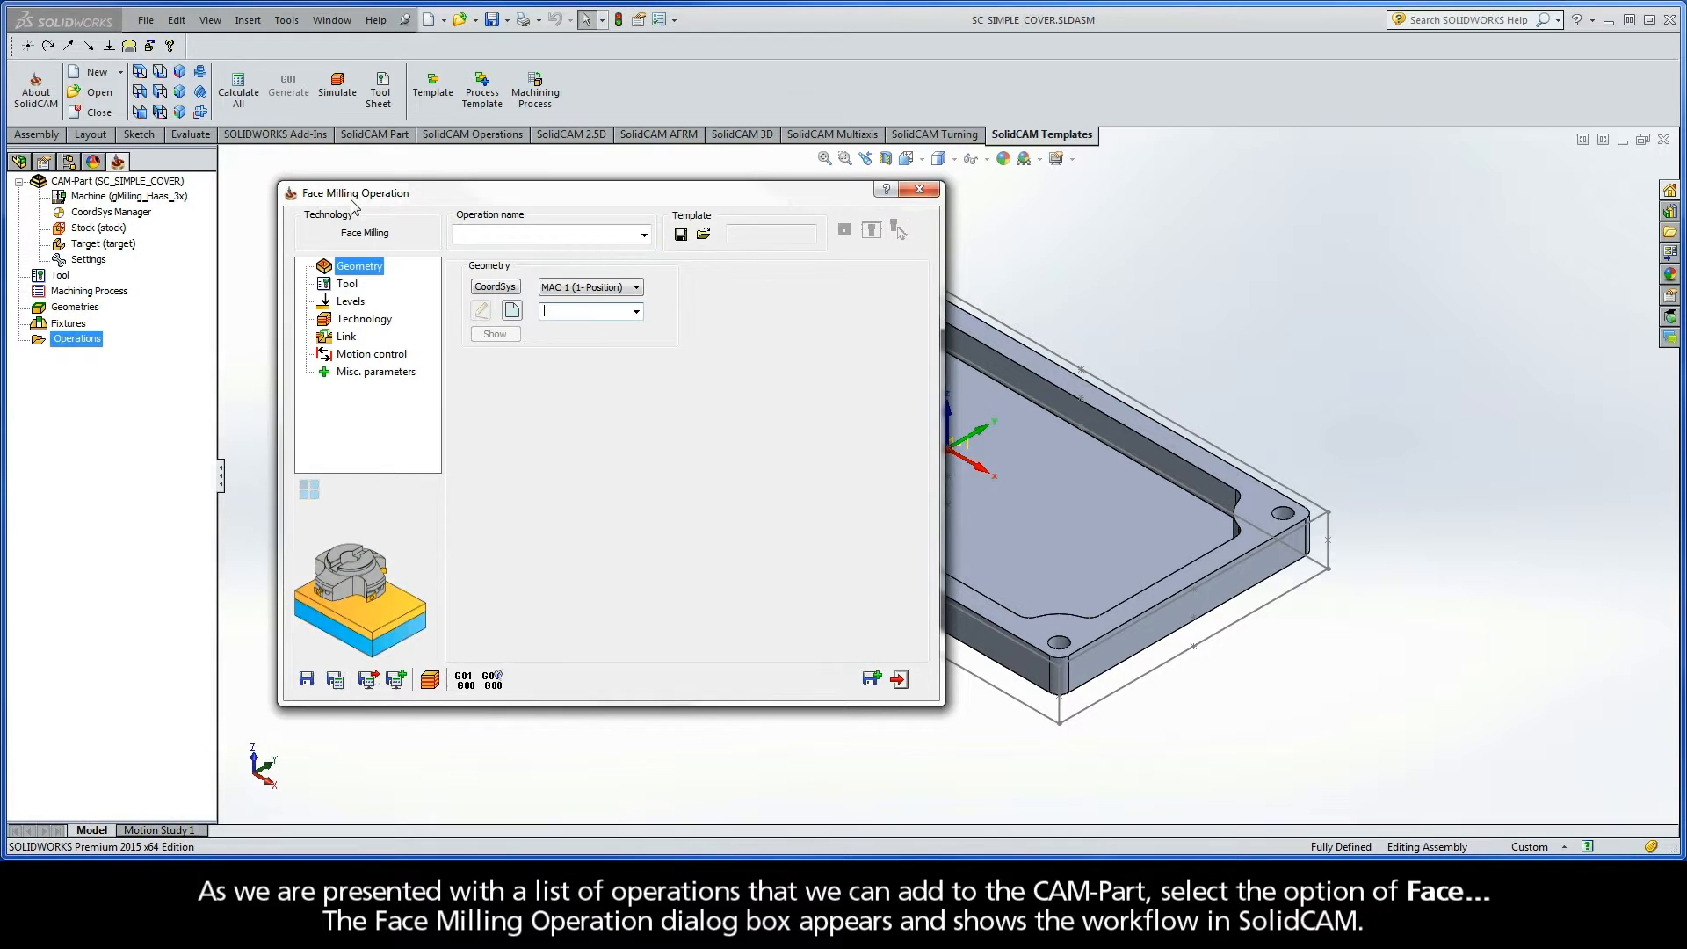
mouse_move(406, 255)
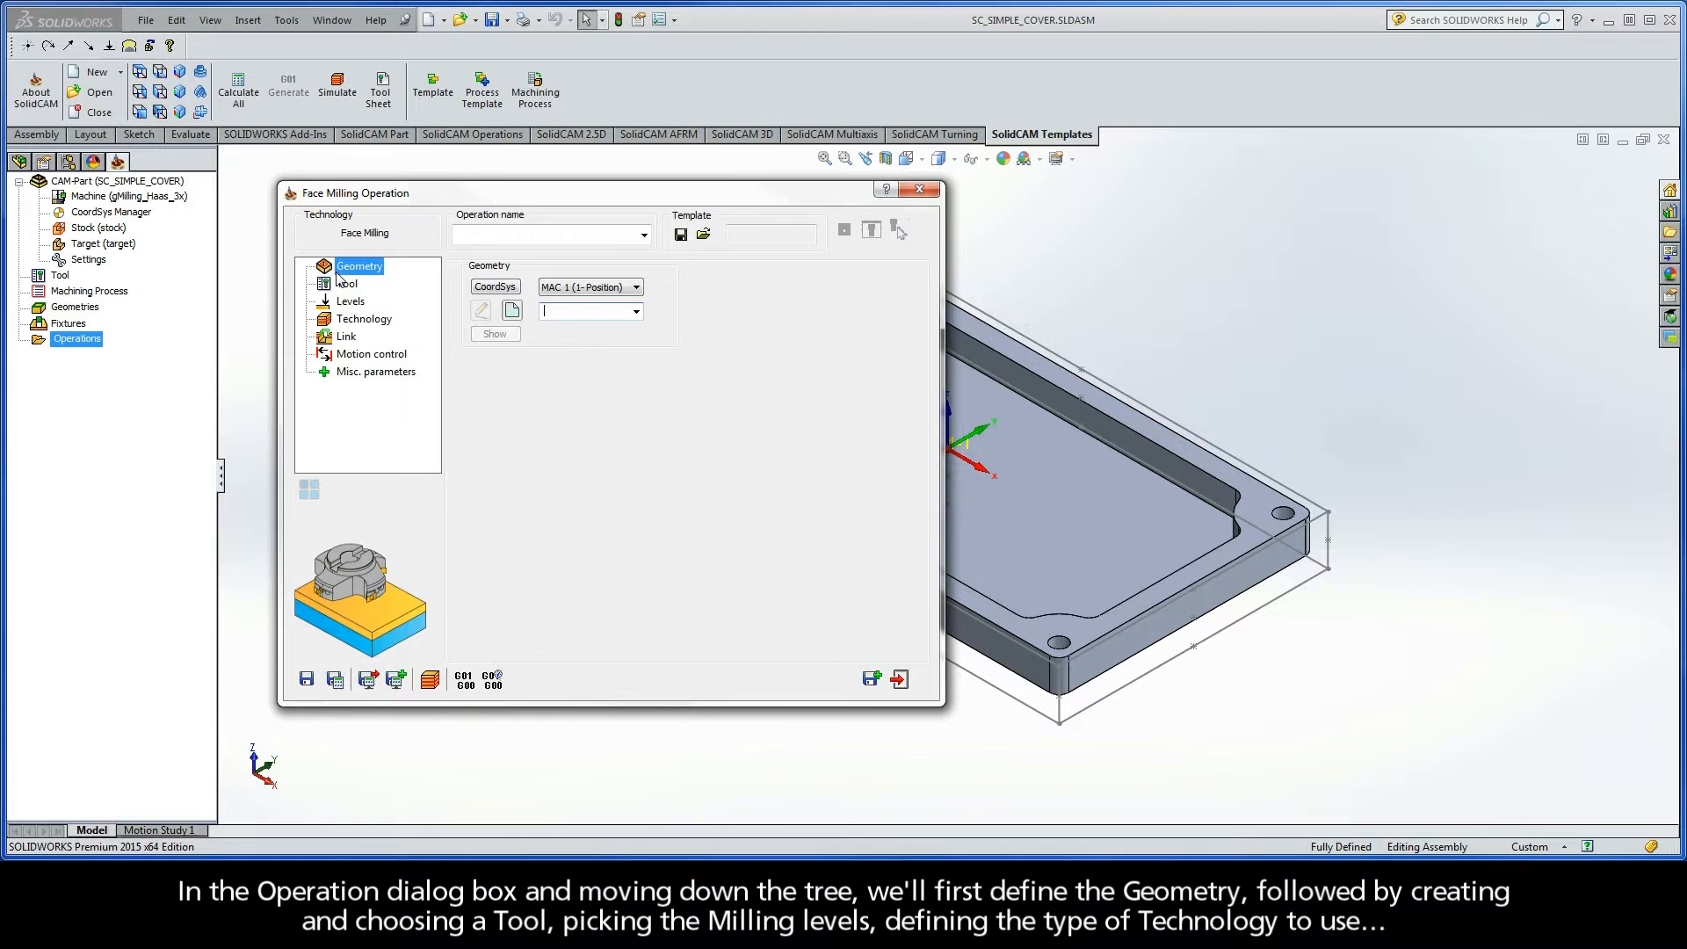
mouse_move(348, 288)
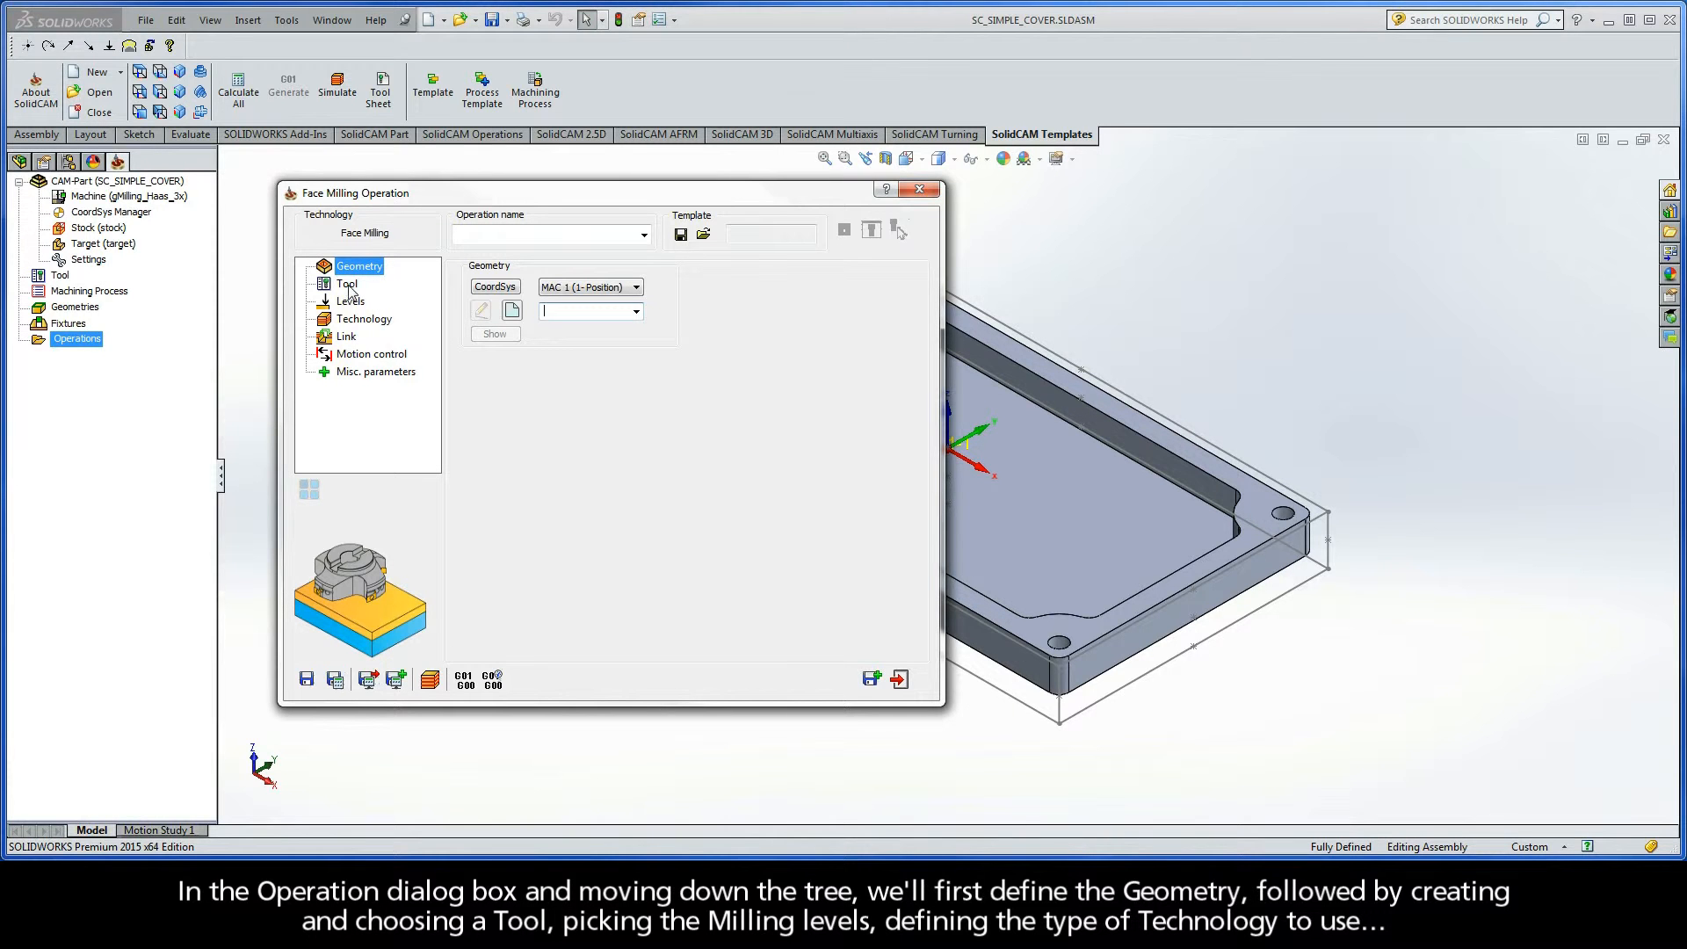
click(347, 283)
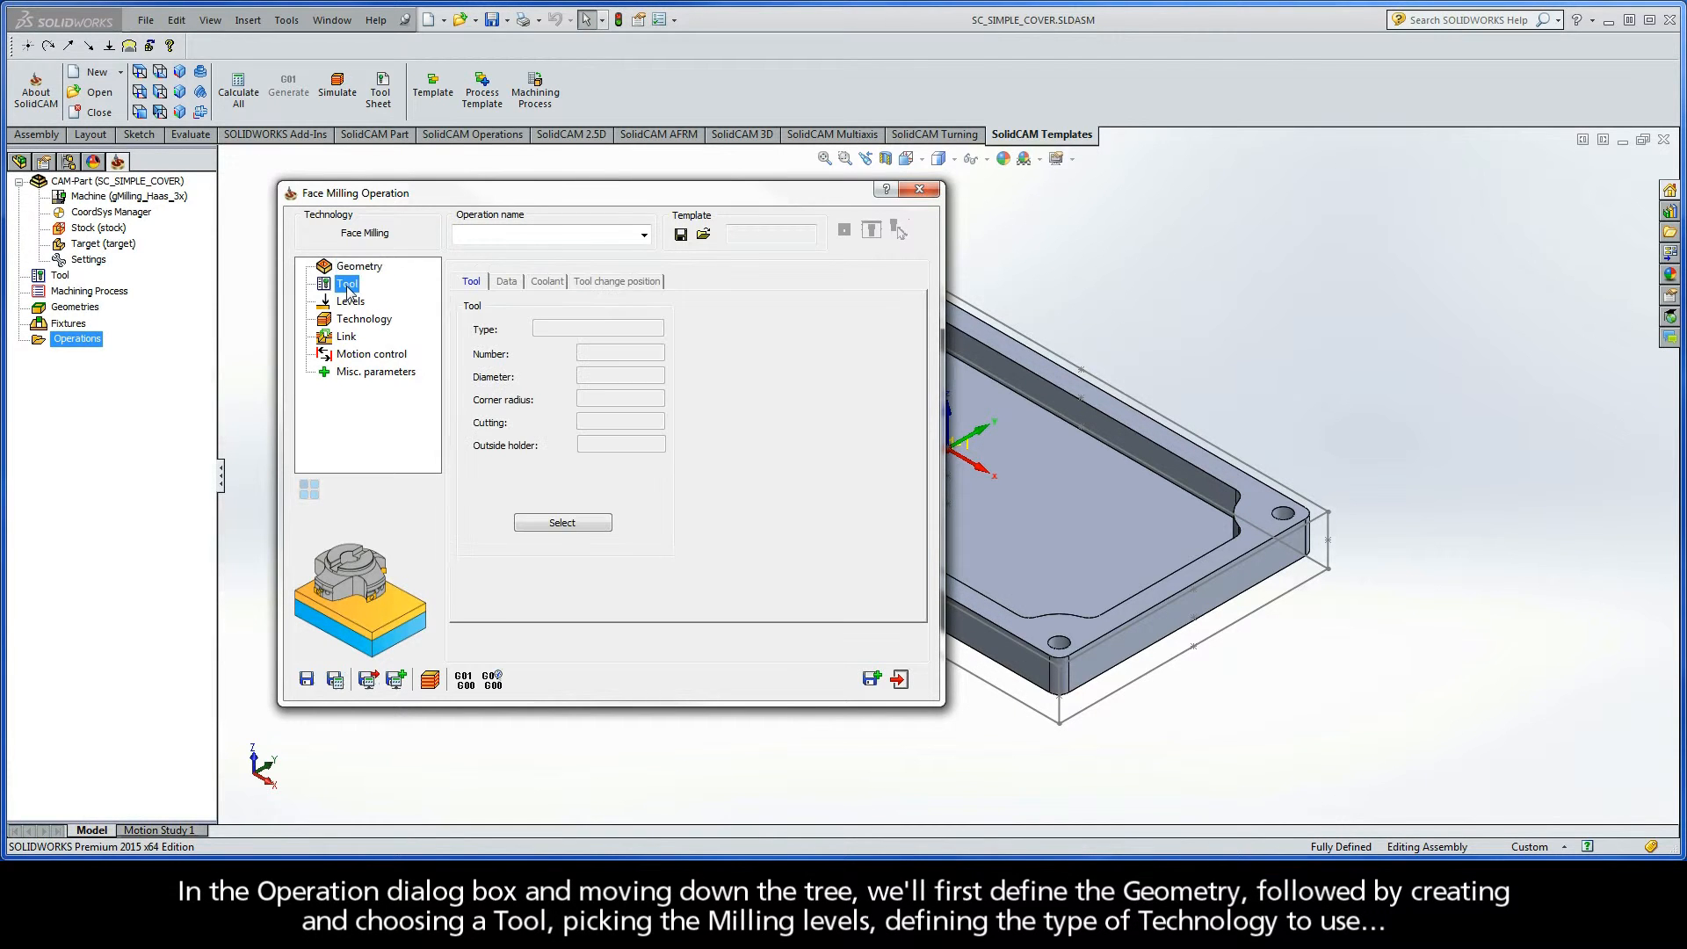
click(351, 302)
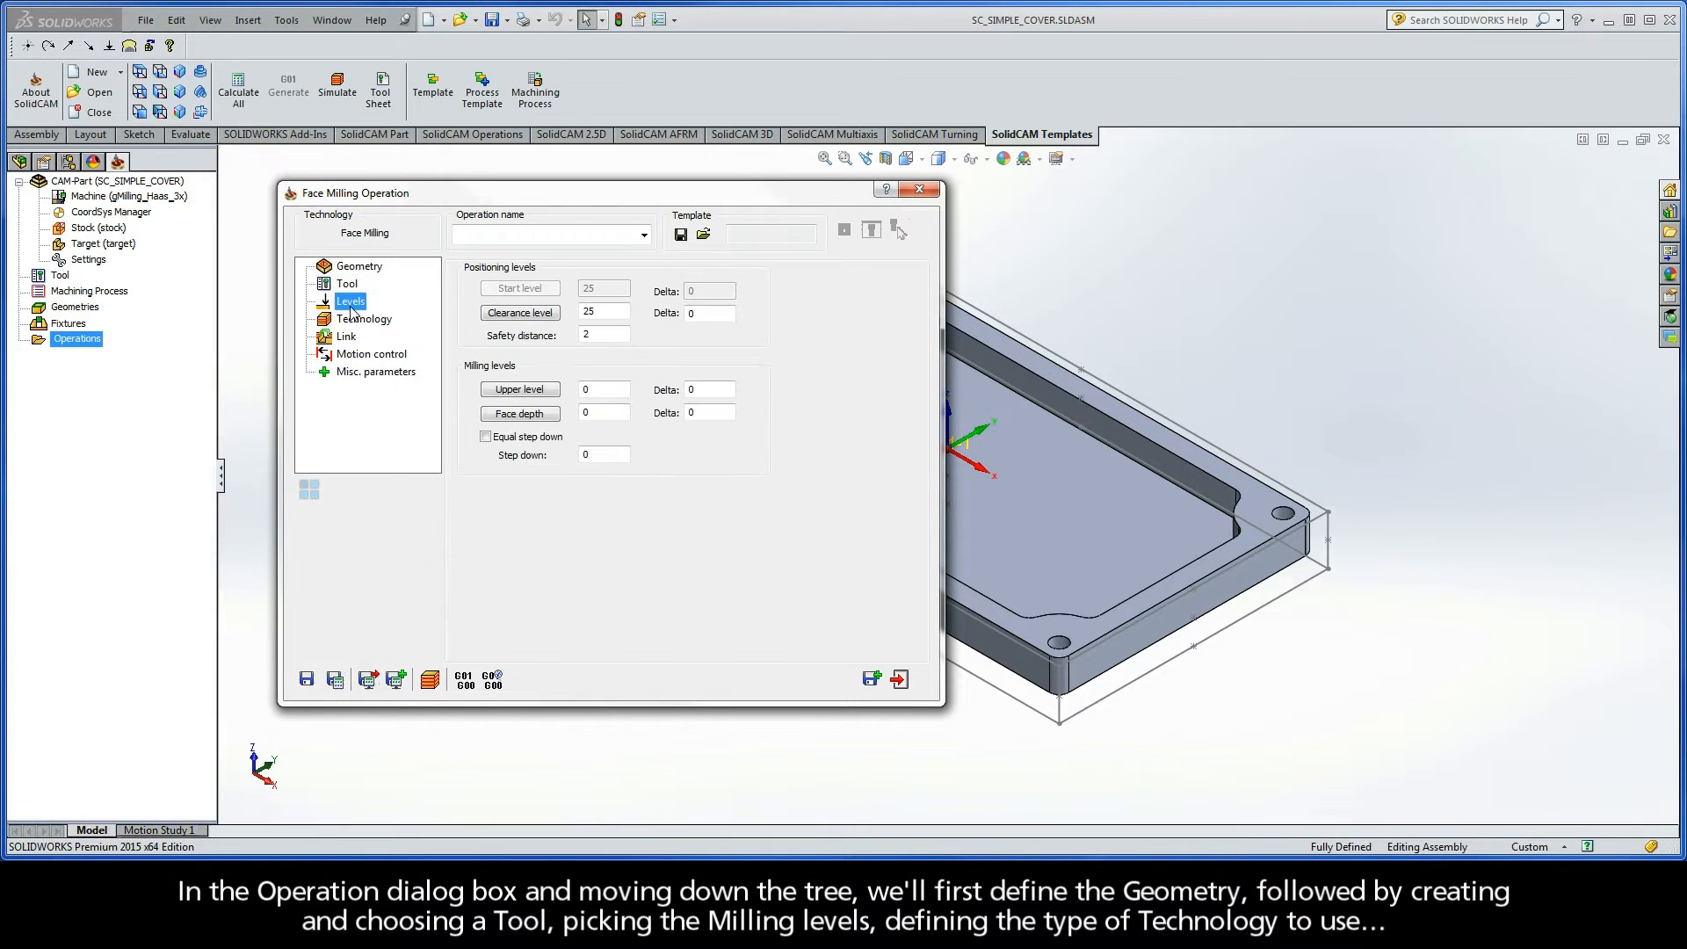
click(364, 318)
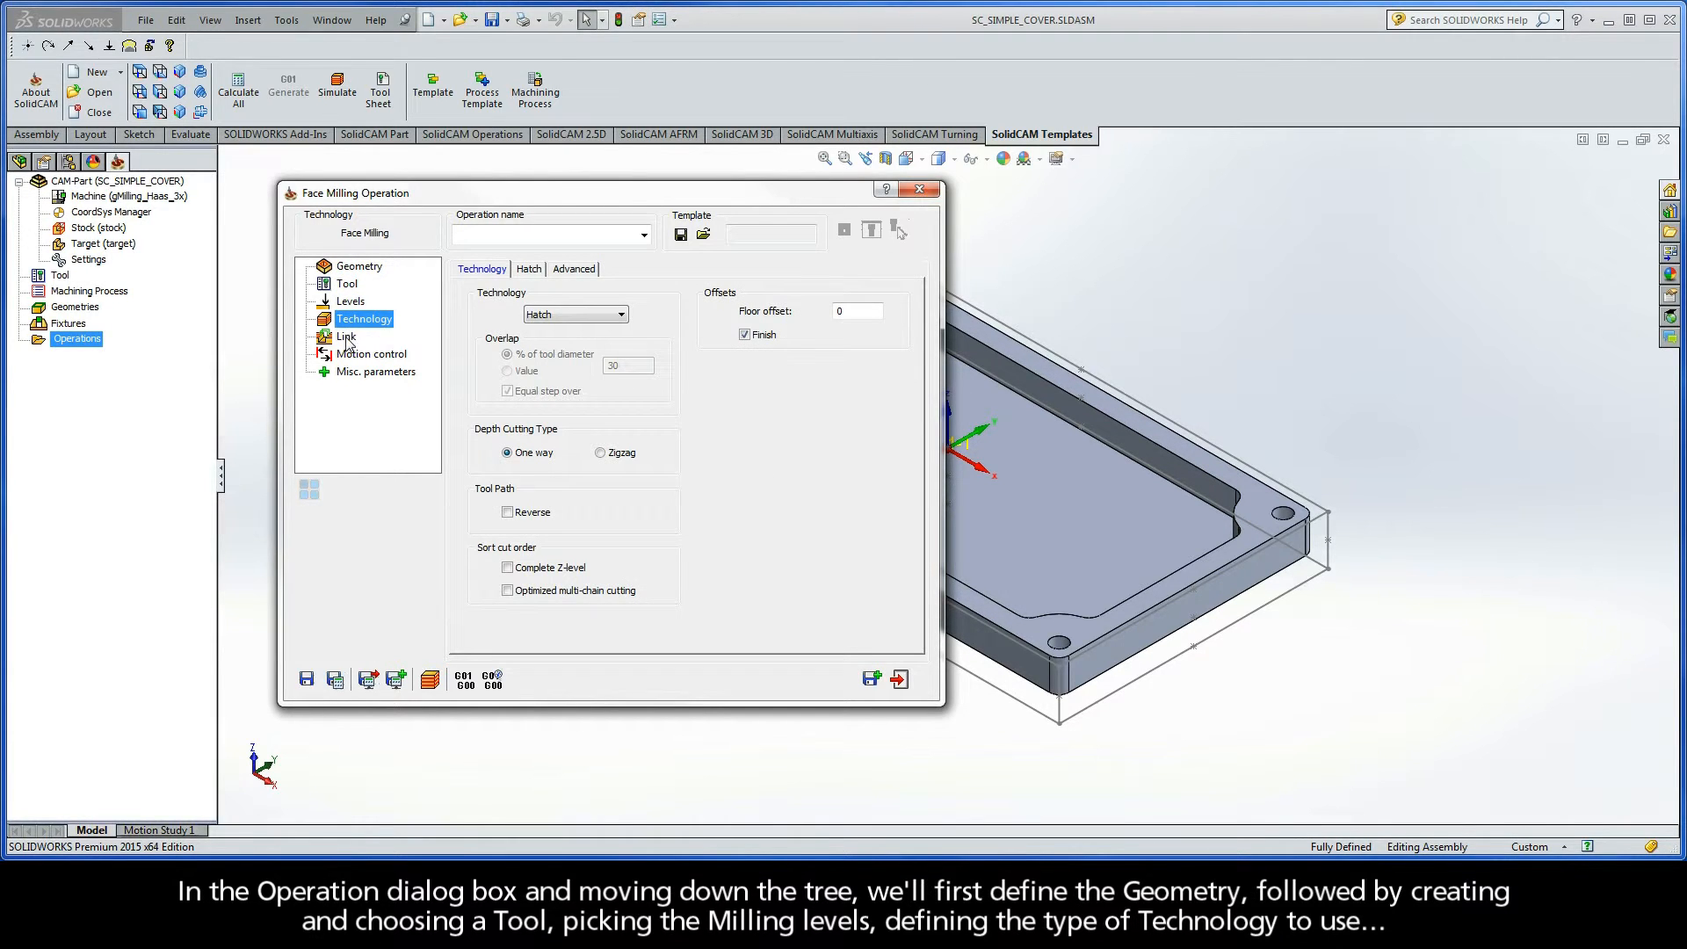
click(346, 335)
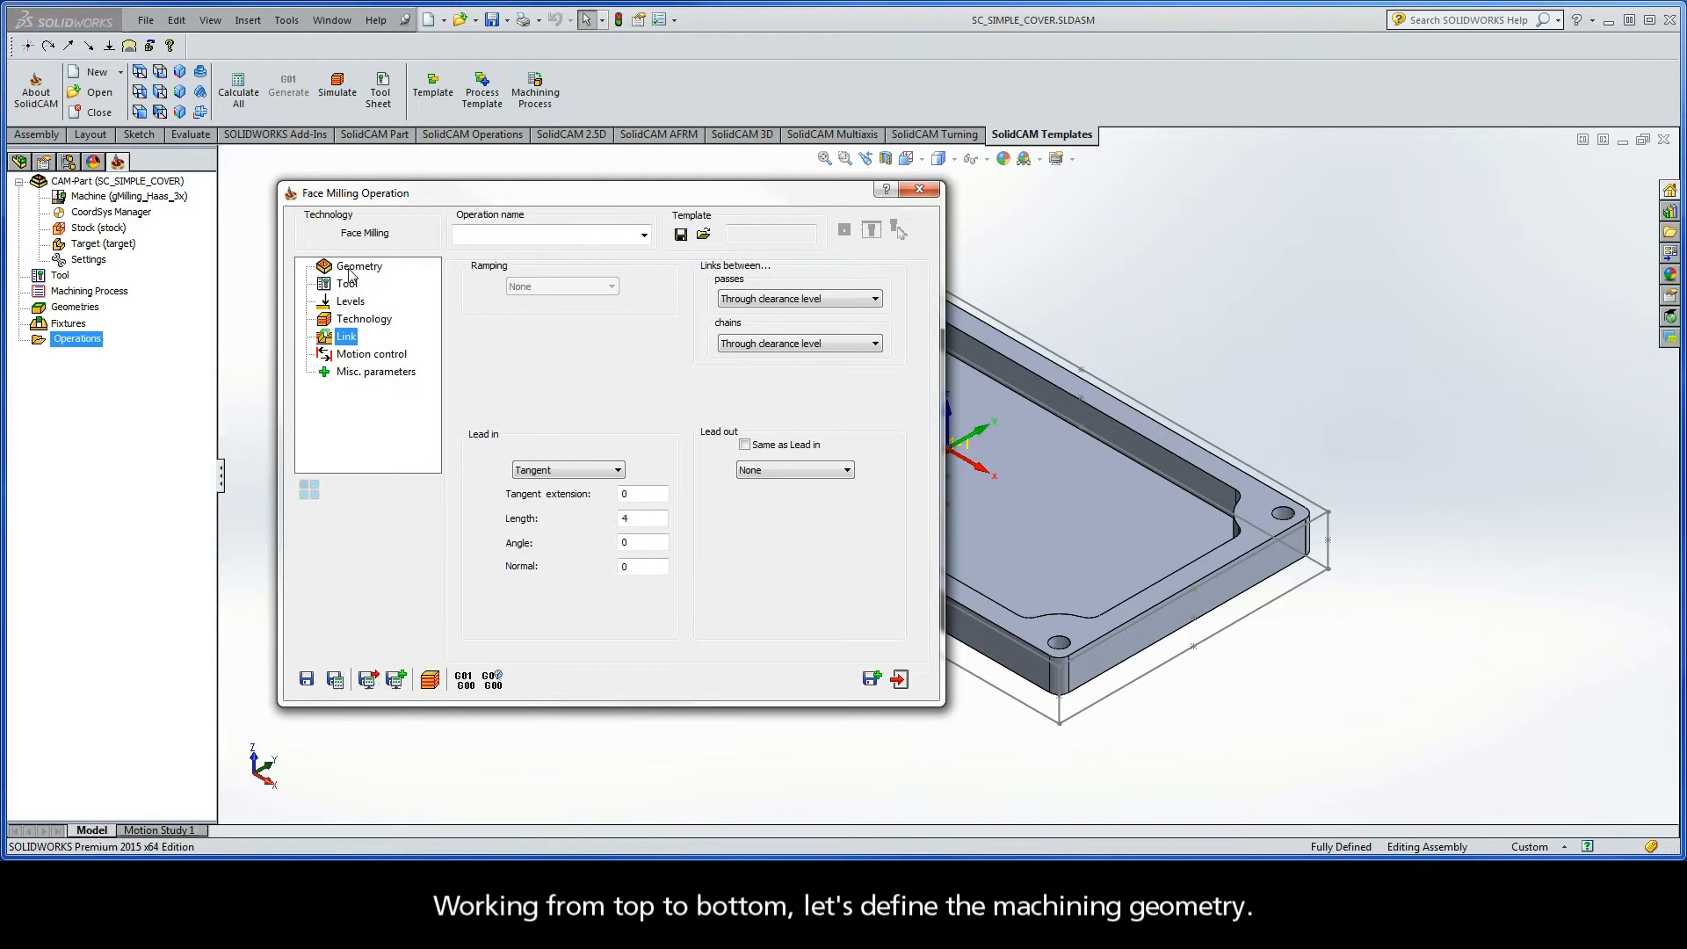
- Define the facemill boundary geometry around the part's outer edge and accept it
click(359, 266)
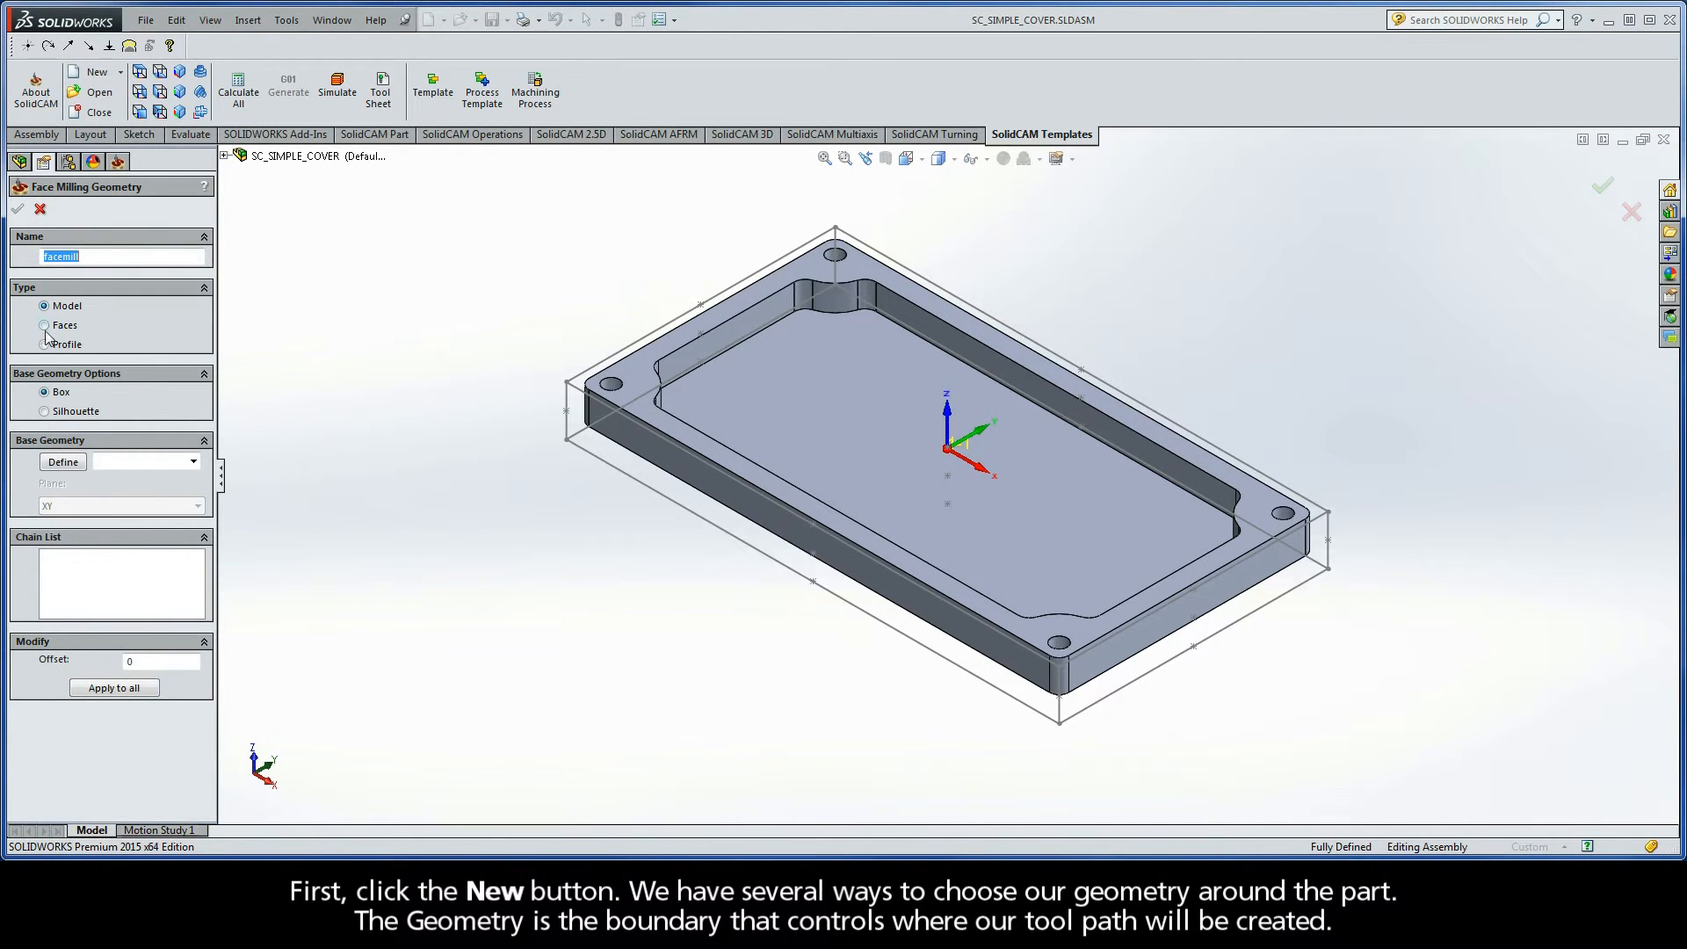
mouse_move(48, 350)
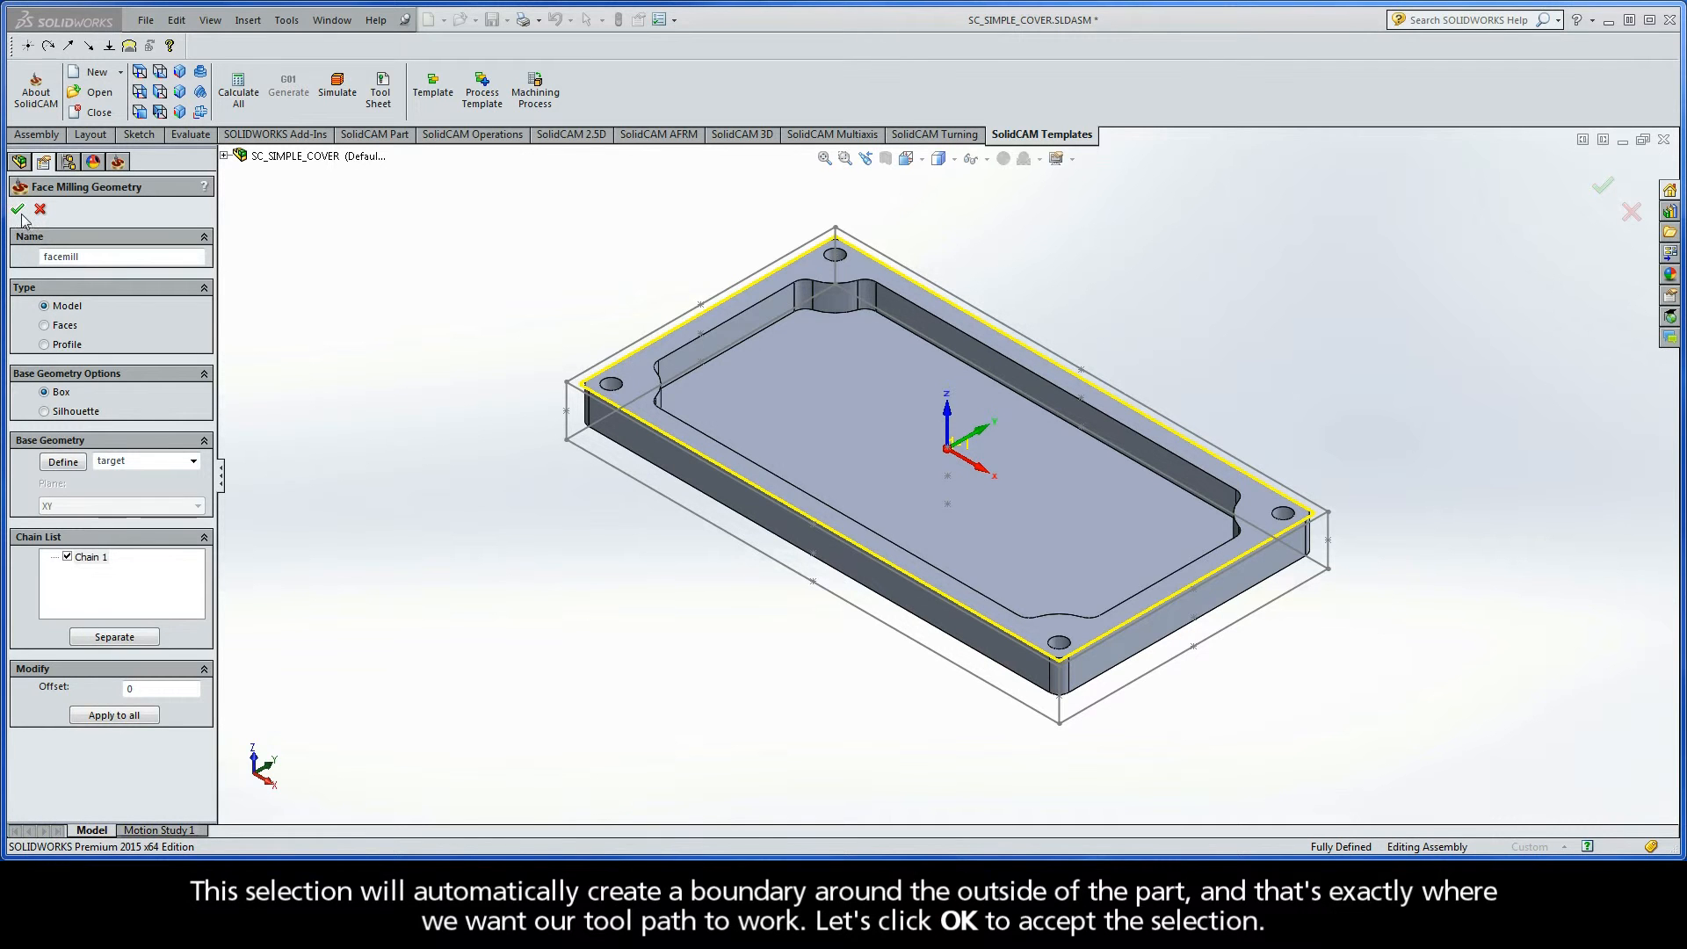
click(18, 210)
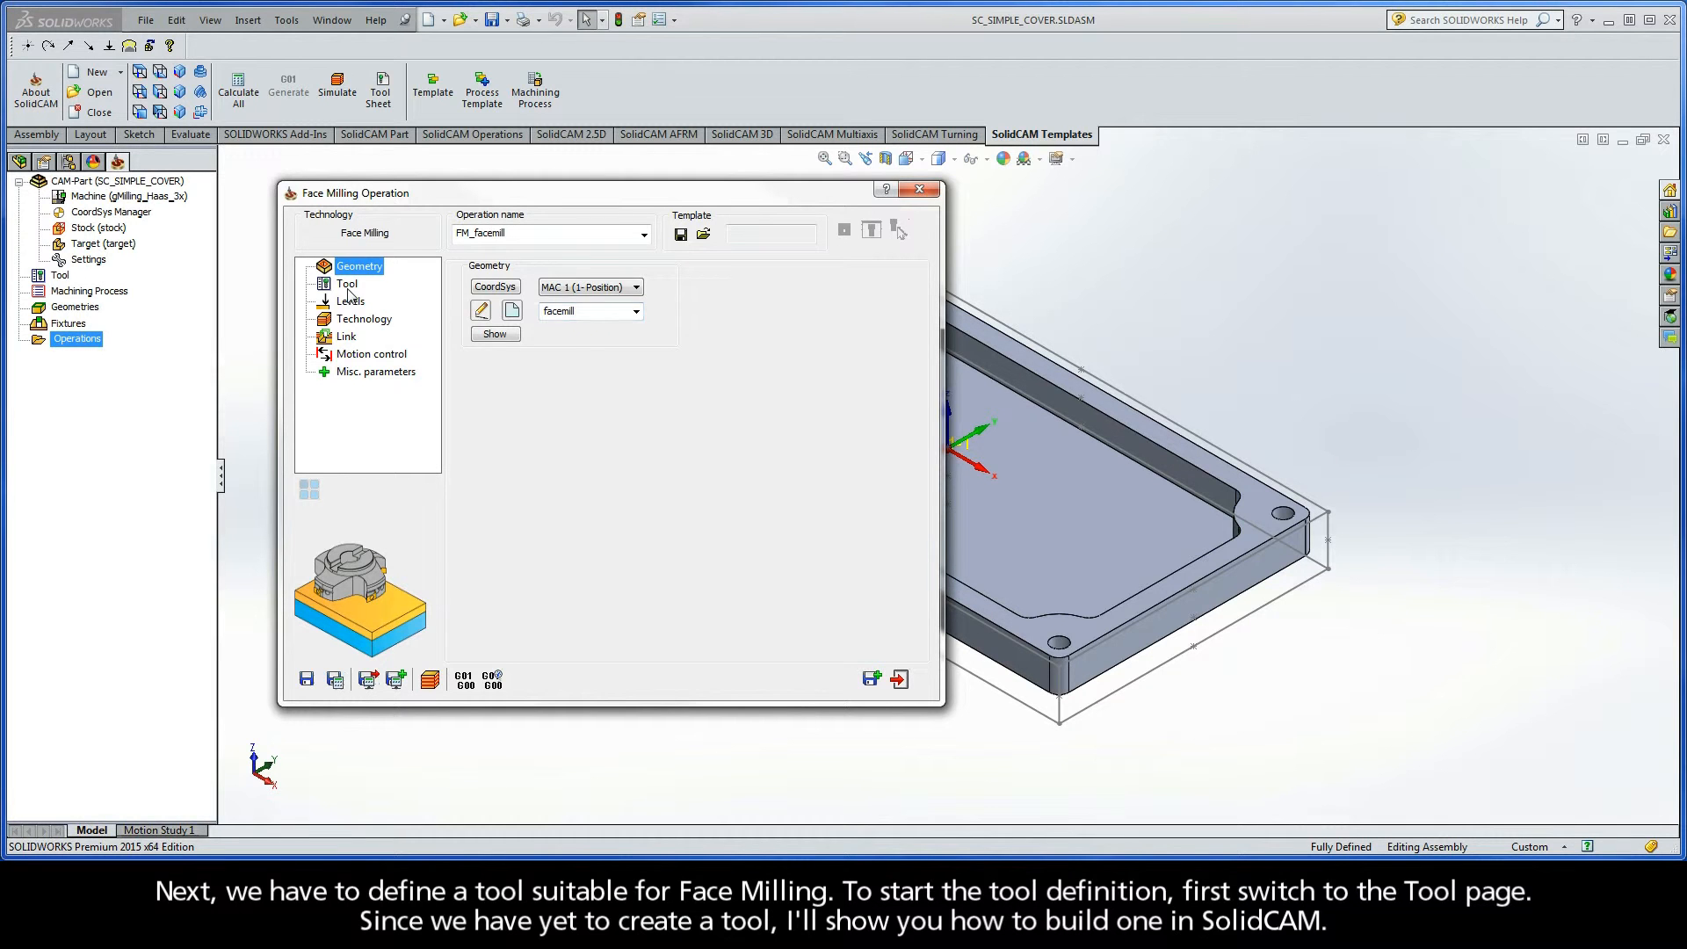
- Open the tool-choosing dialog from the operation's Tool page
click(346, 283)
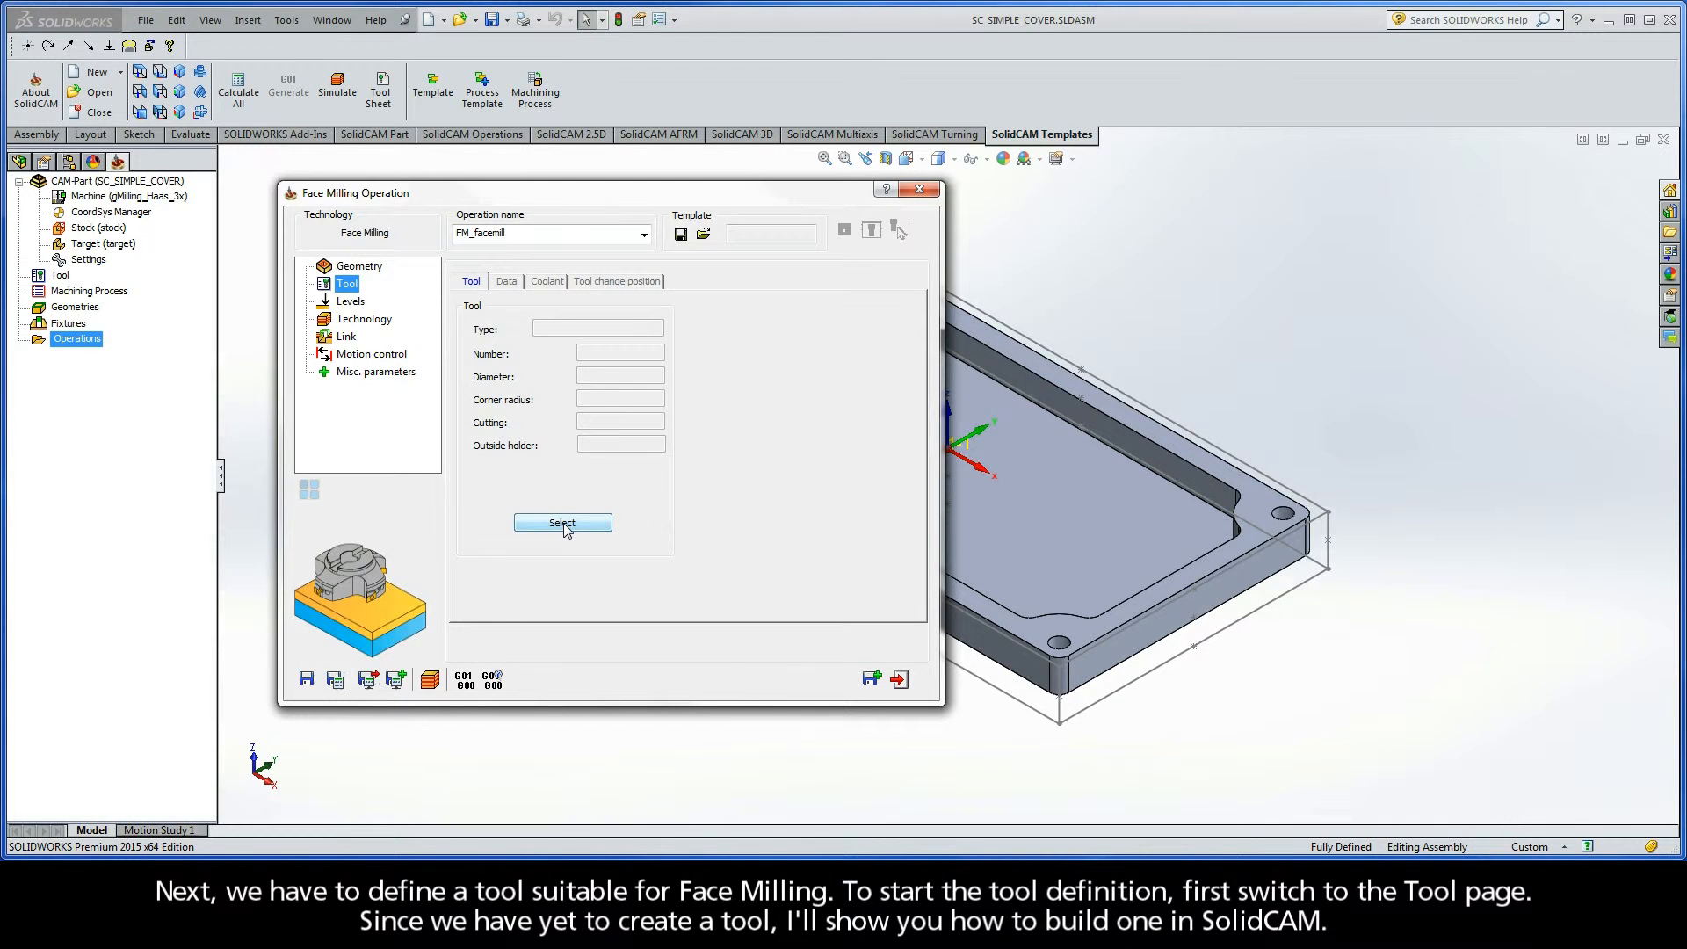
click(561, 523)
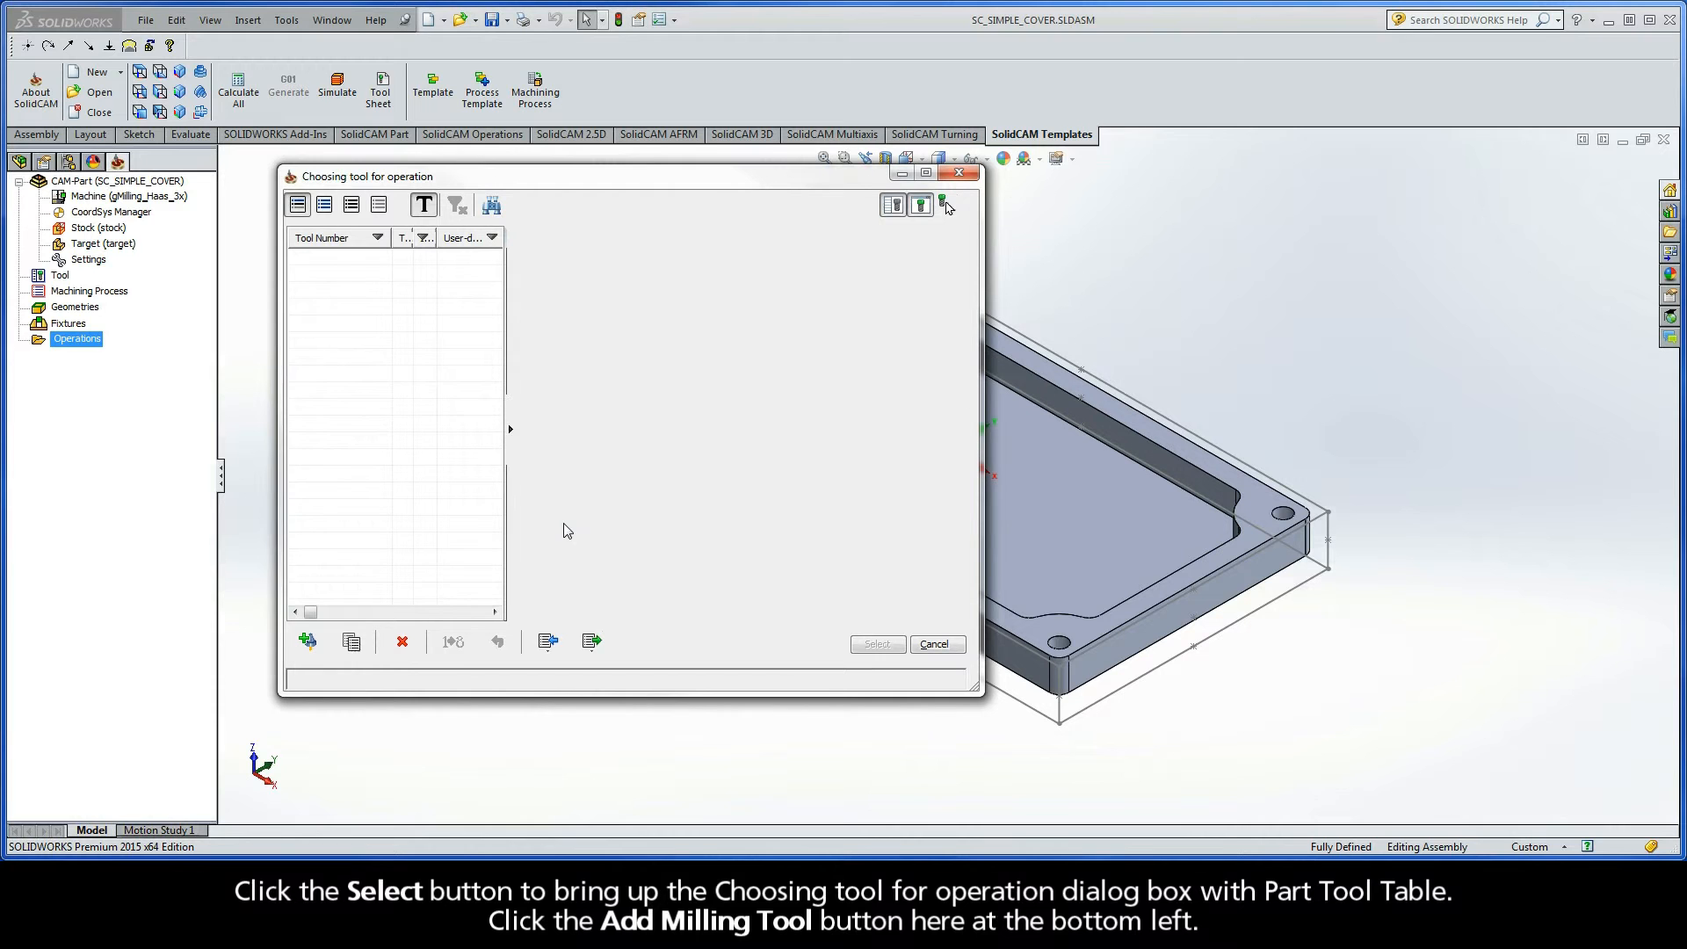
mouse_move(398, 536)
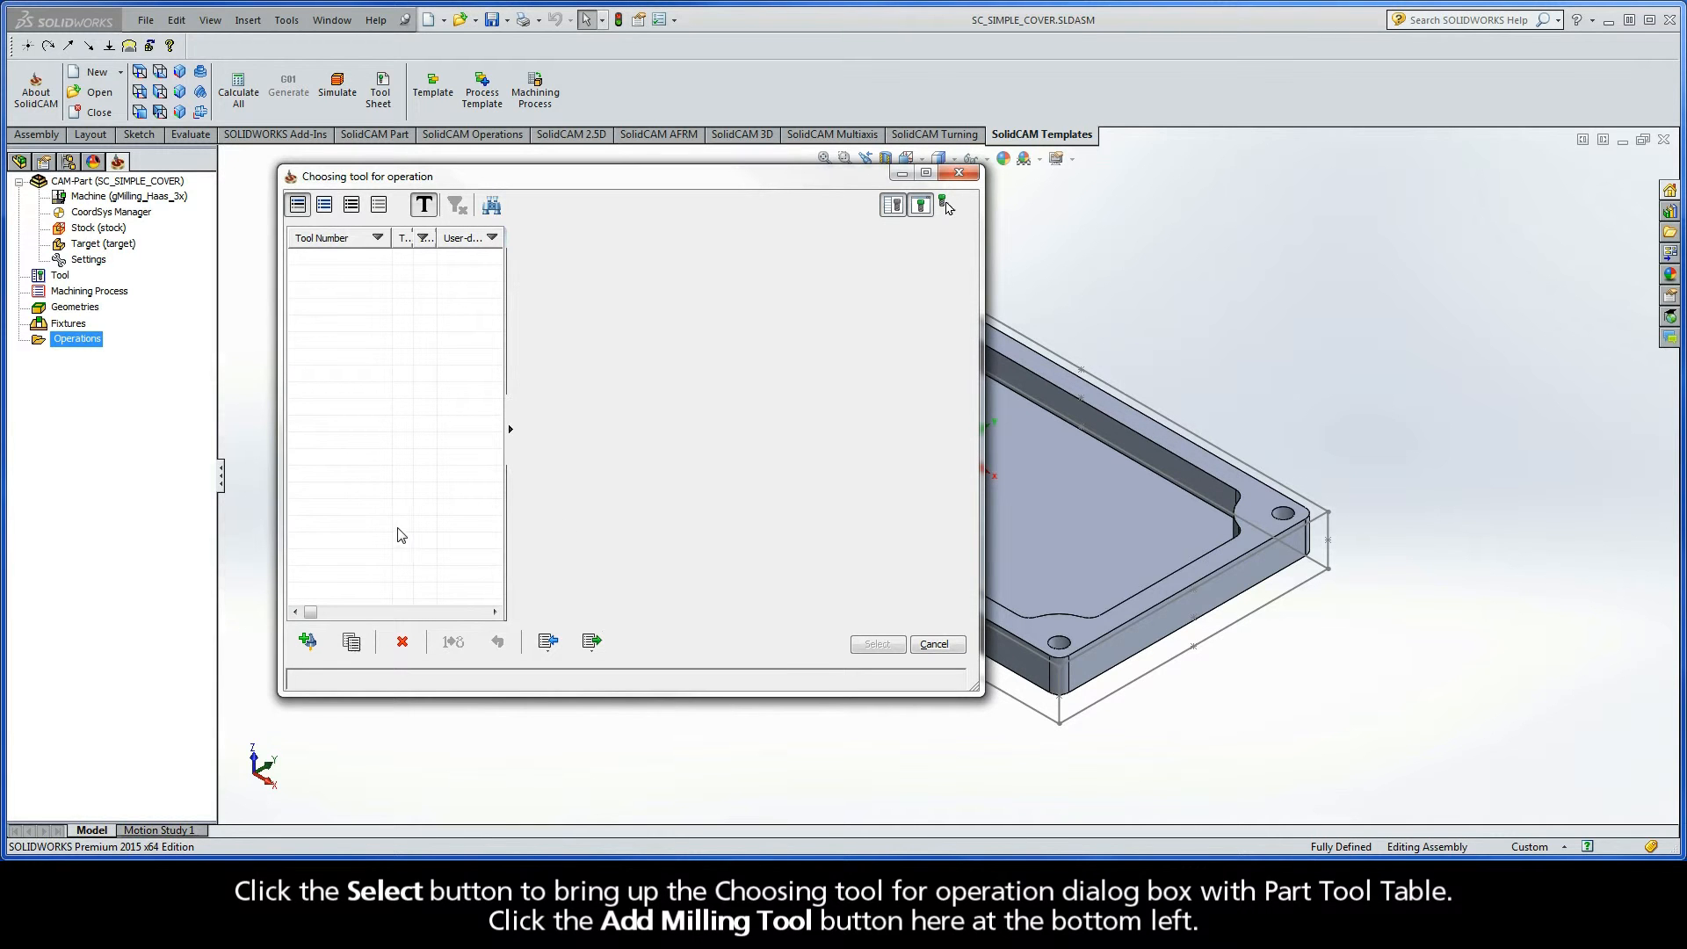
mouse_move(307, 641)
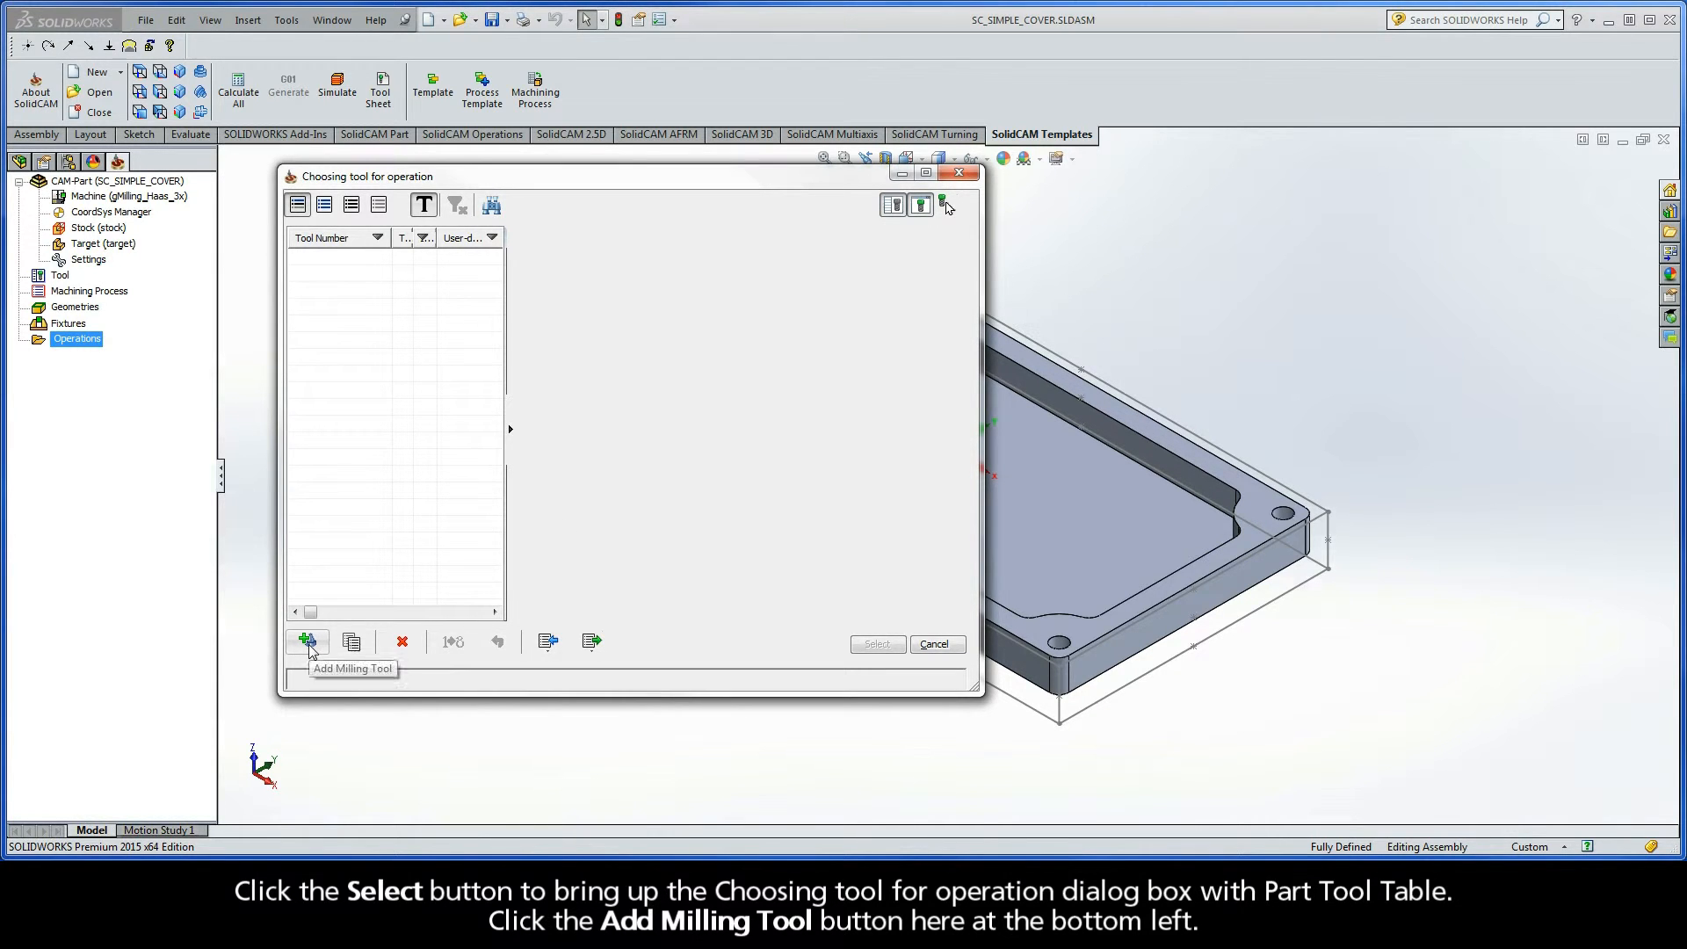
- Add a new face mill tool to the part tool table, keeping millimetre units
click(306, 642)
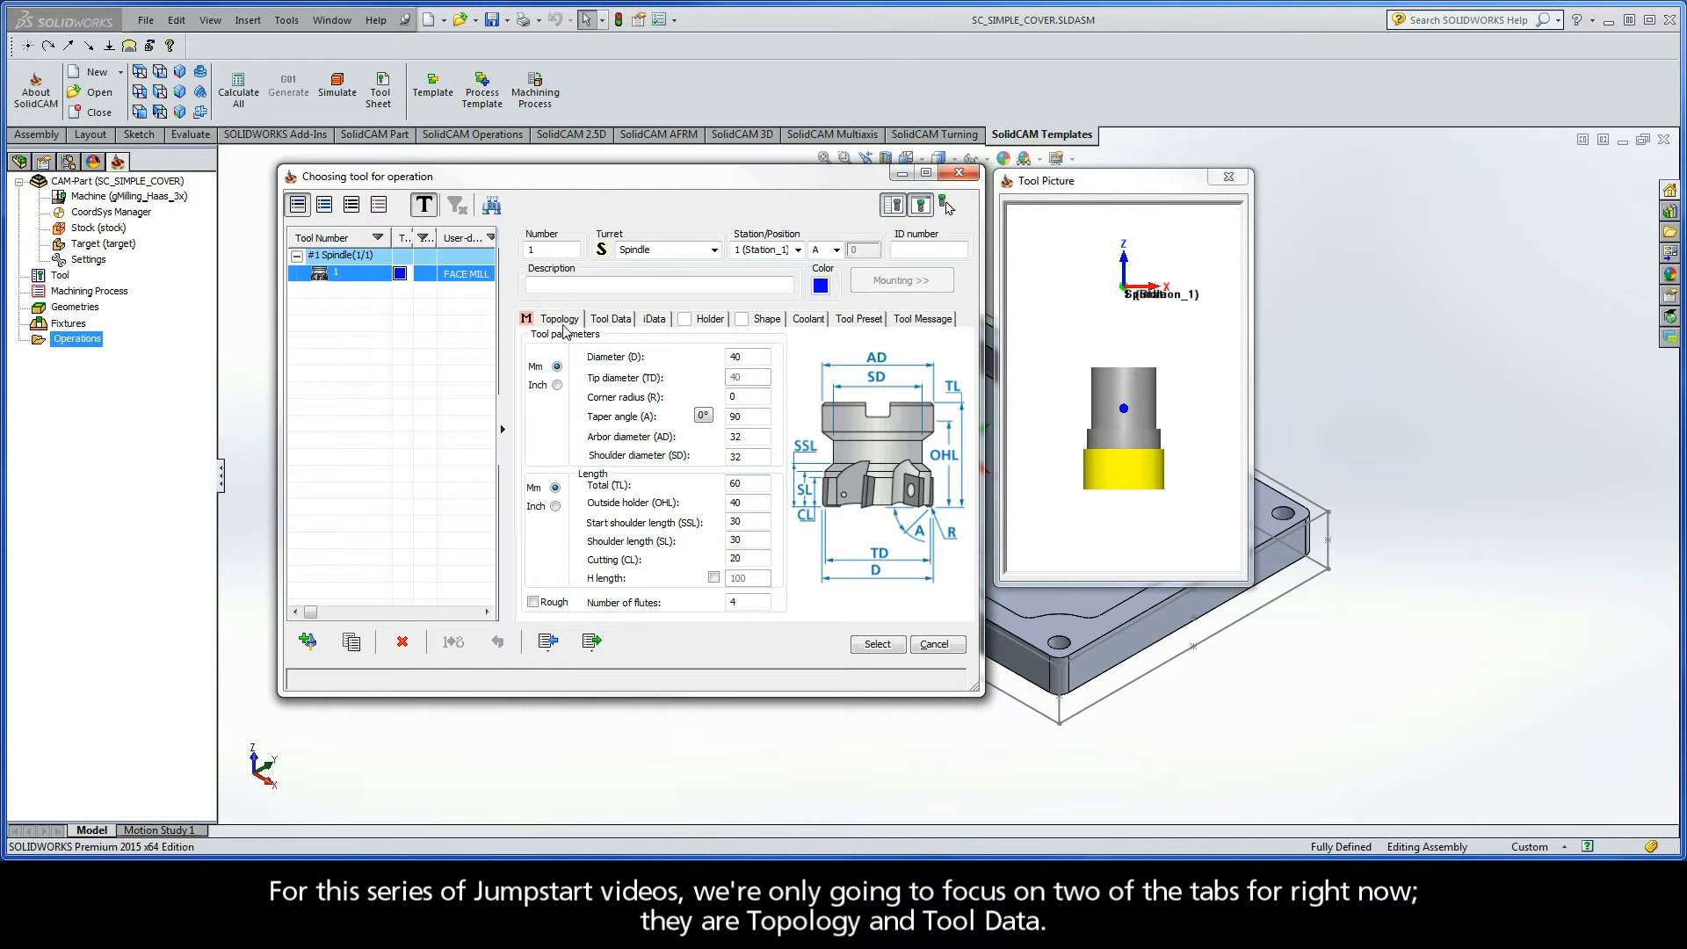
click(610, 318)
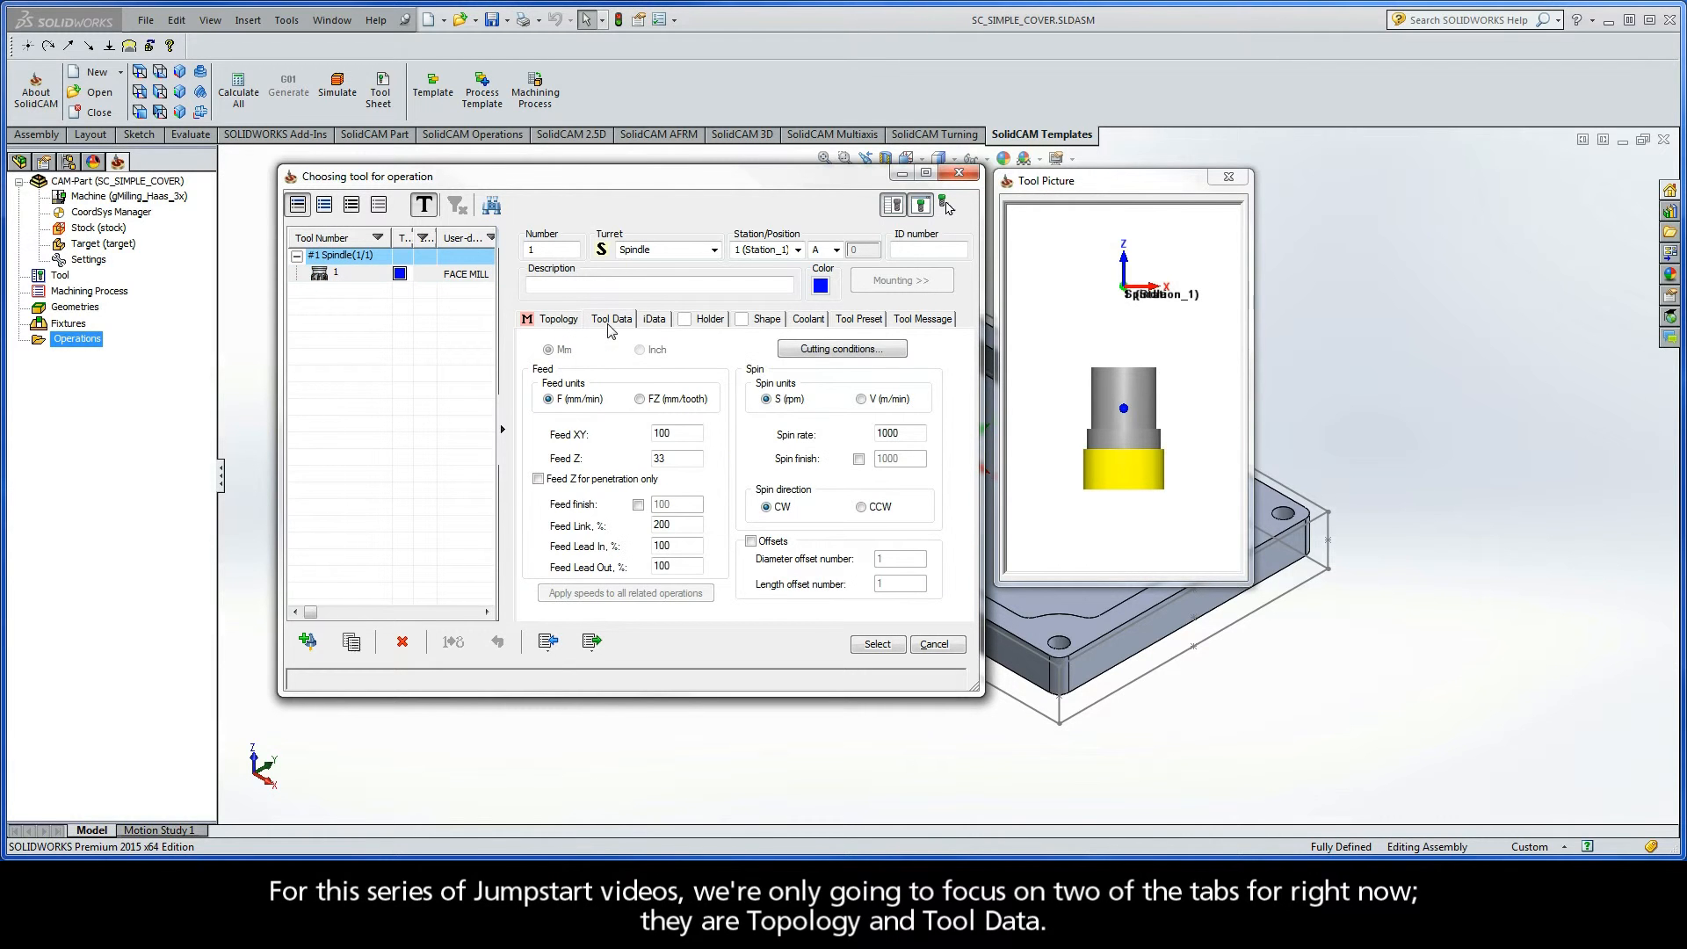
click(558, 318)
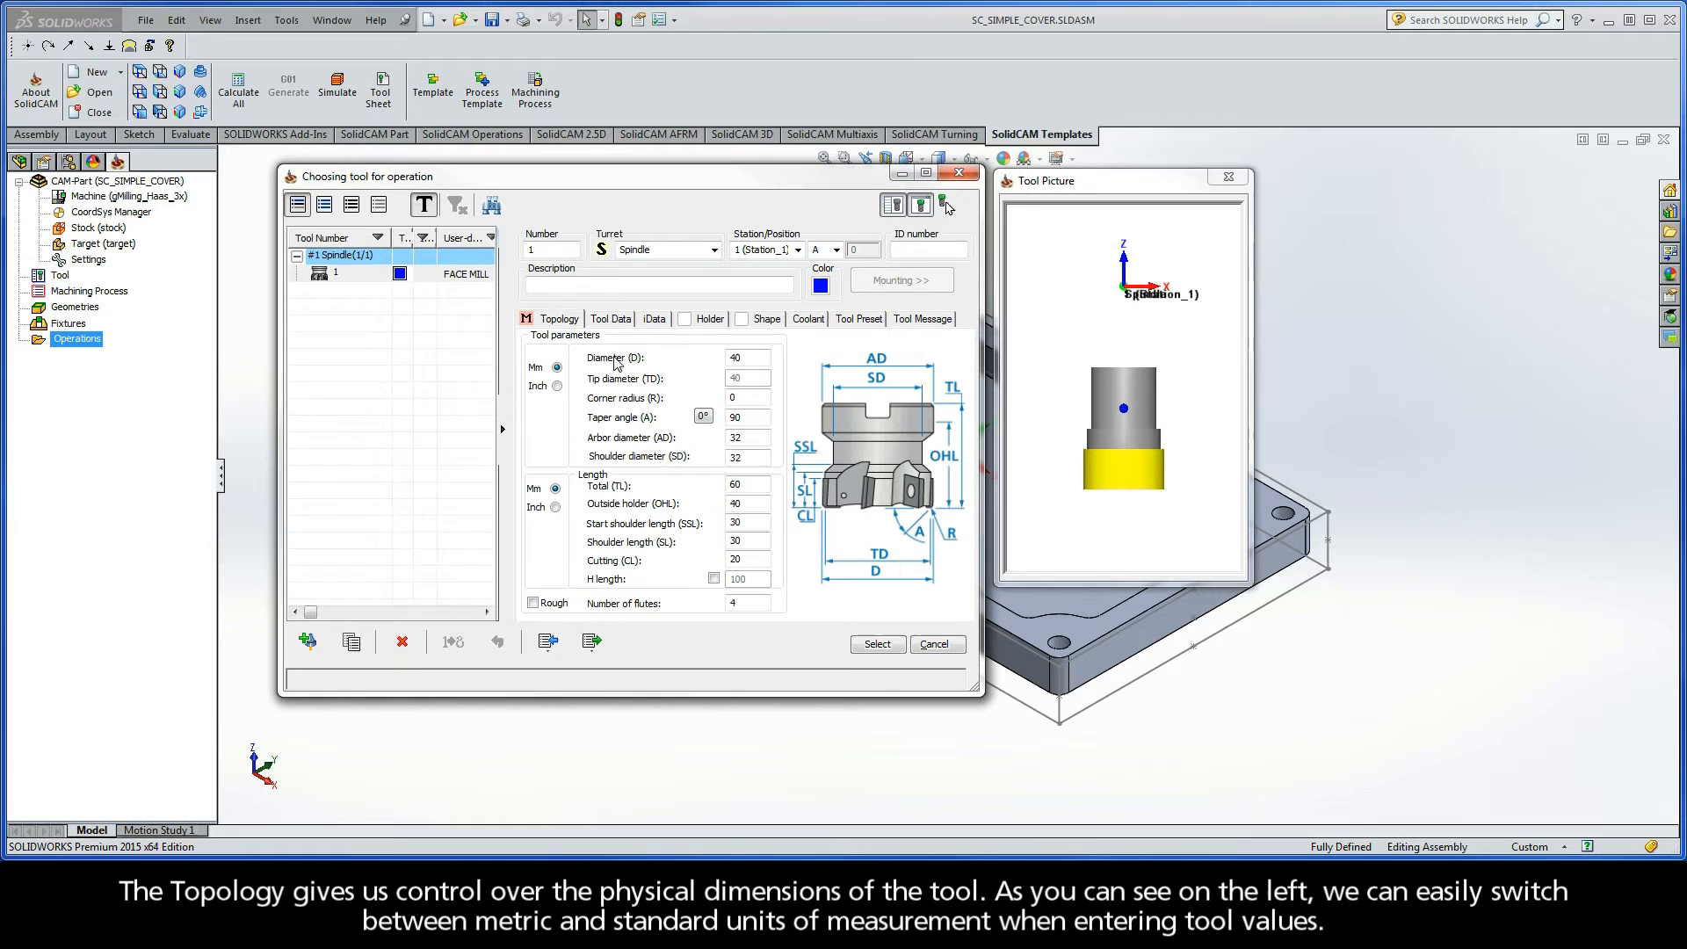
mouse_move(749, 538)
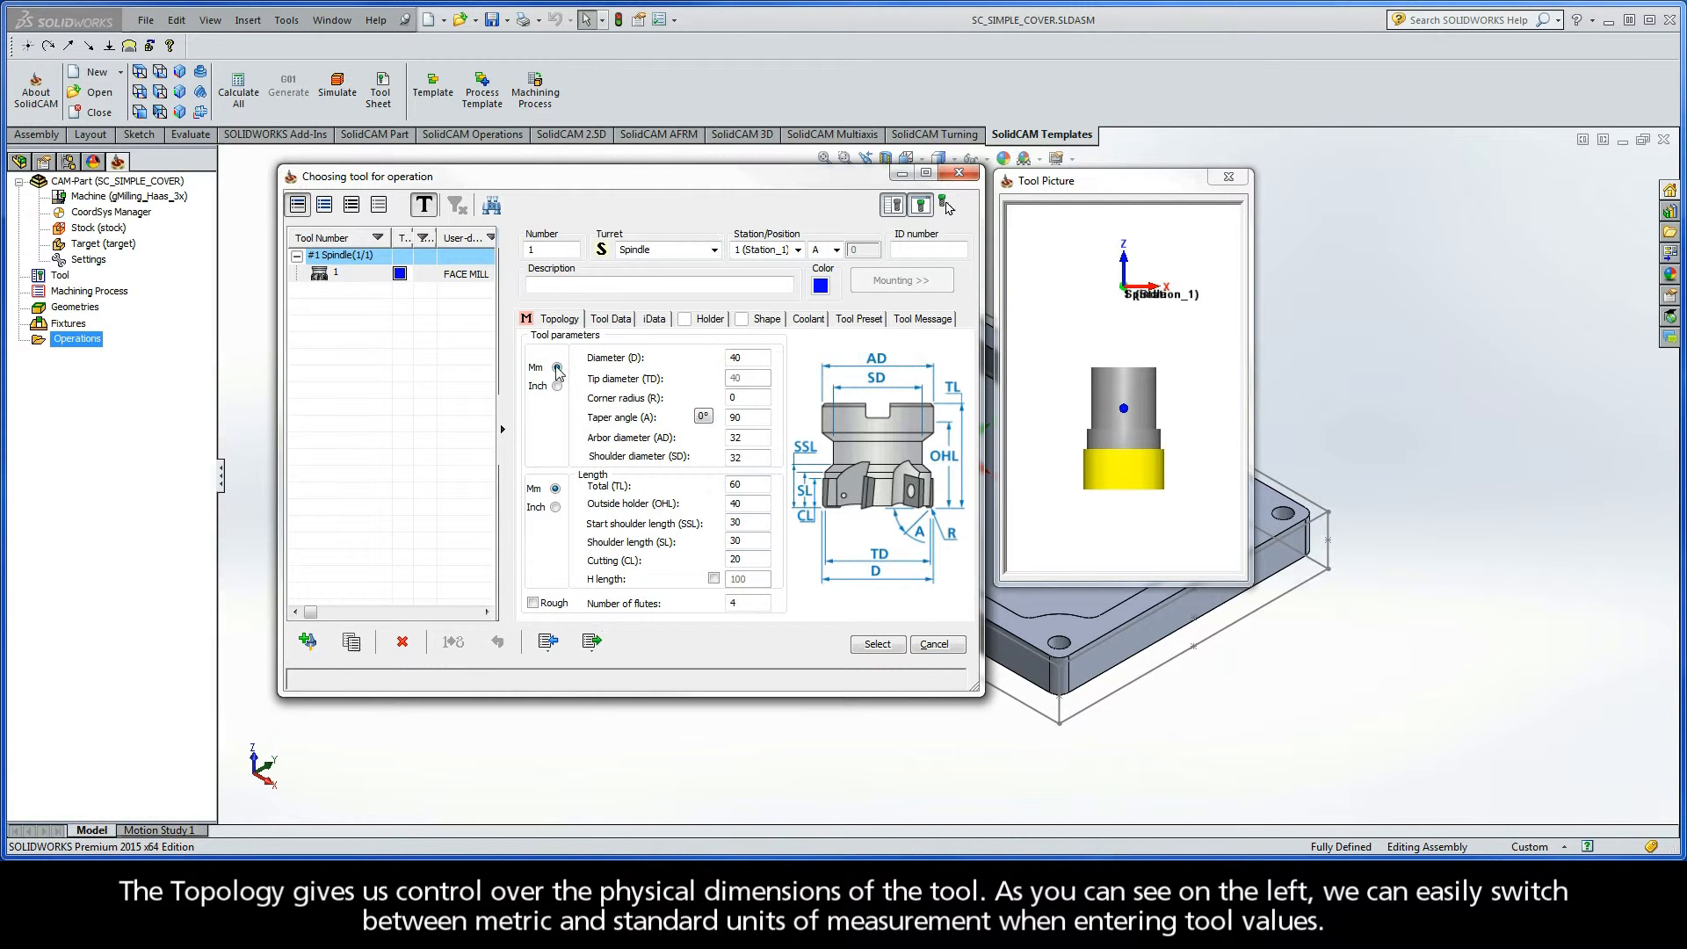
click(557, 368)
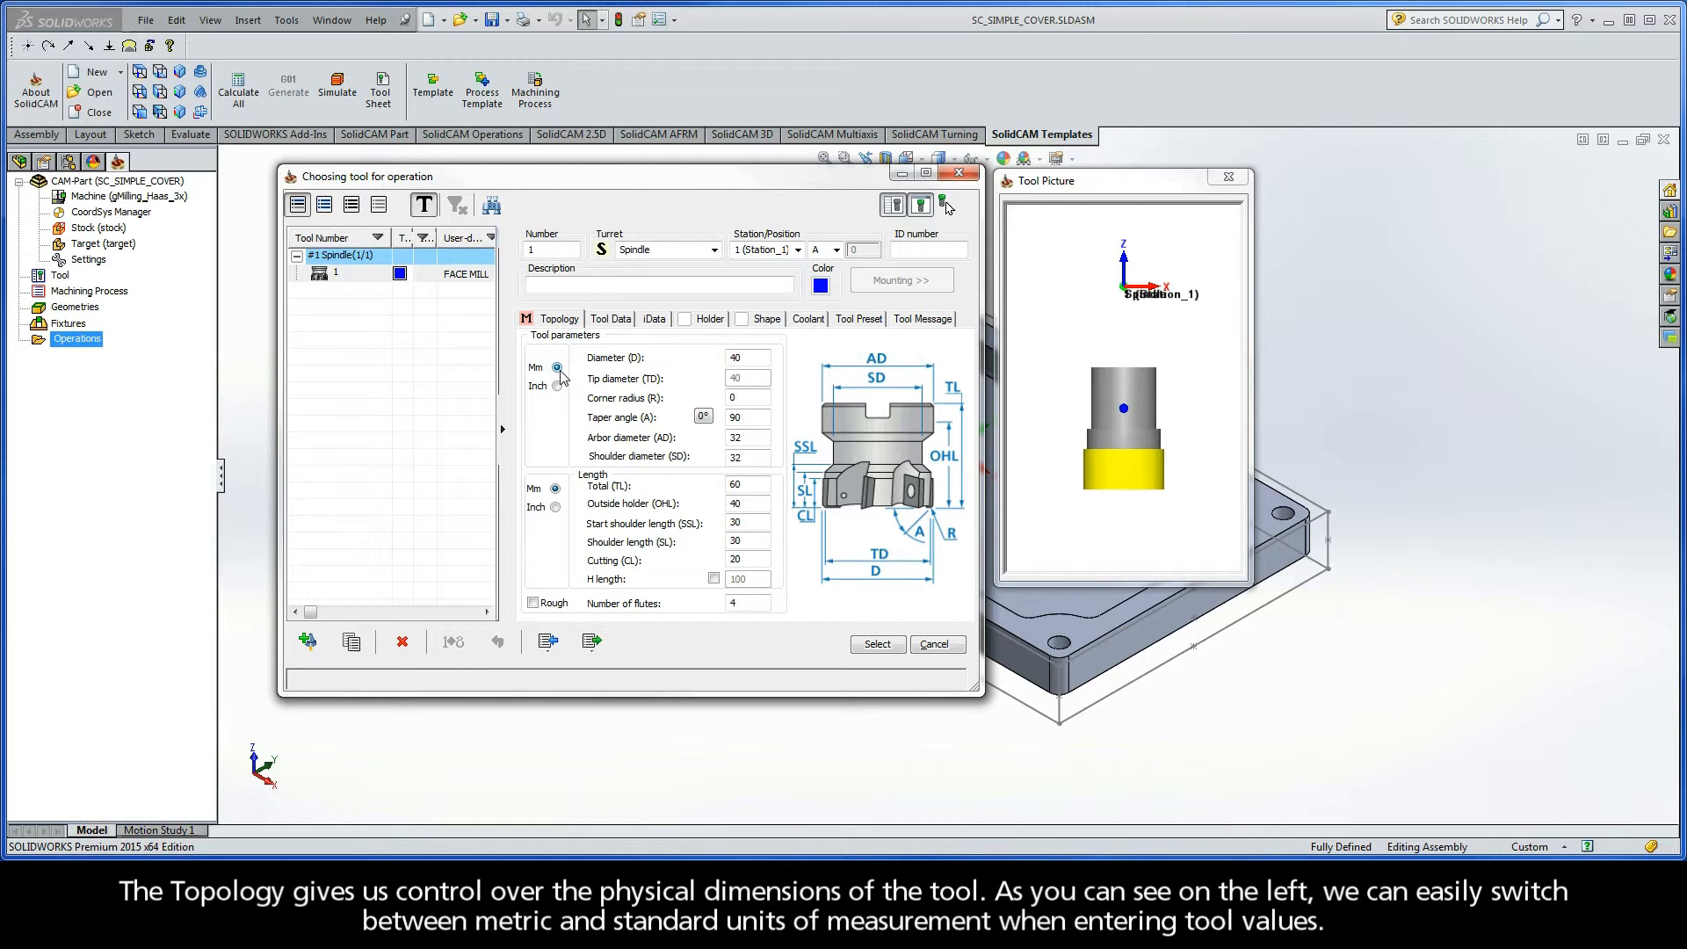
click(557, 387)
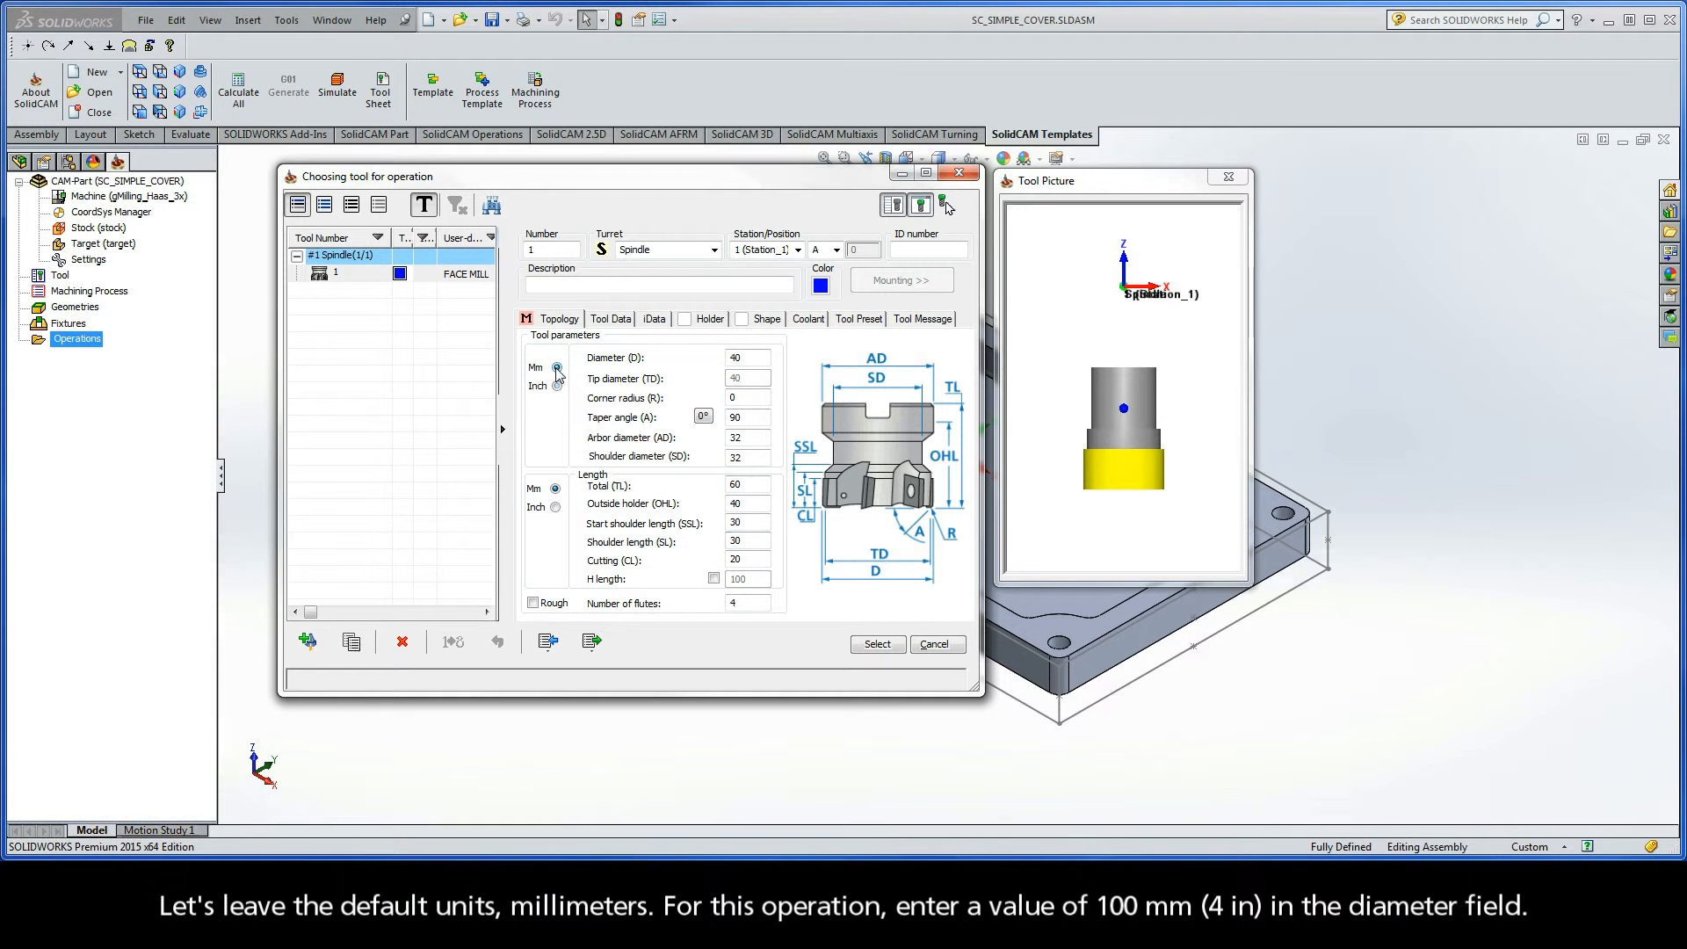
- Set the tool diameter to 100 and check arbor diameter and cutting length
click(747, 358)
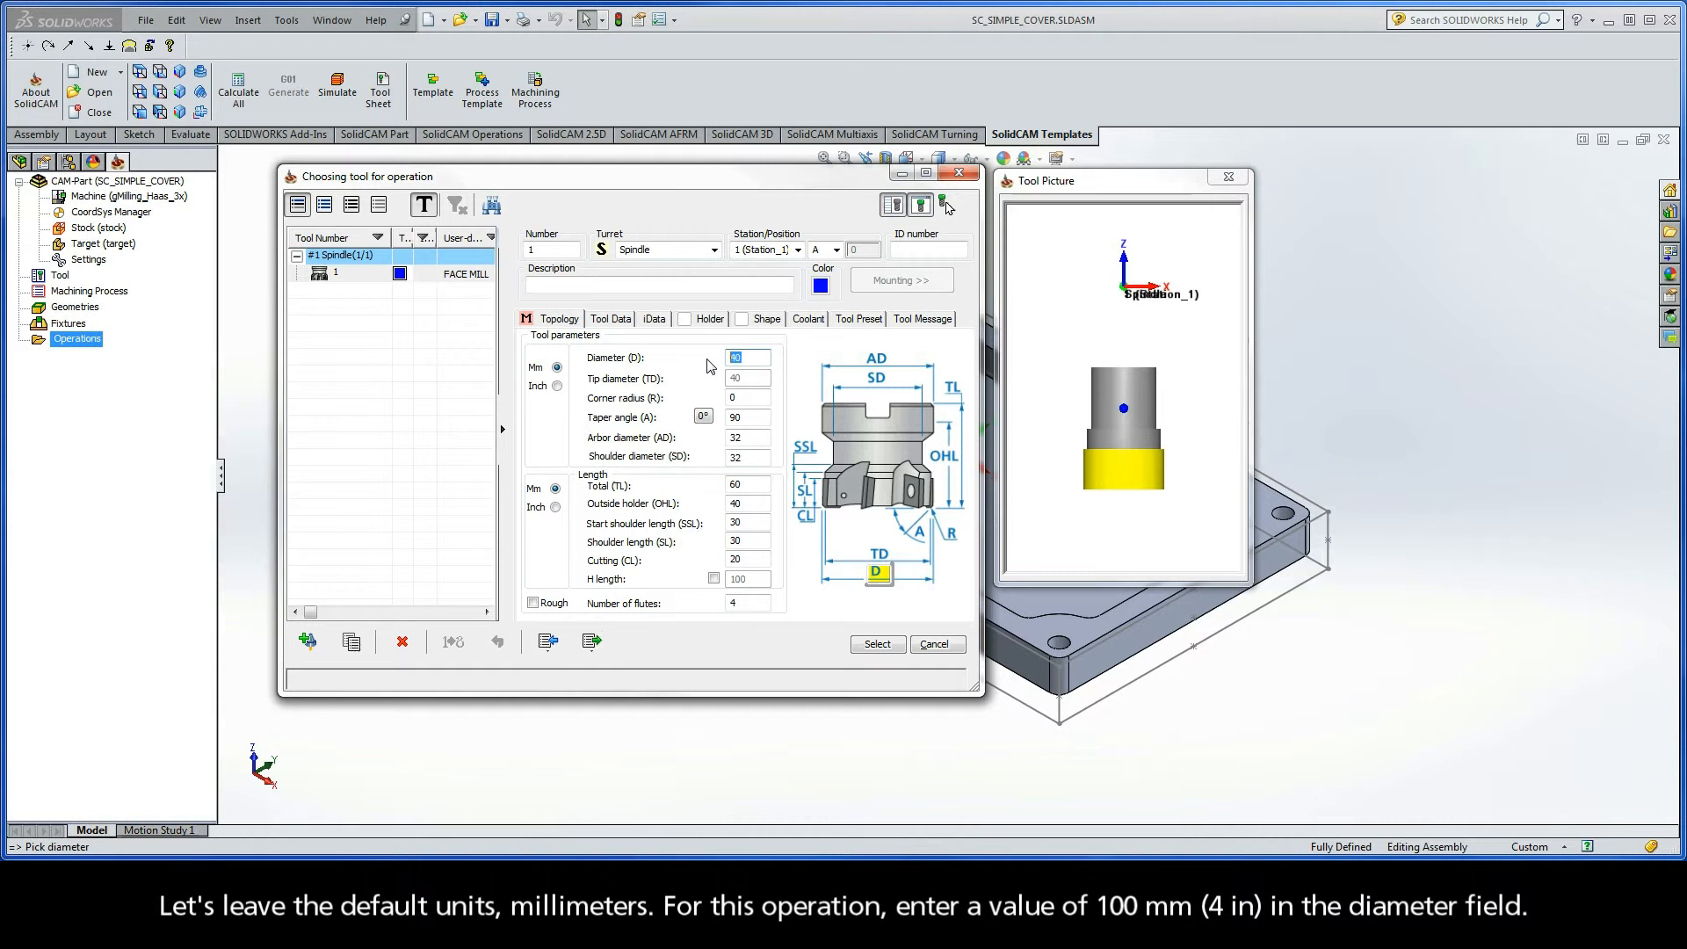
text(100)
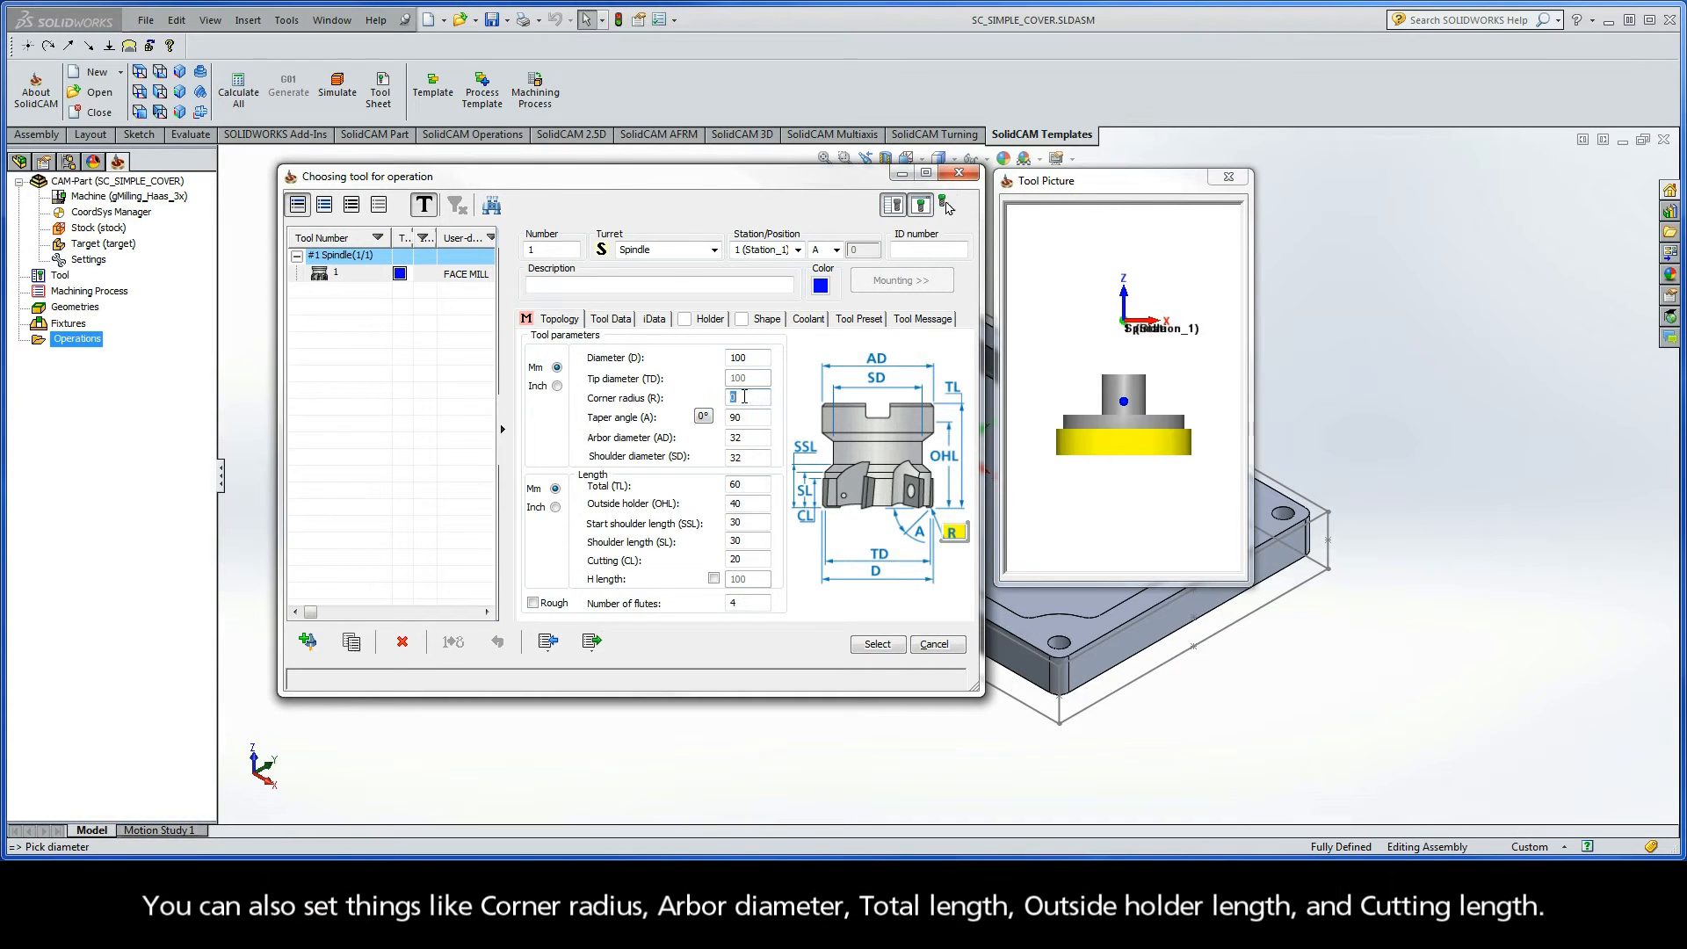
click(747, 437)
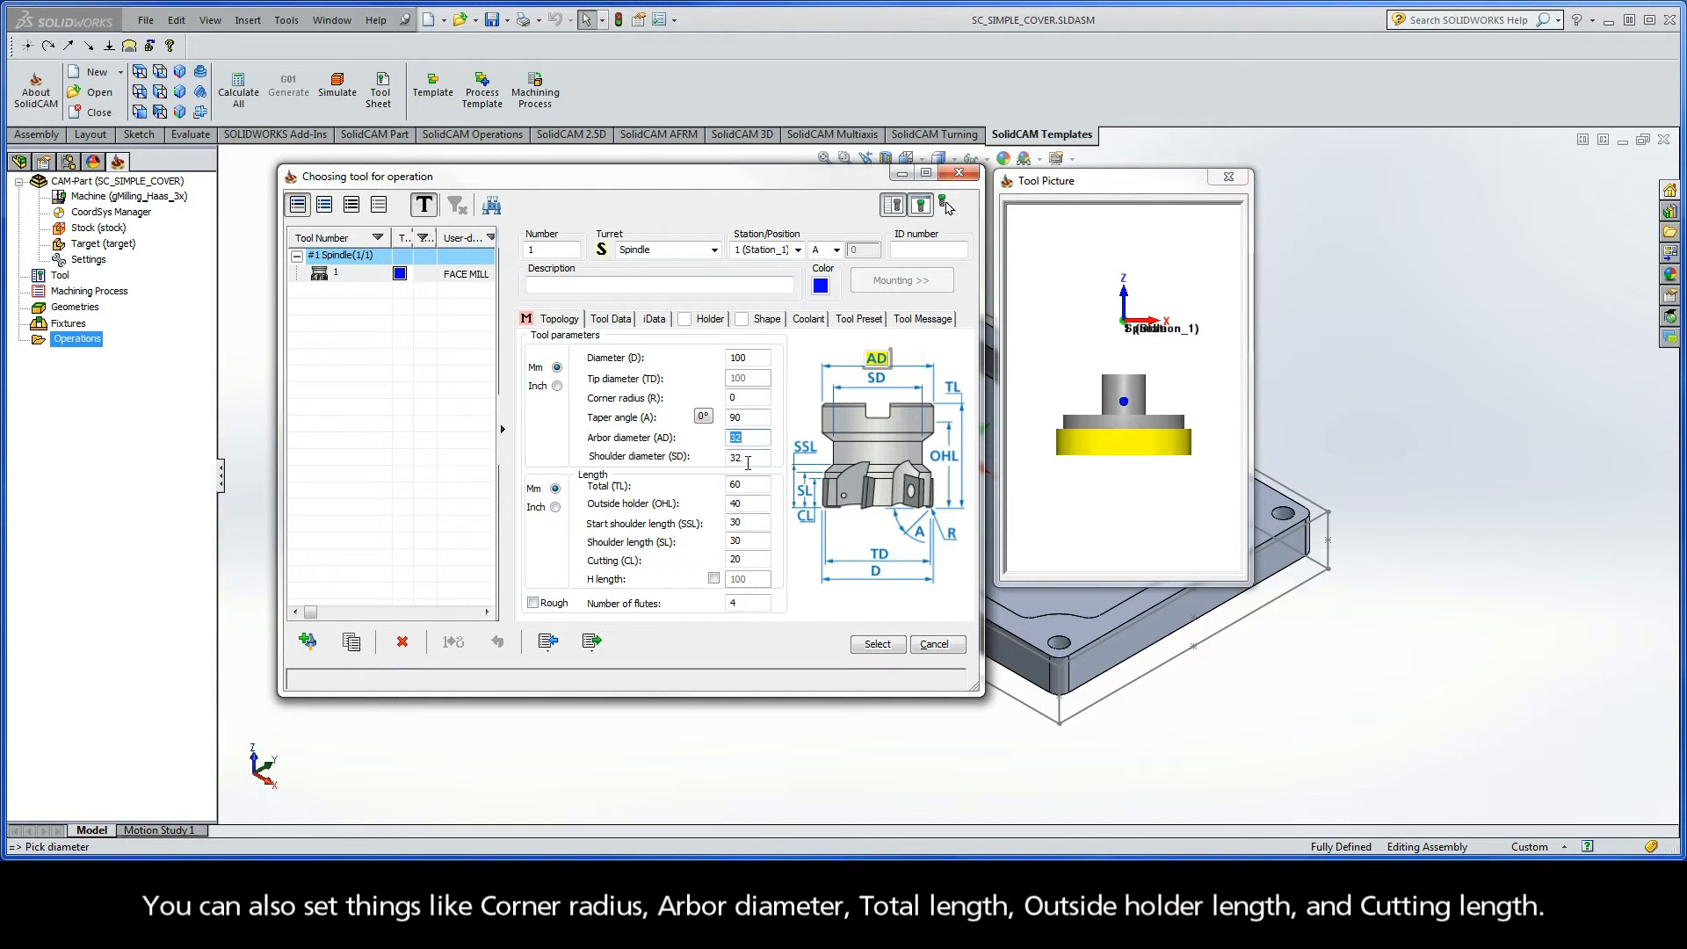
click(747, 504)
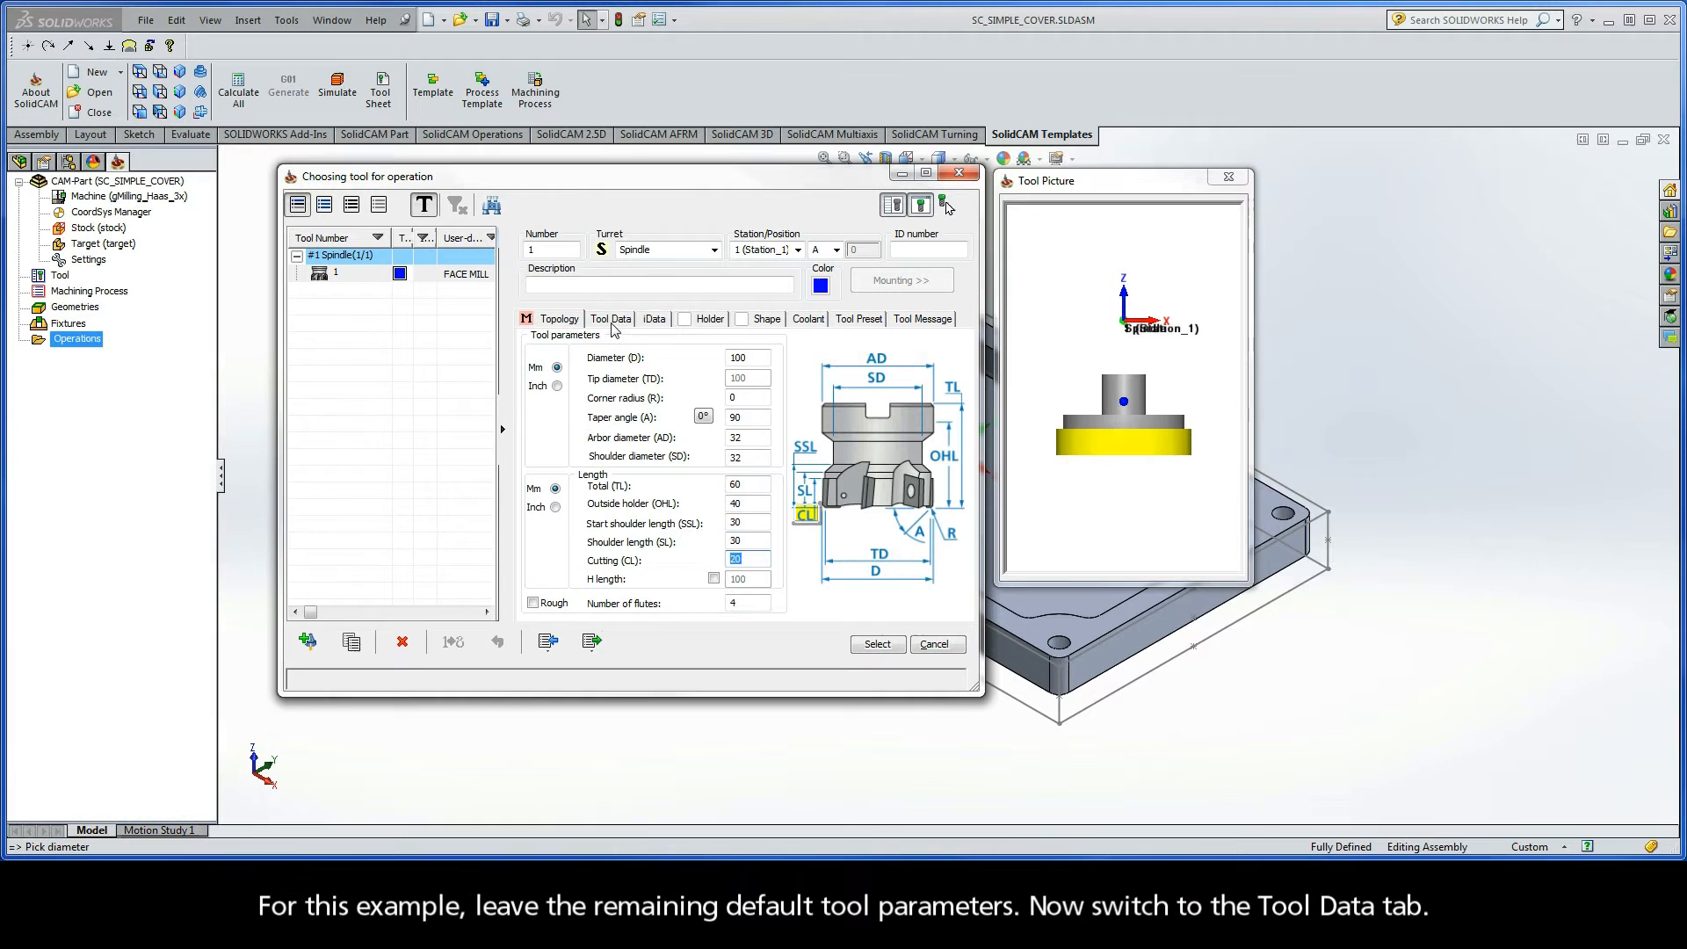
- Keep default Feed XY 100, Feed Z 33 and 1000 rpm, and assign the face mill
click(610, 319)
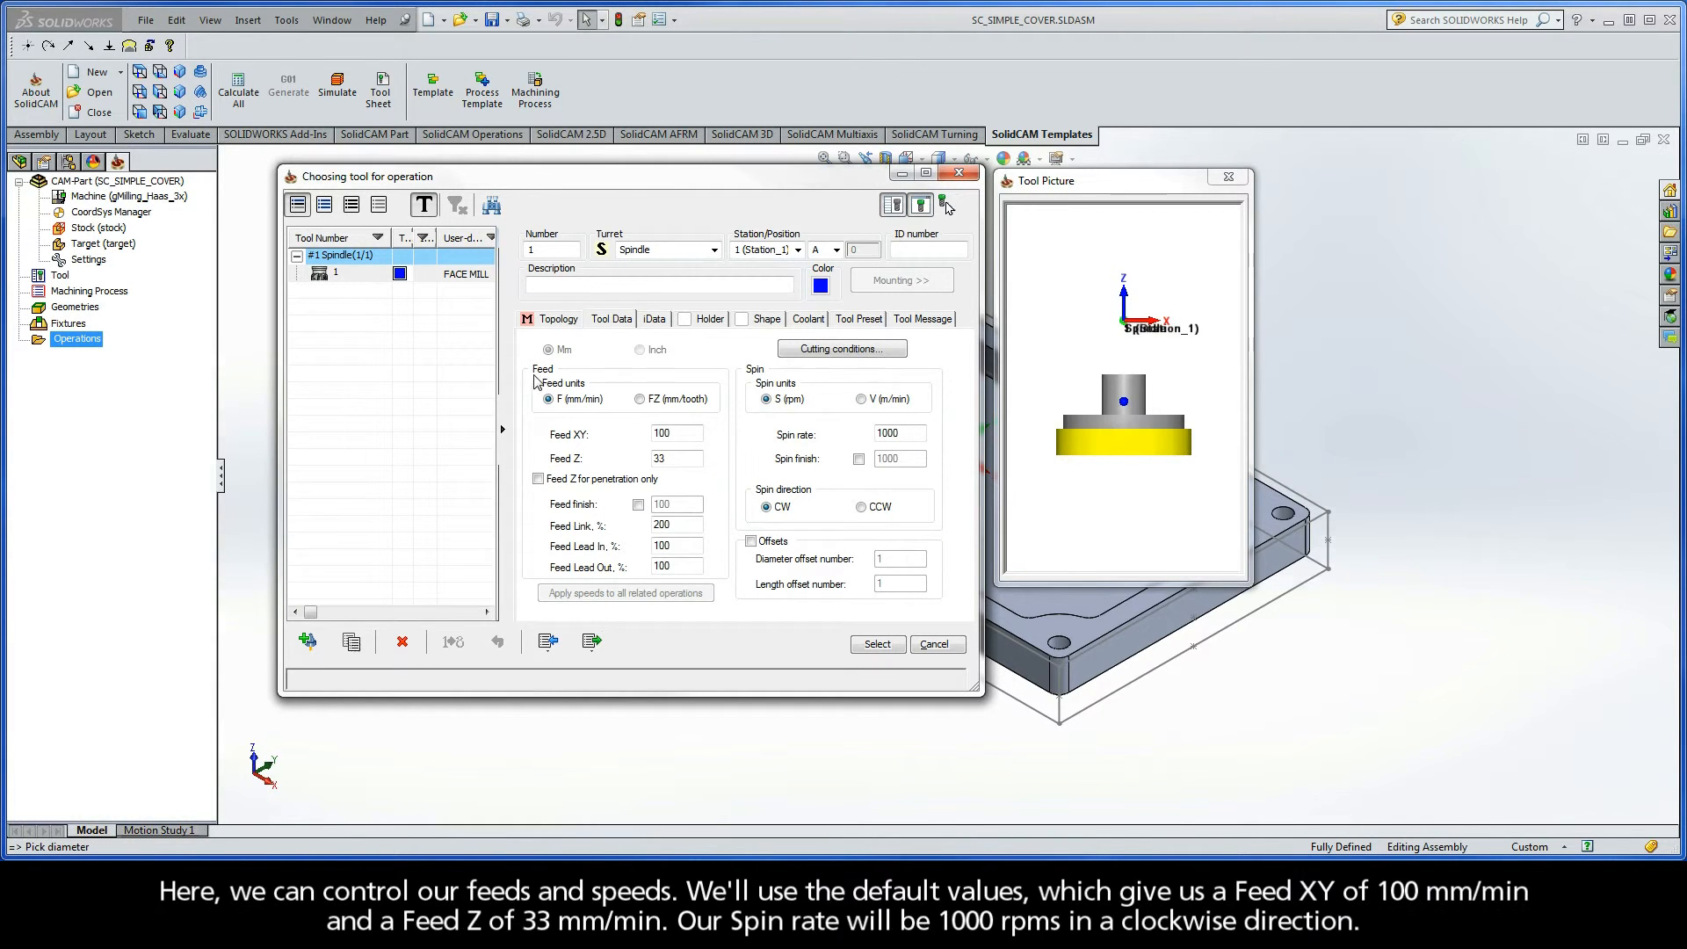
mouse_move(771, 380)
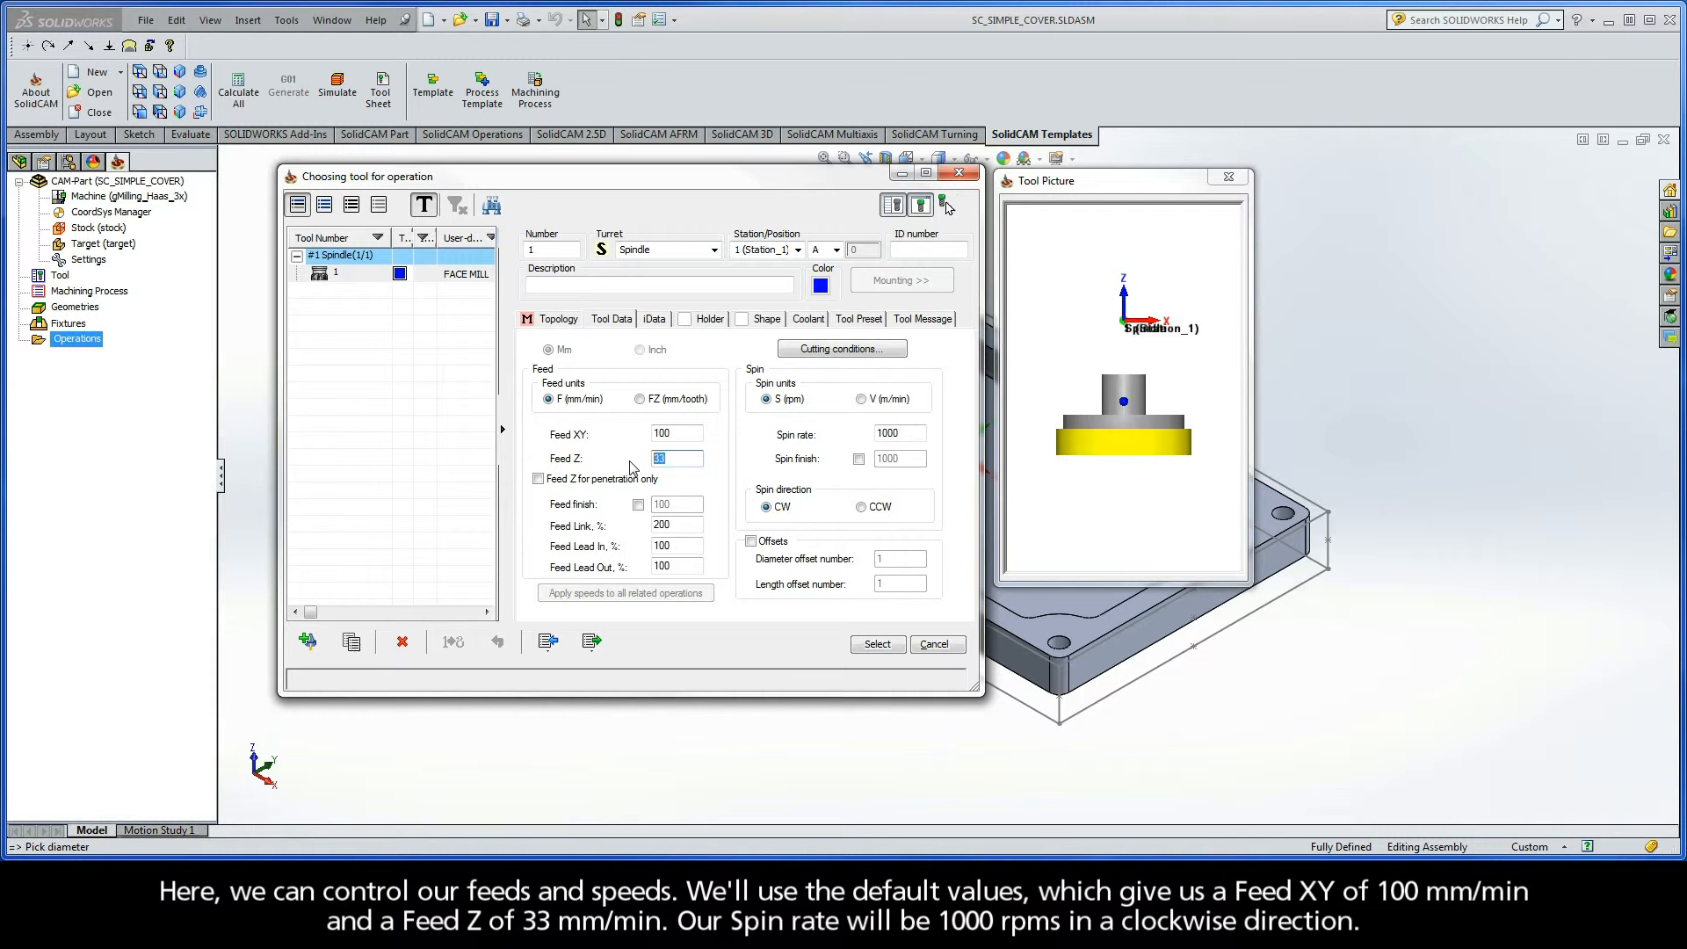
click(898, 432)
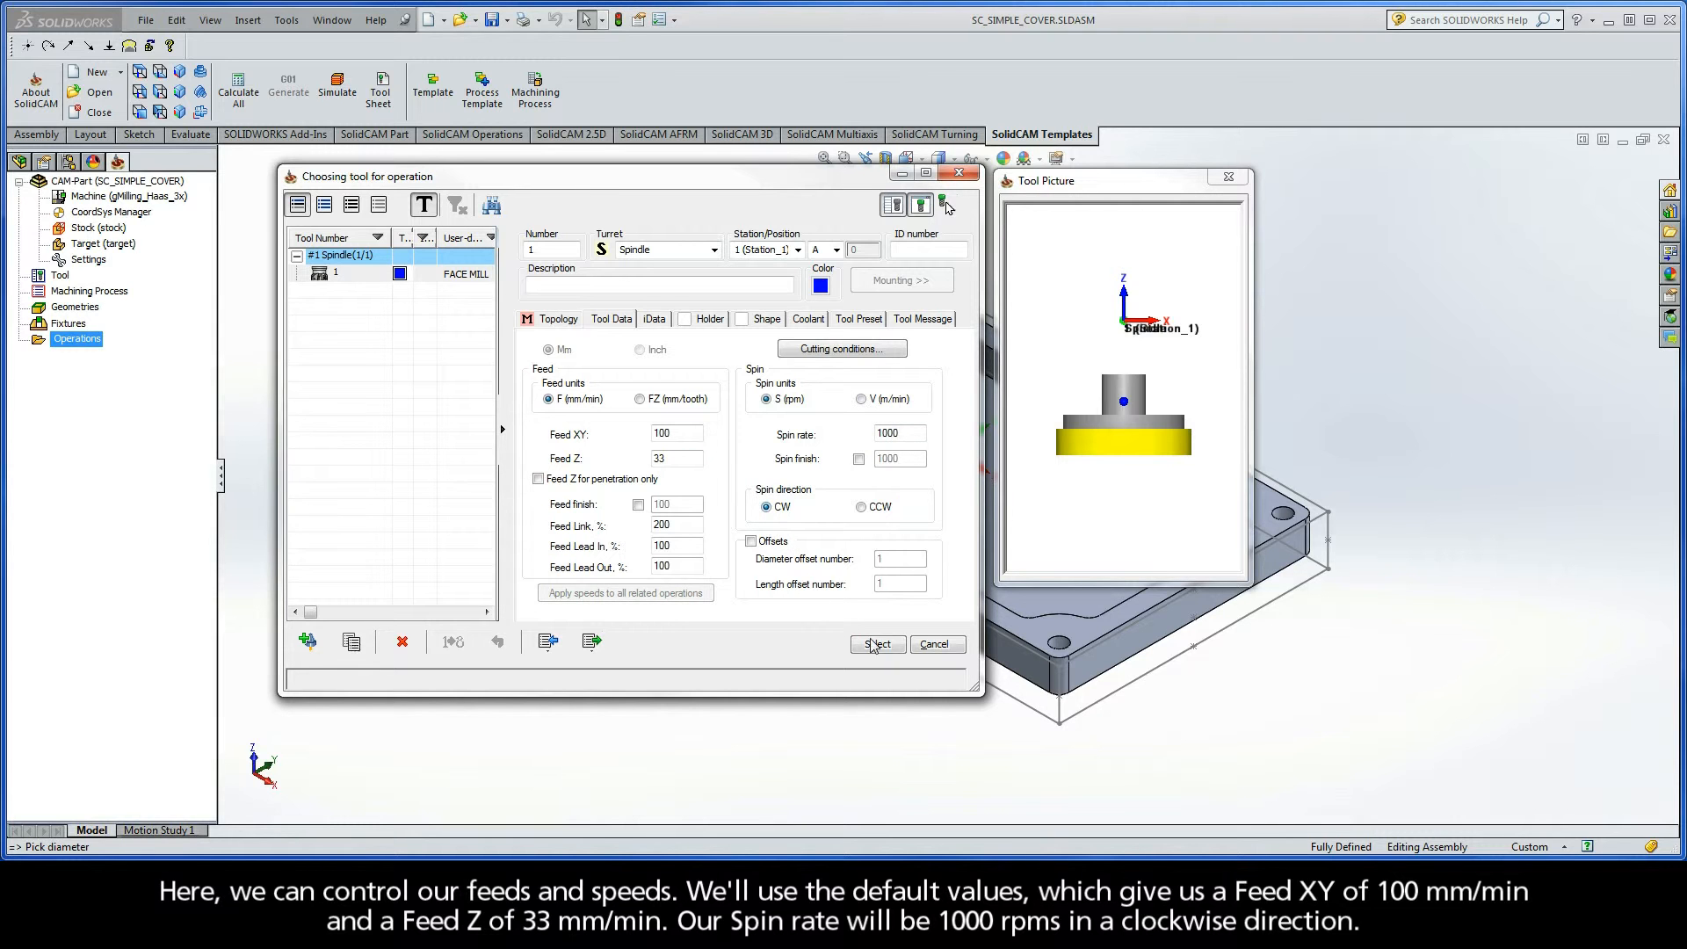
click(877, 643)
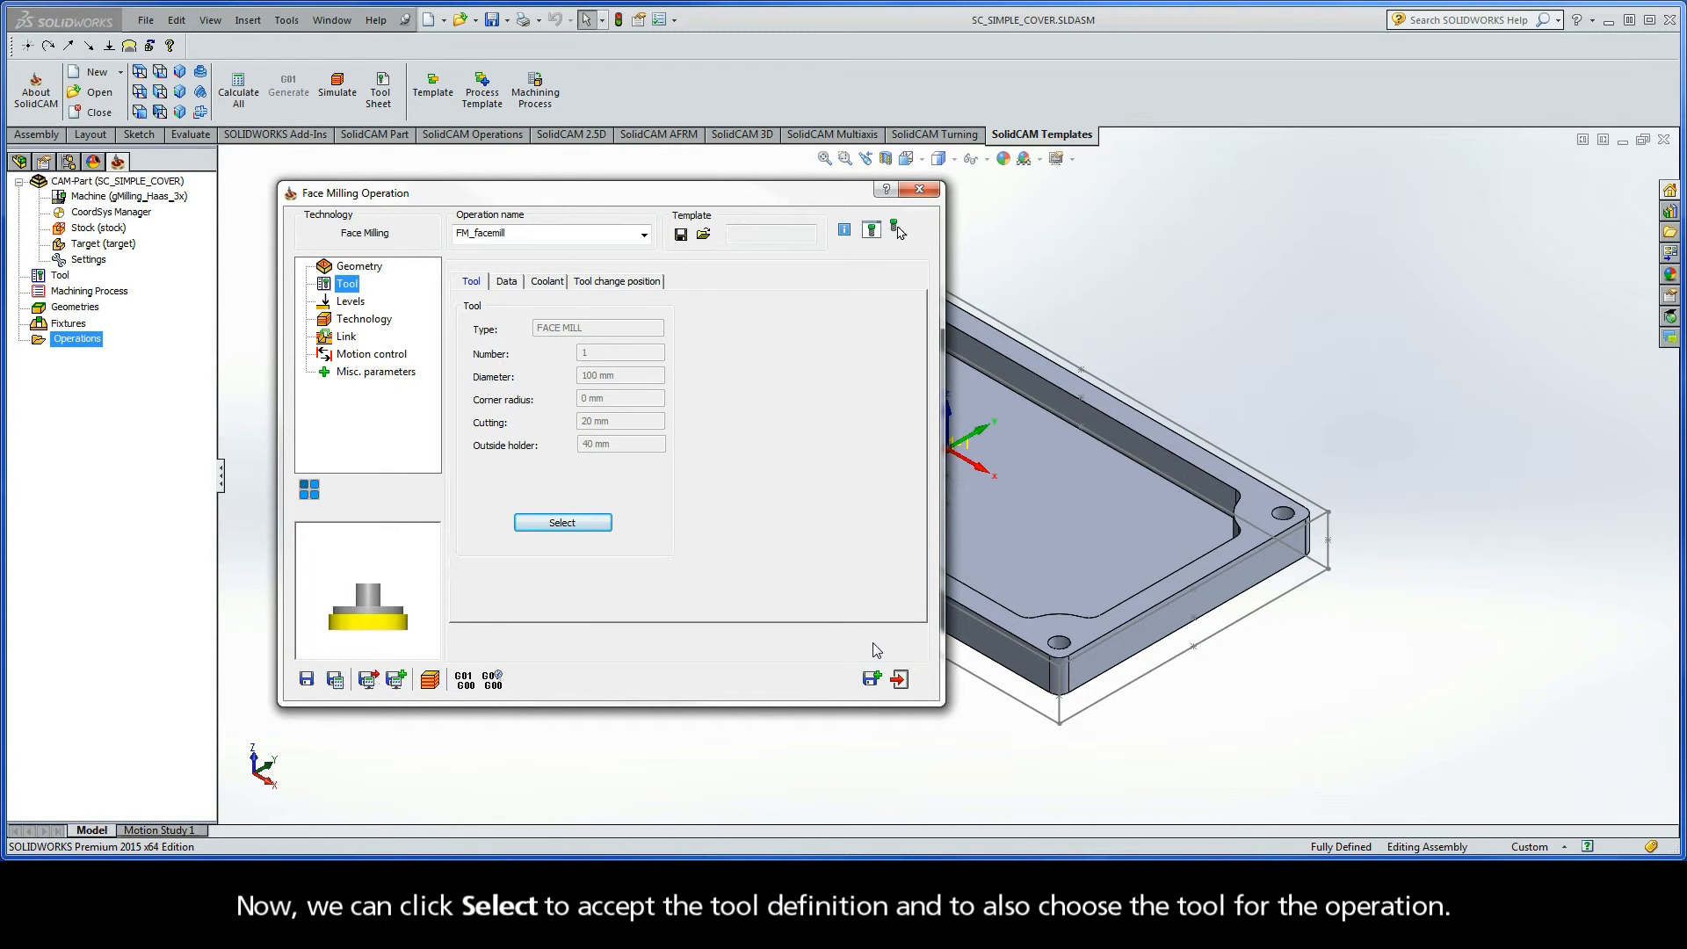
mouse_move(861, 648)
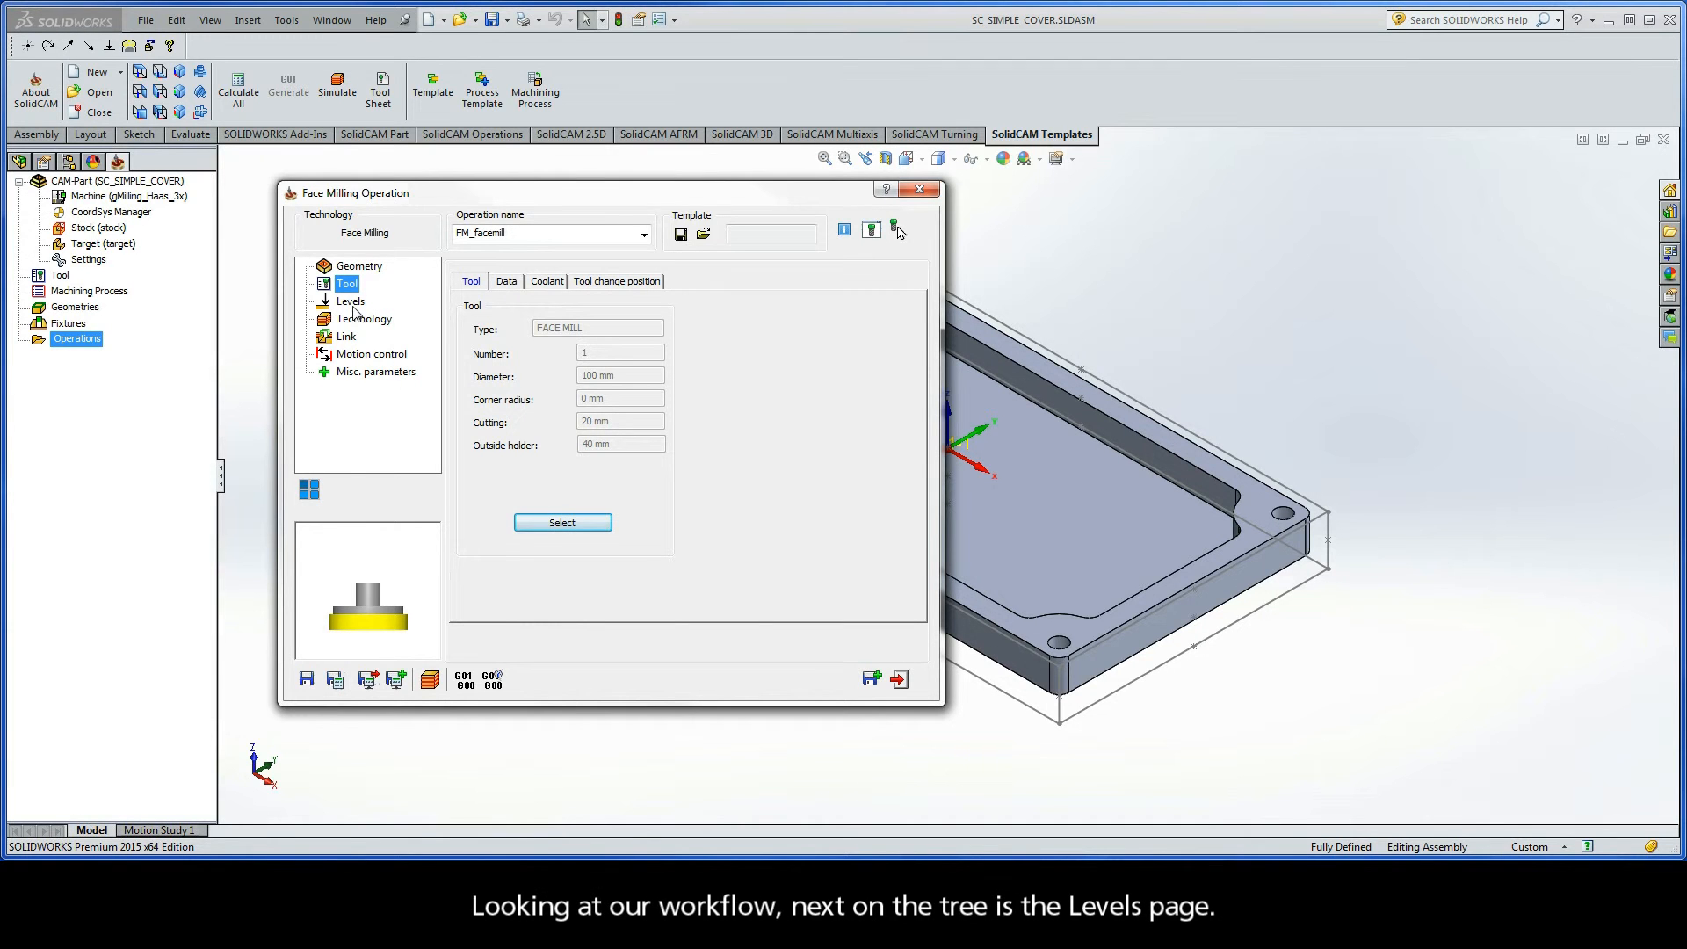
- Show the Levels page and check clearance level 25 and safety distance 2
click(349, 301)
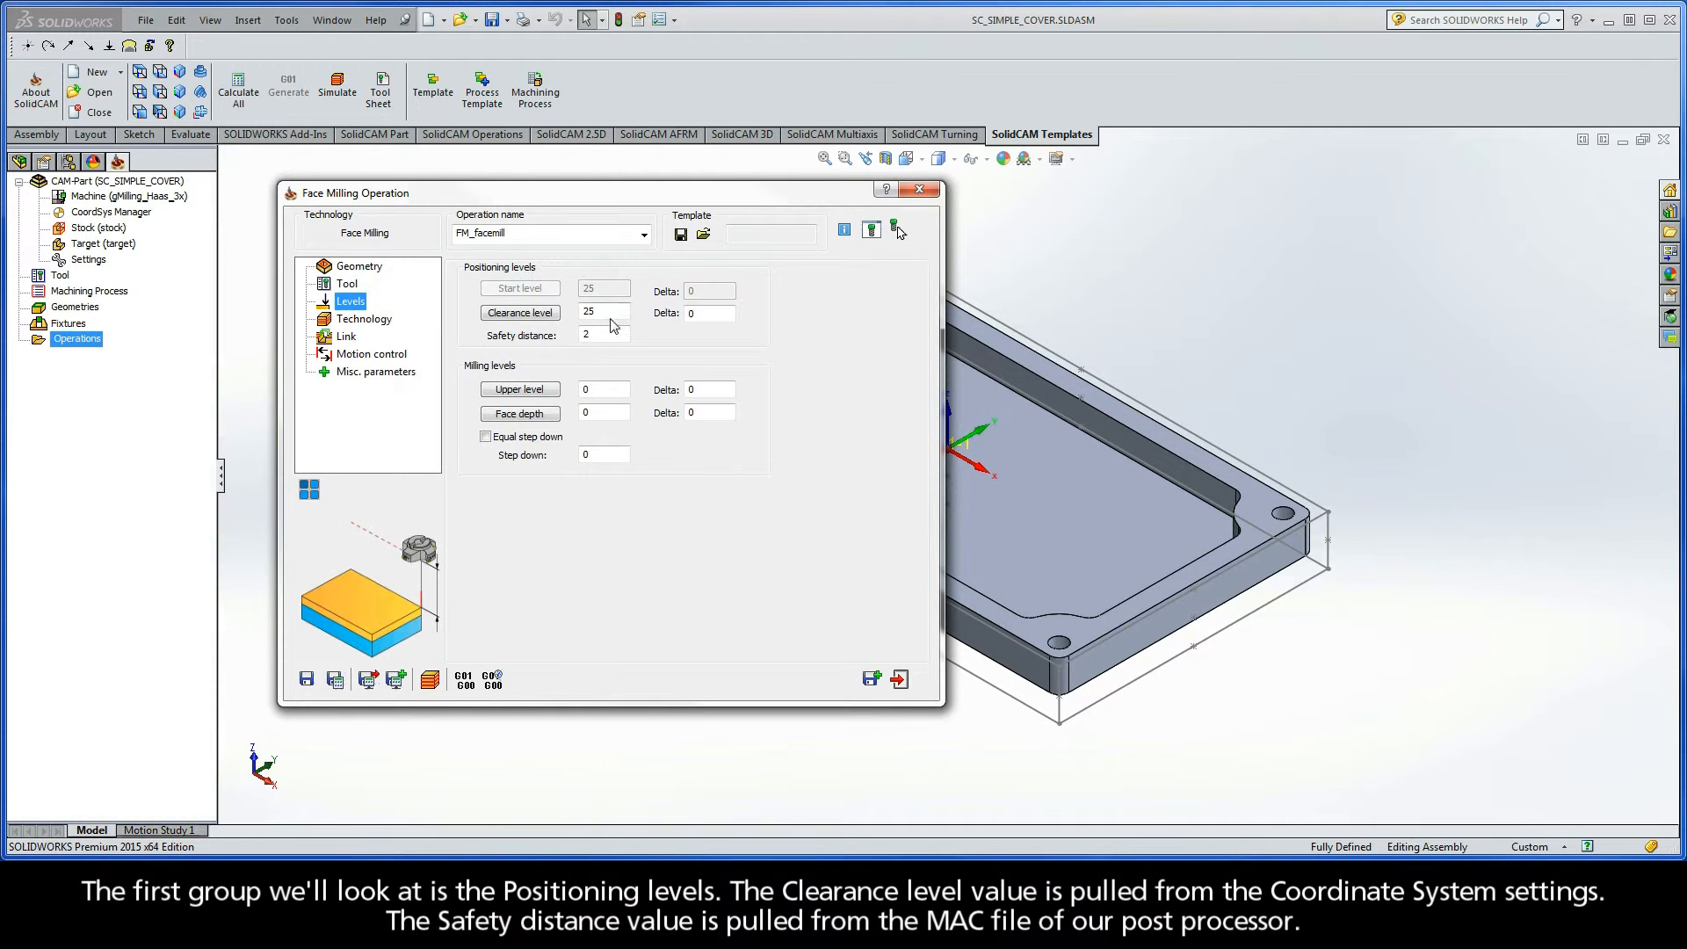
click(603, 312)
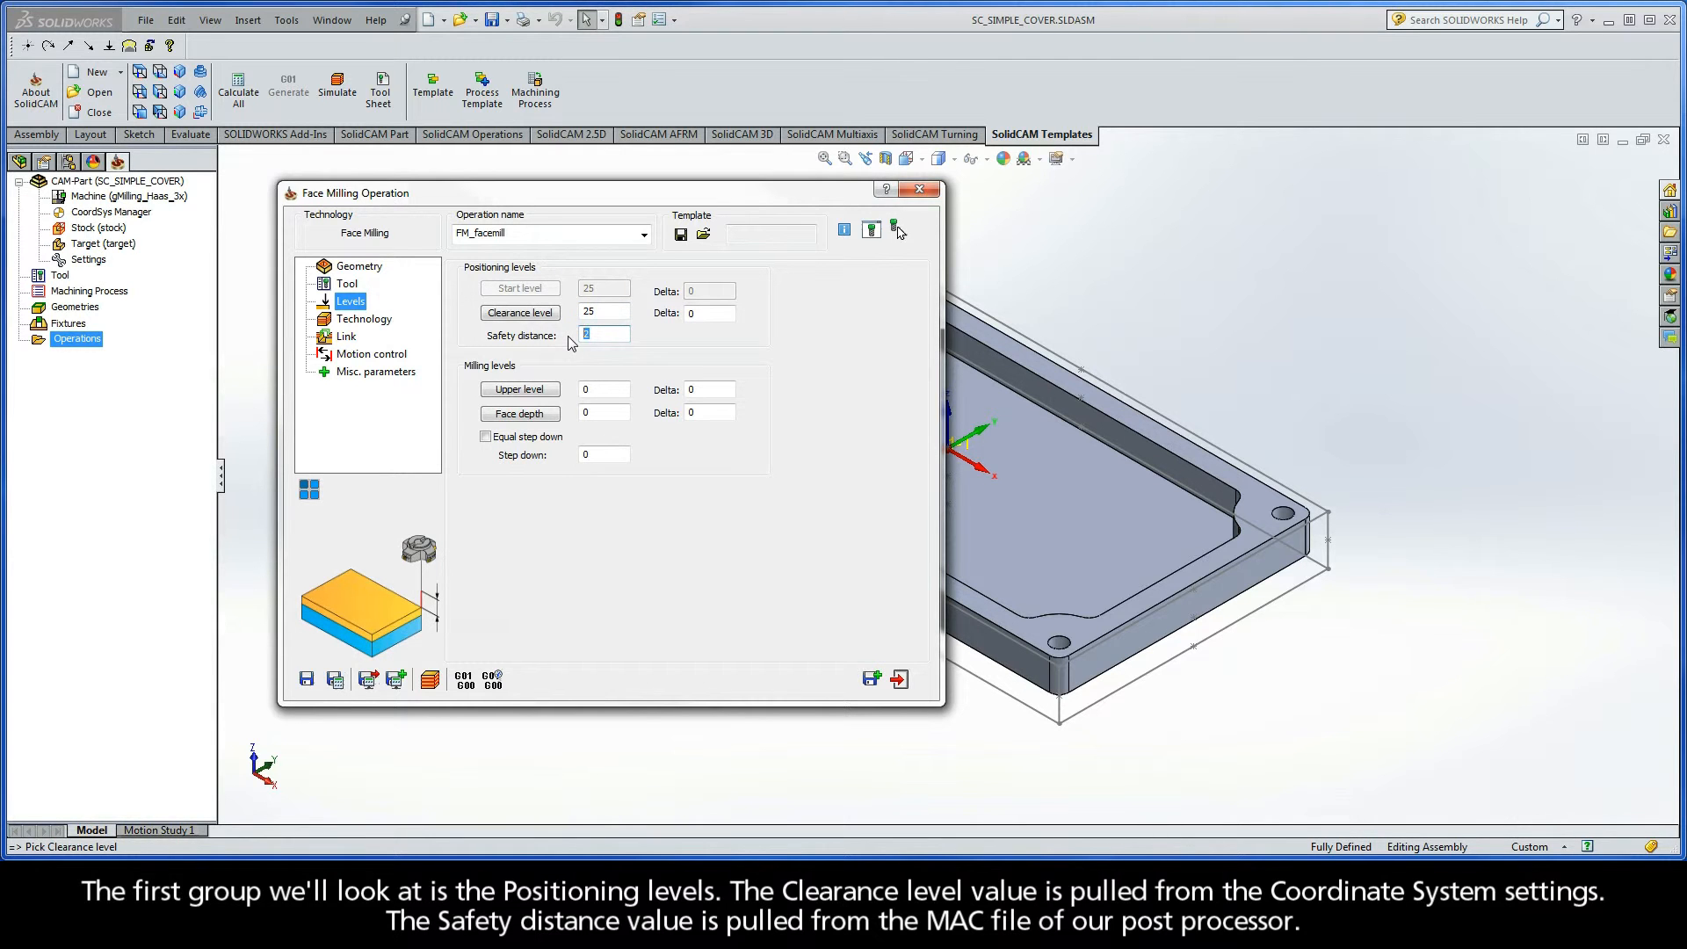
mouse_move(467, 378)
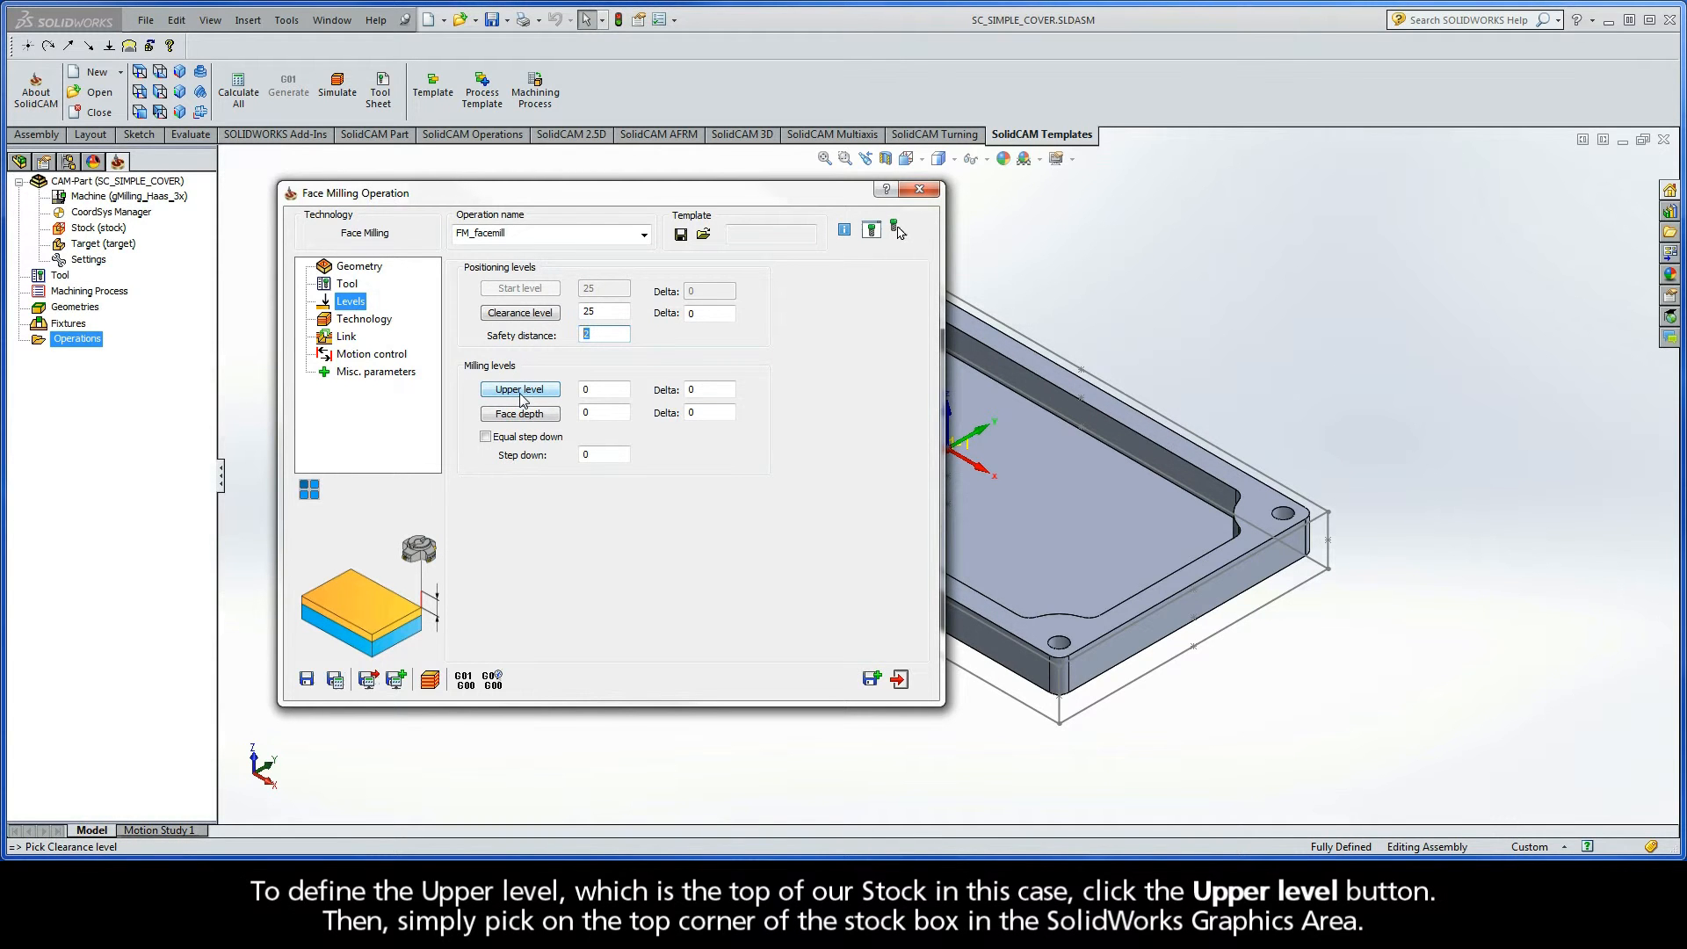
- Pick the upper level 0.5 from the stock box's top corner
click(519, 390)
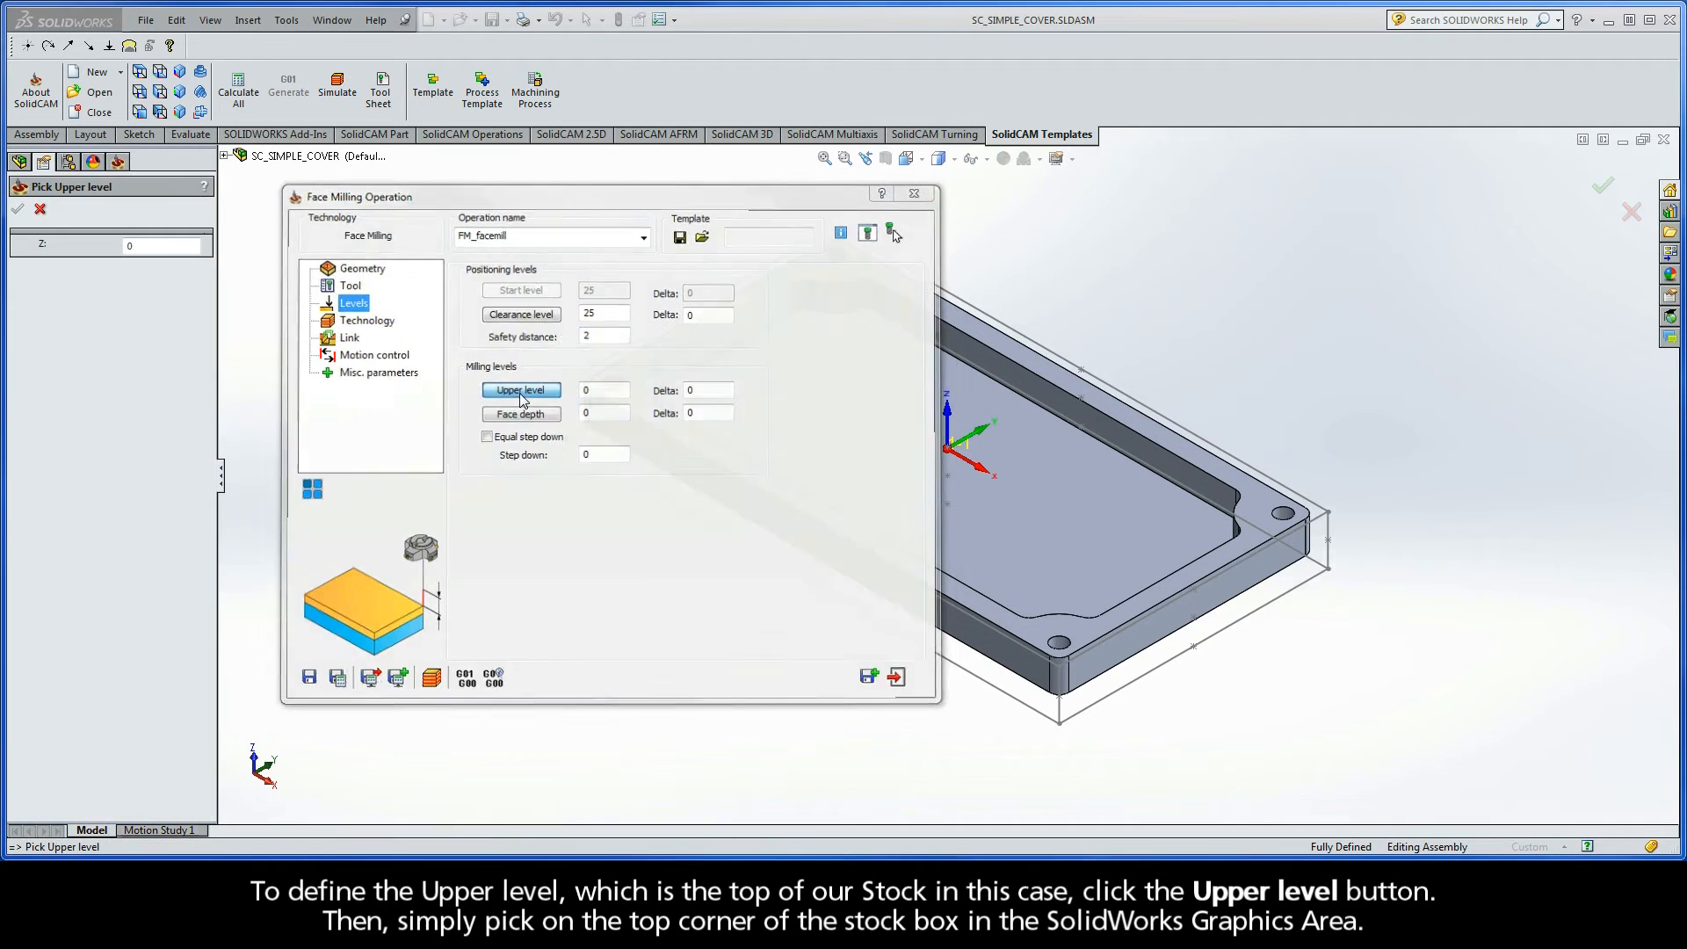
click(521, 390)
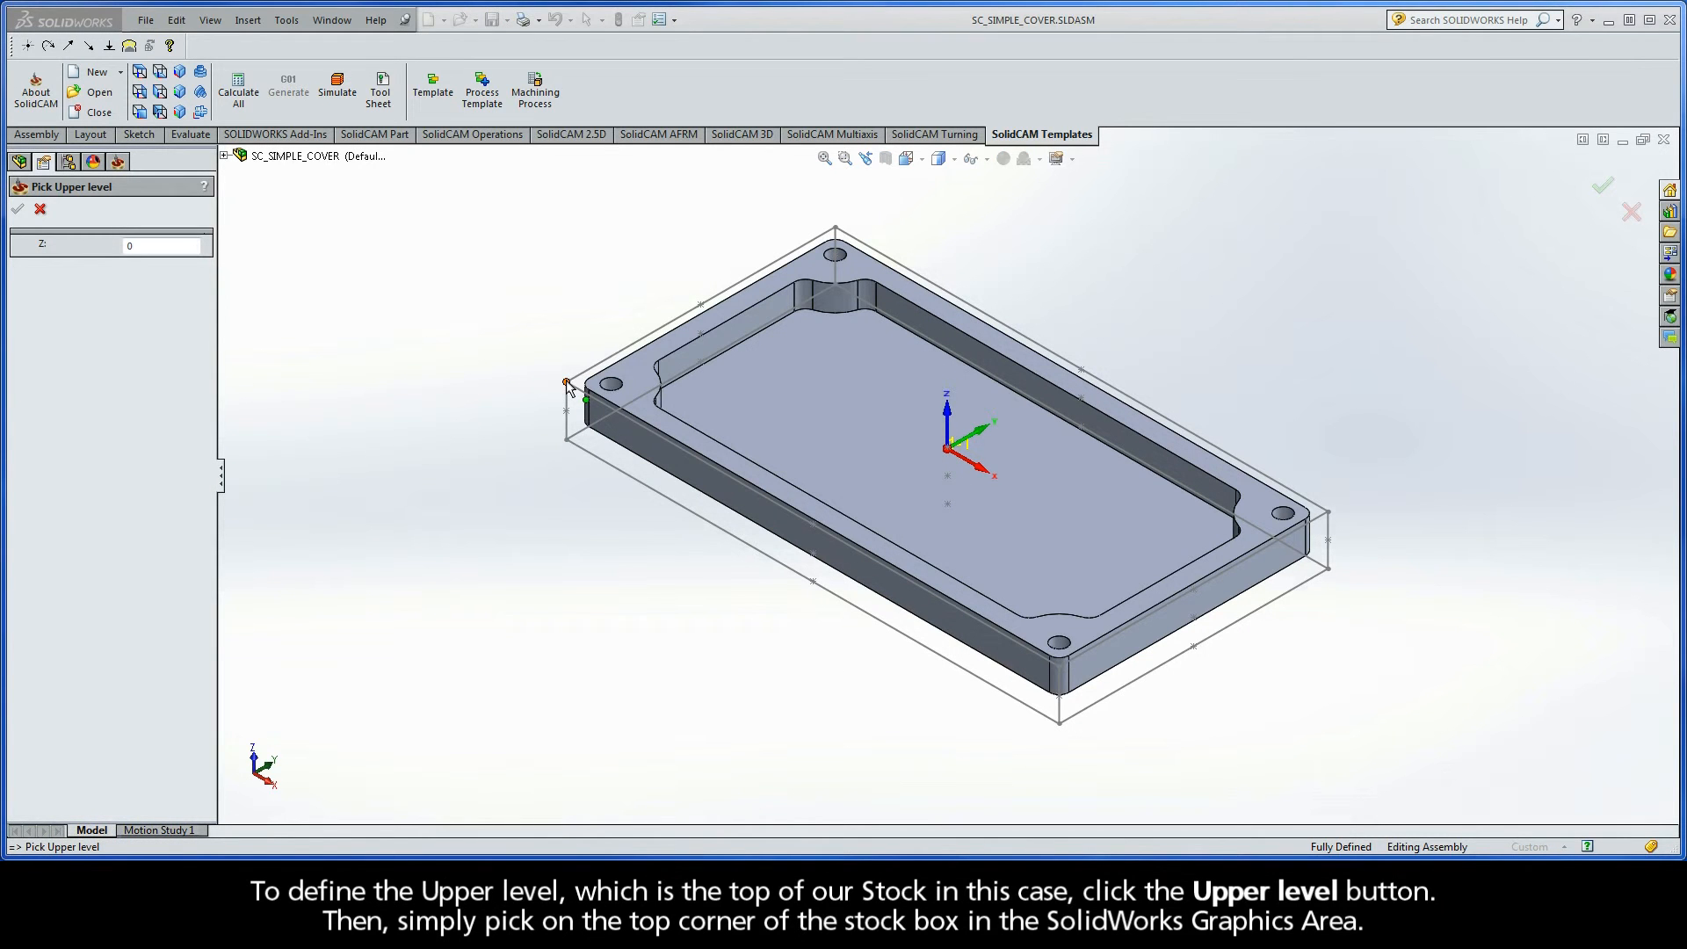
click(567, 384)
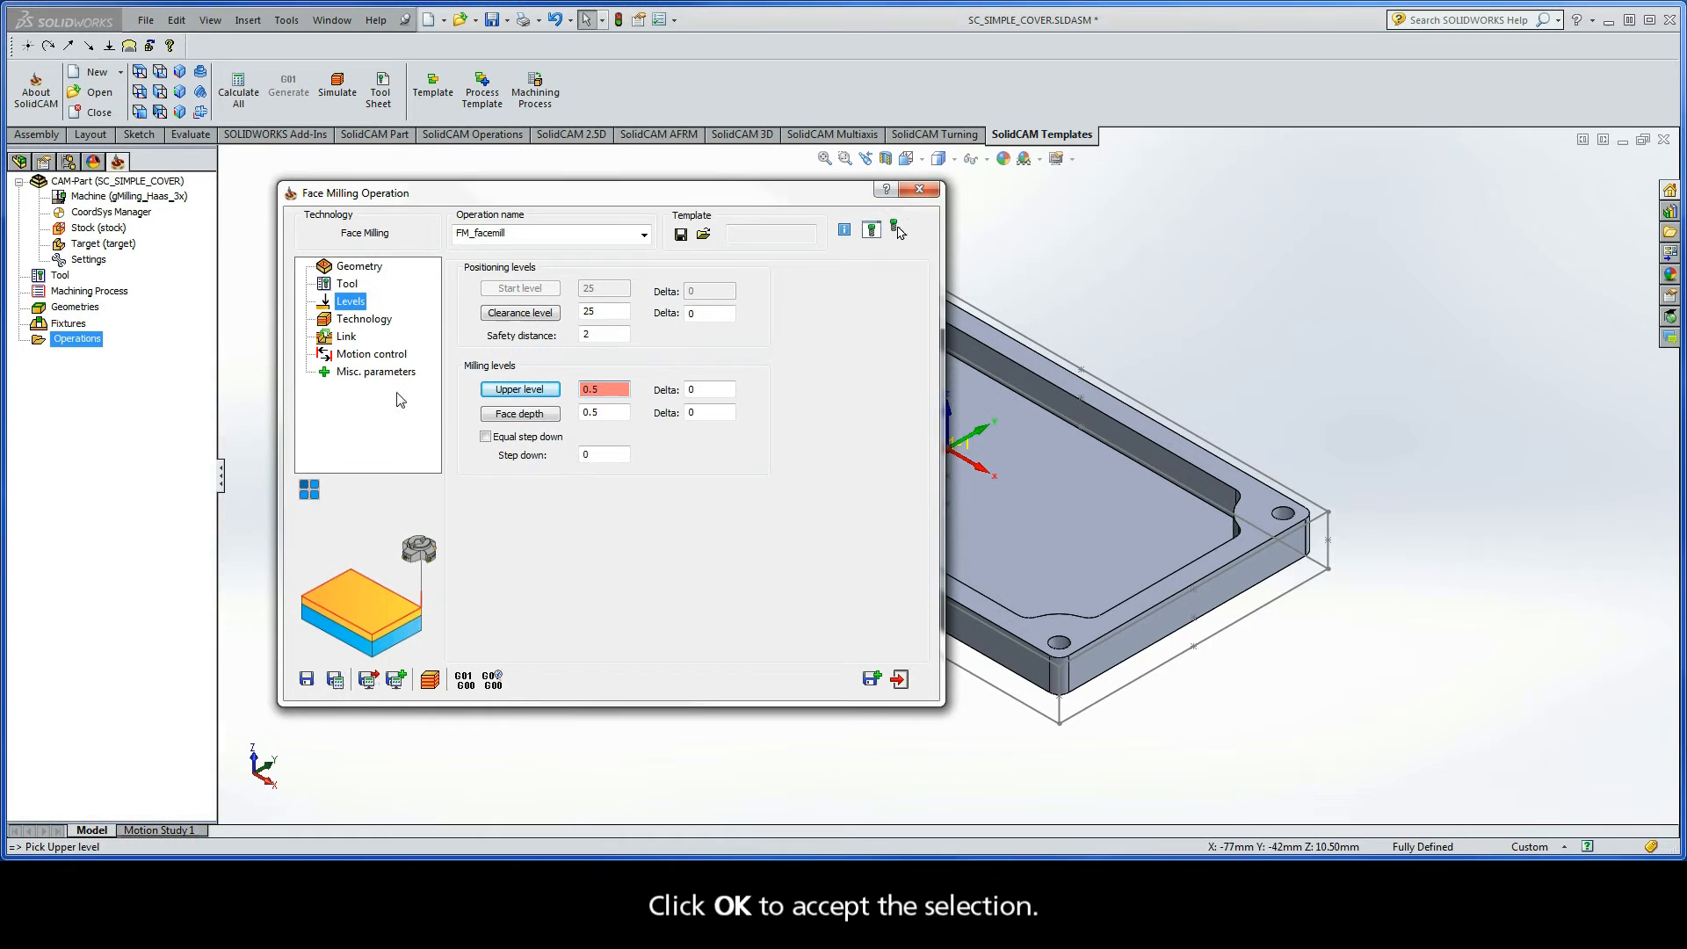
click(519, 414)
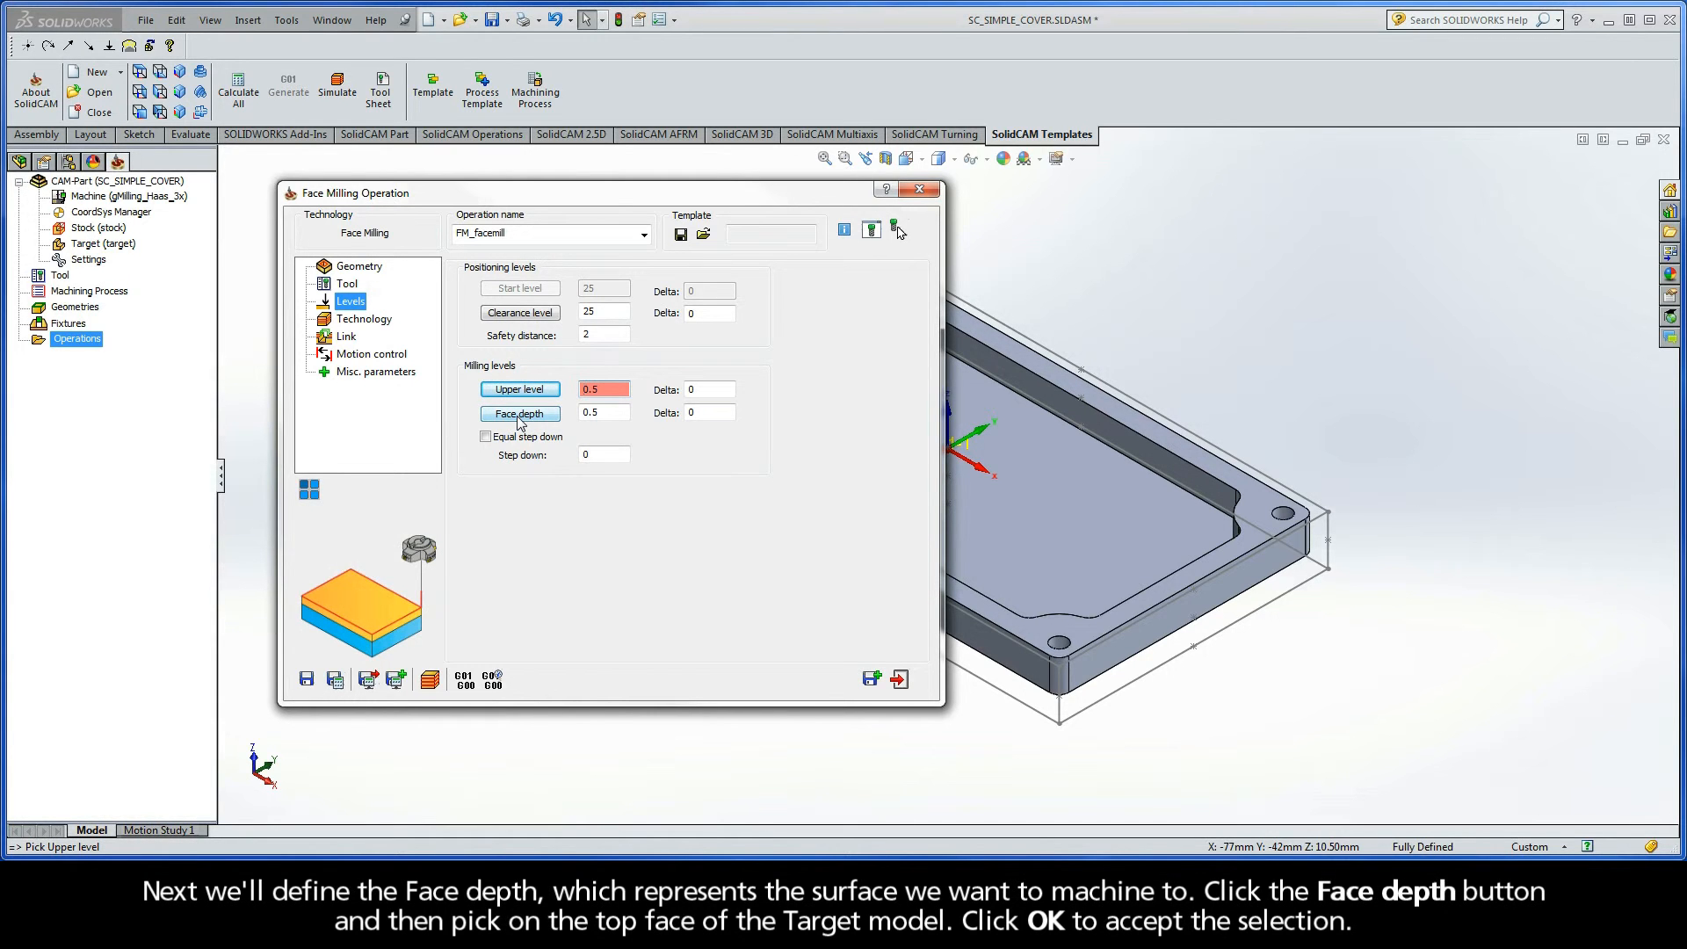
- Pick the face depth from the target's top face and verify the associative upper level
click(519, 414)
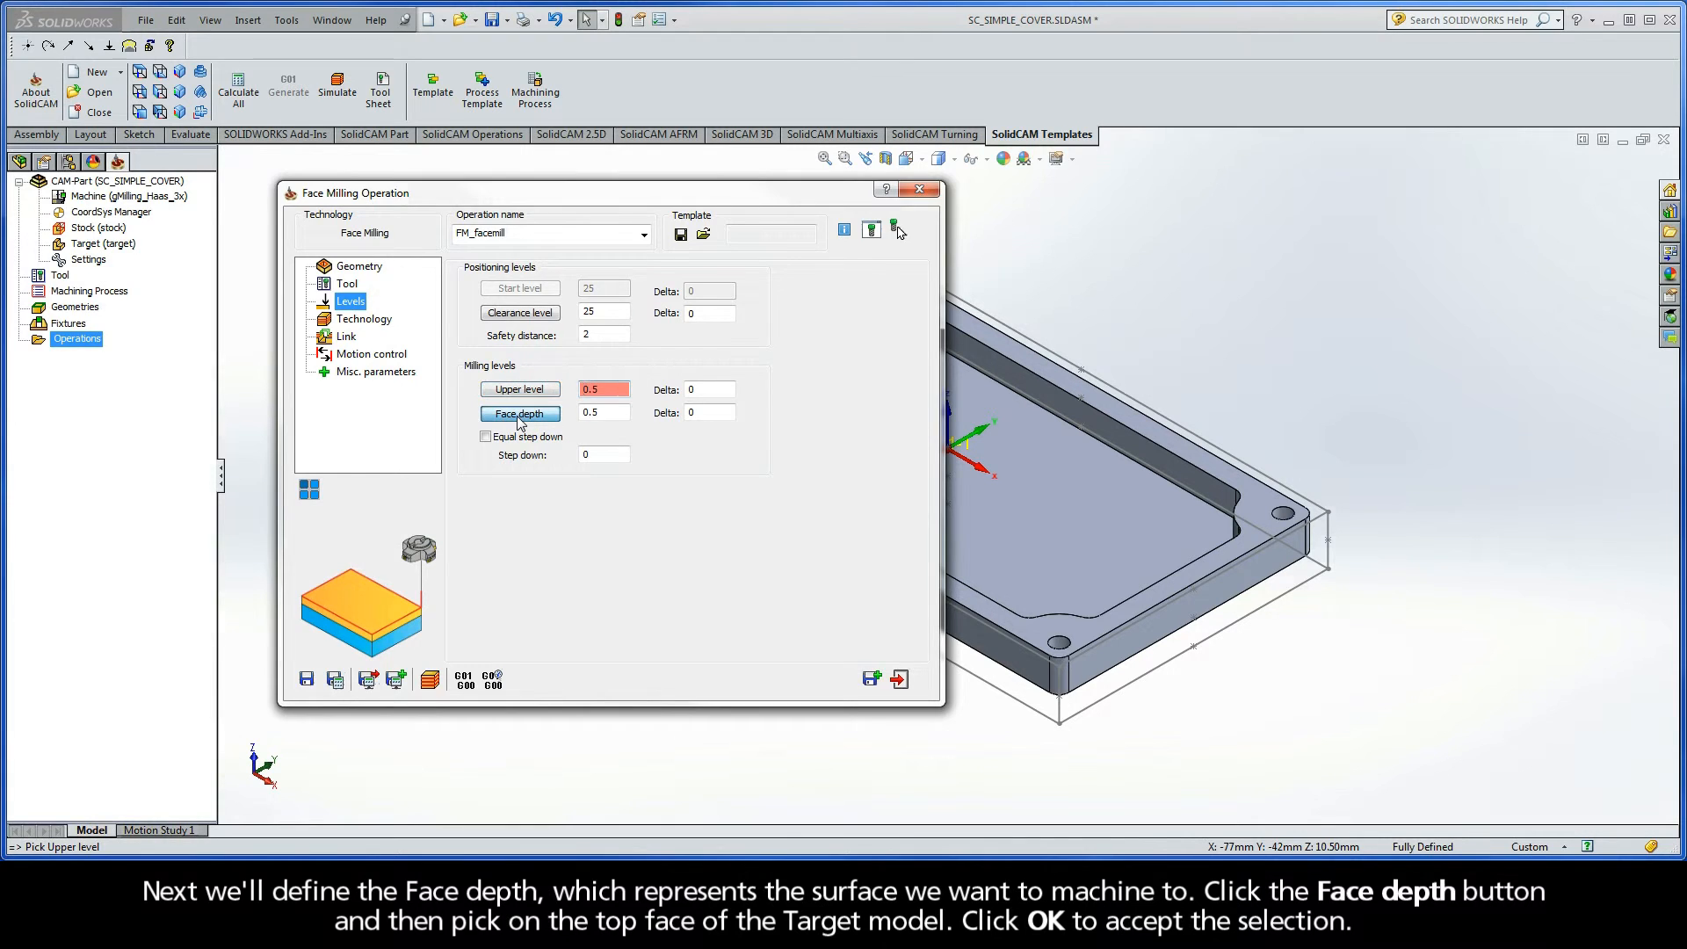
click(519, 414)
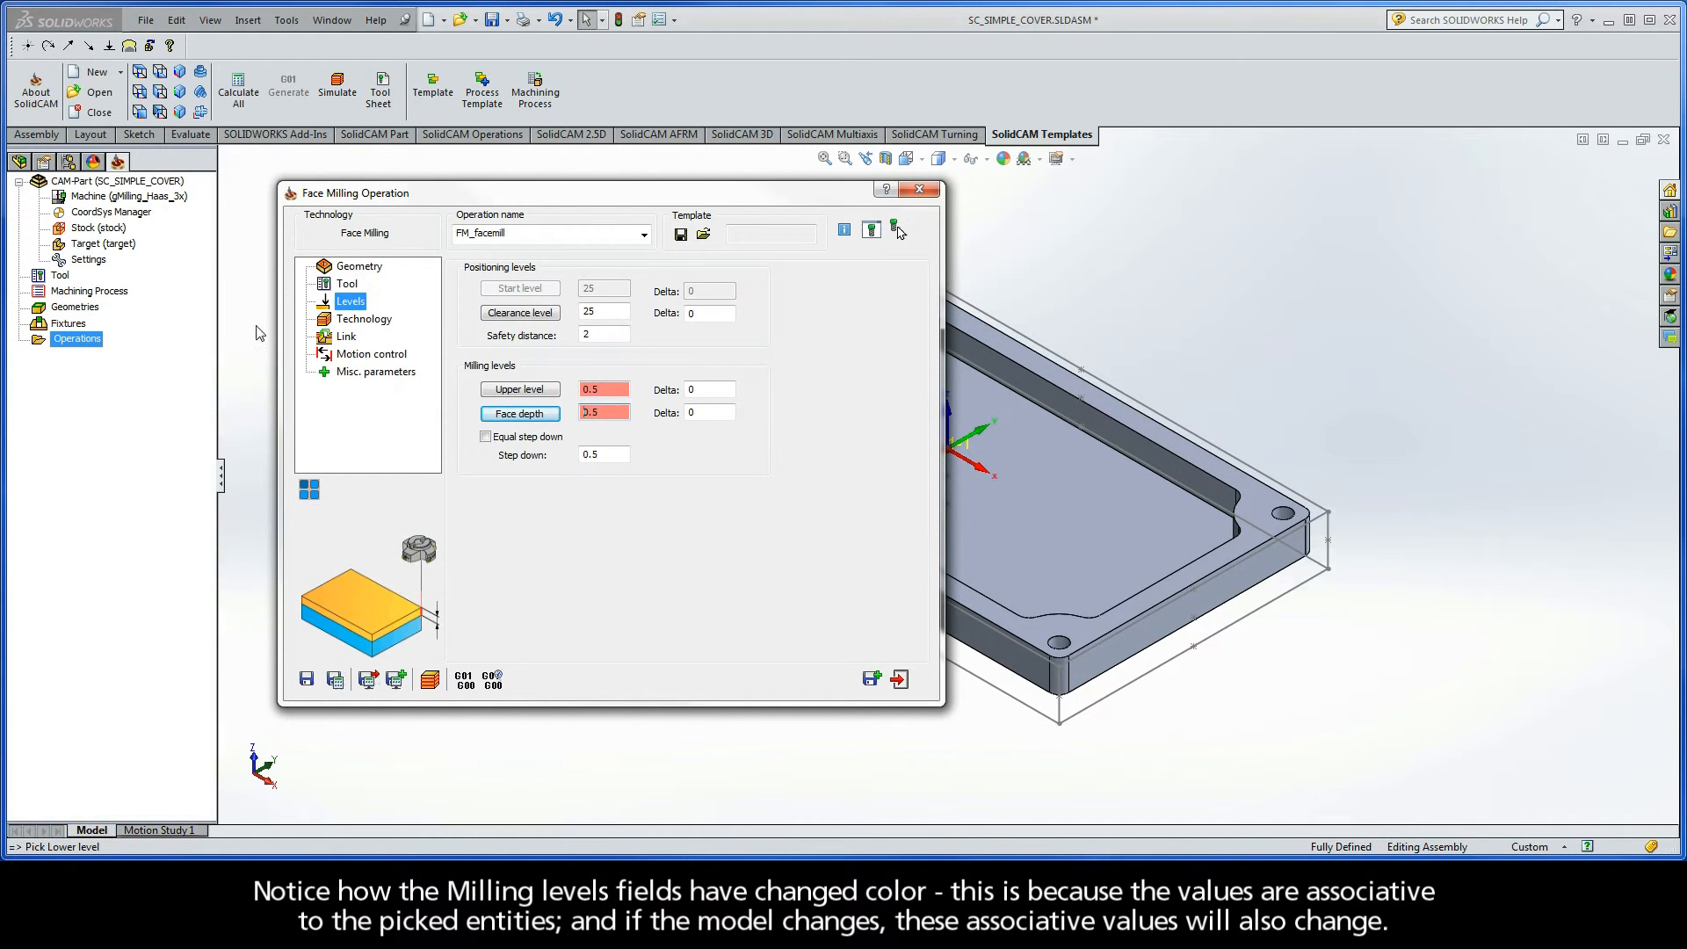
click(519, 388)
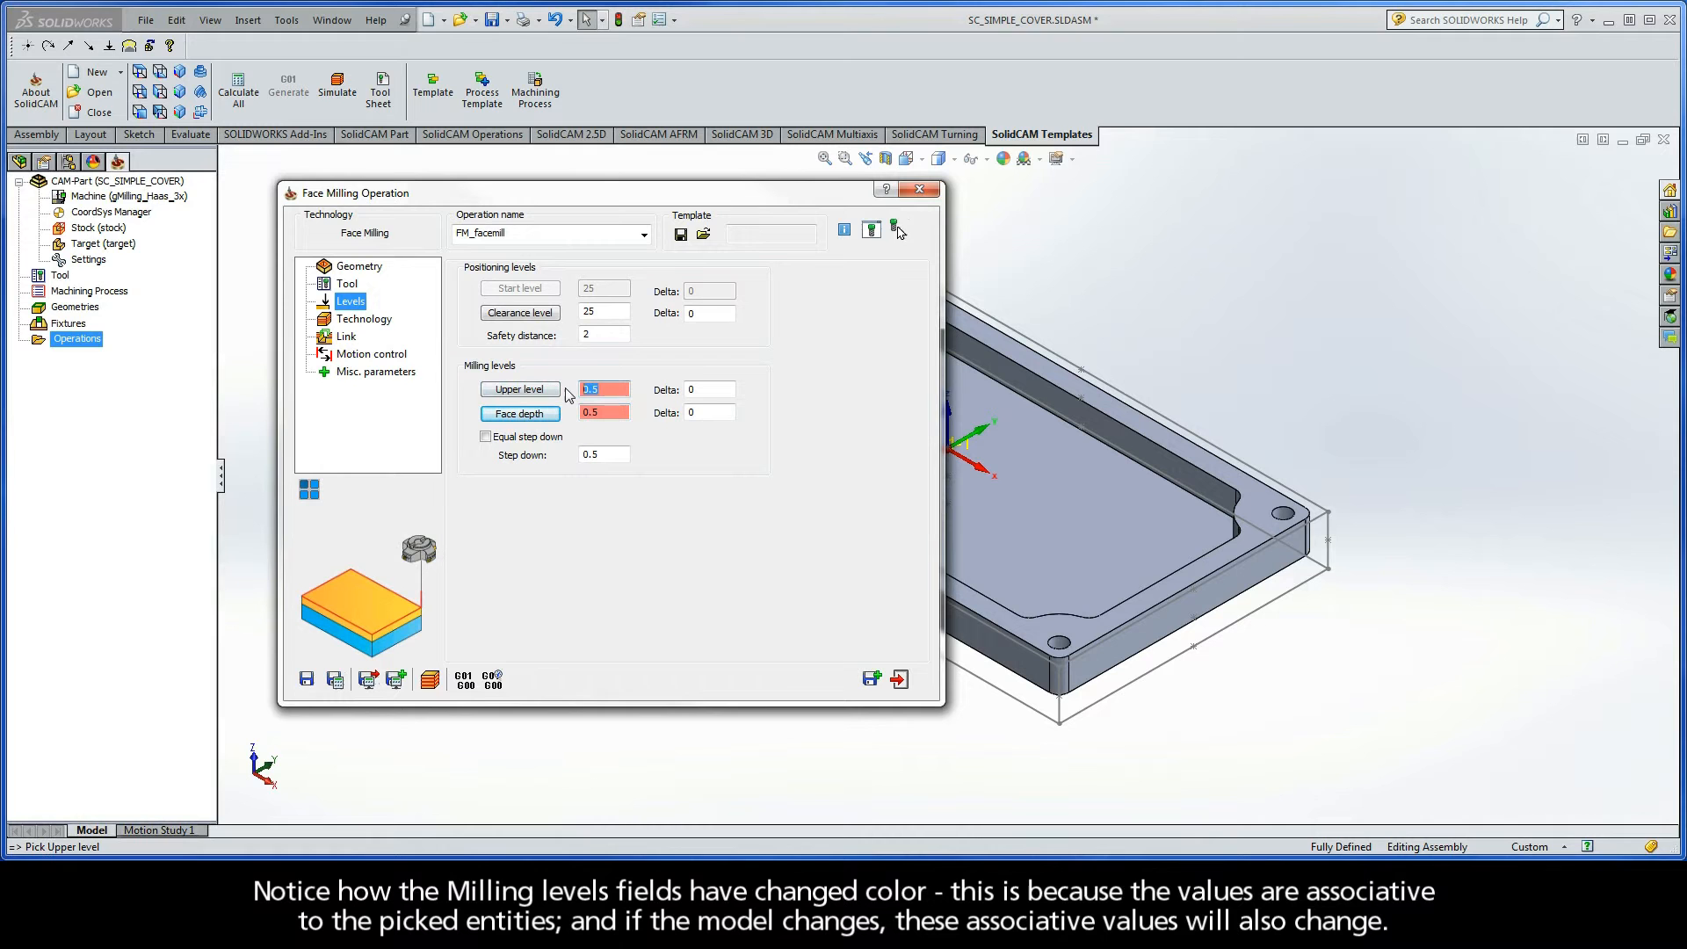
click(519, 413)
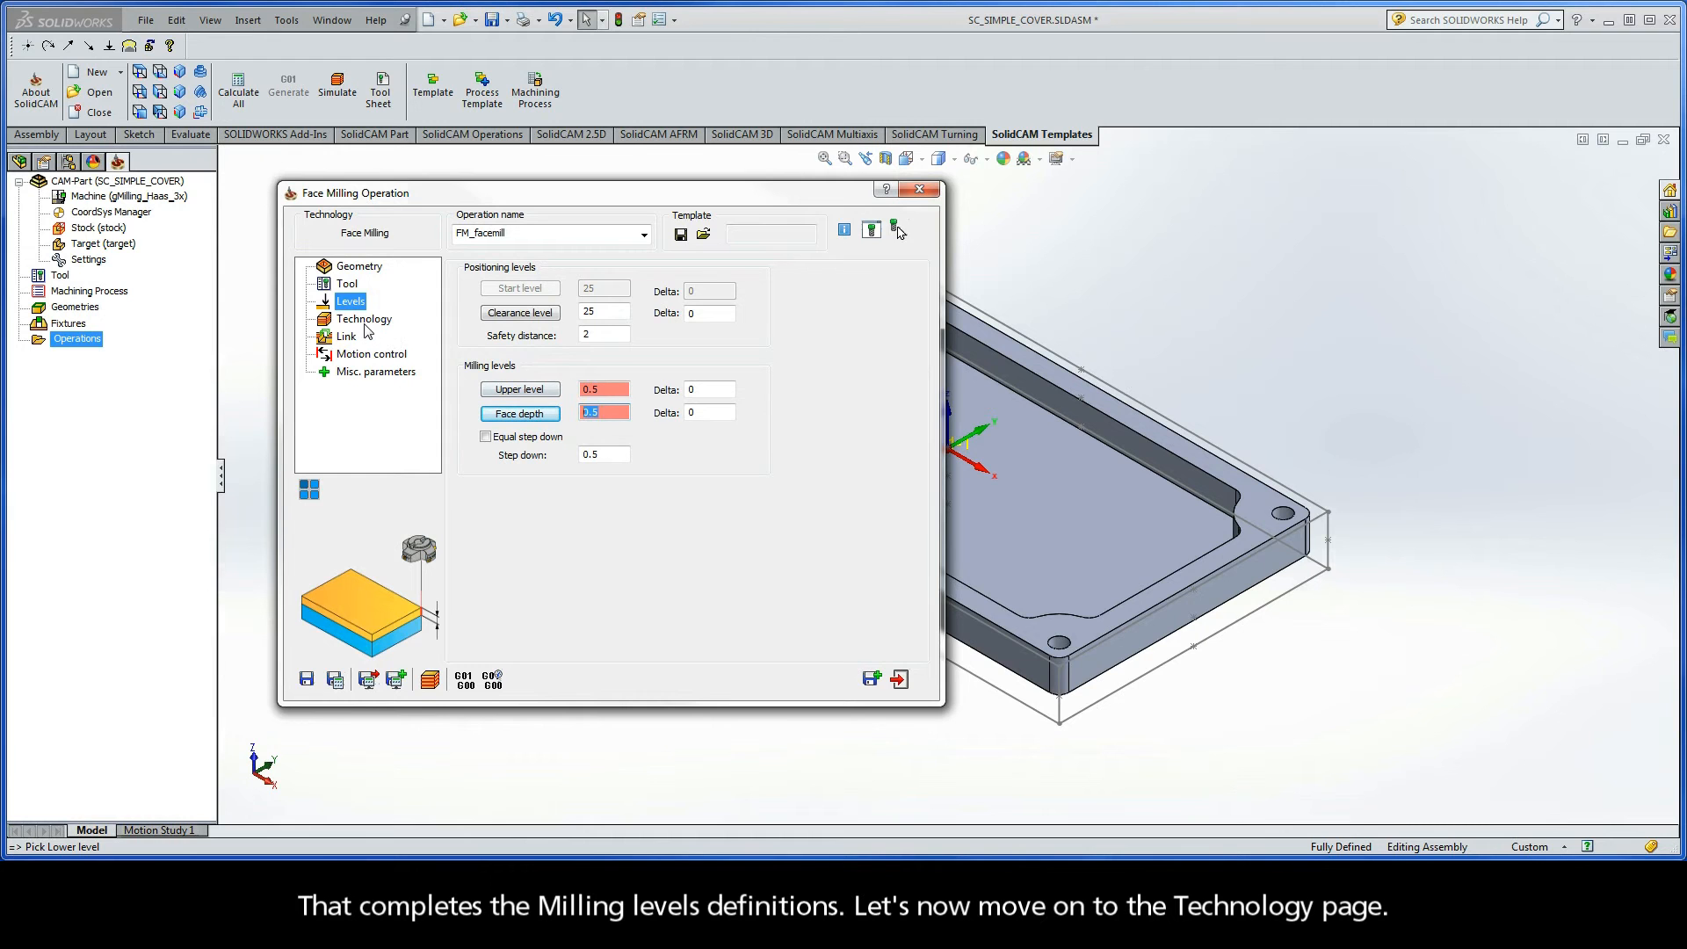
click(364, 319)
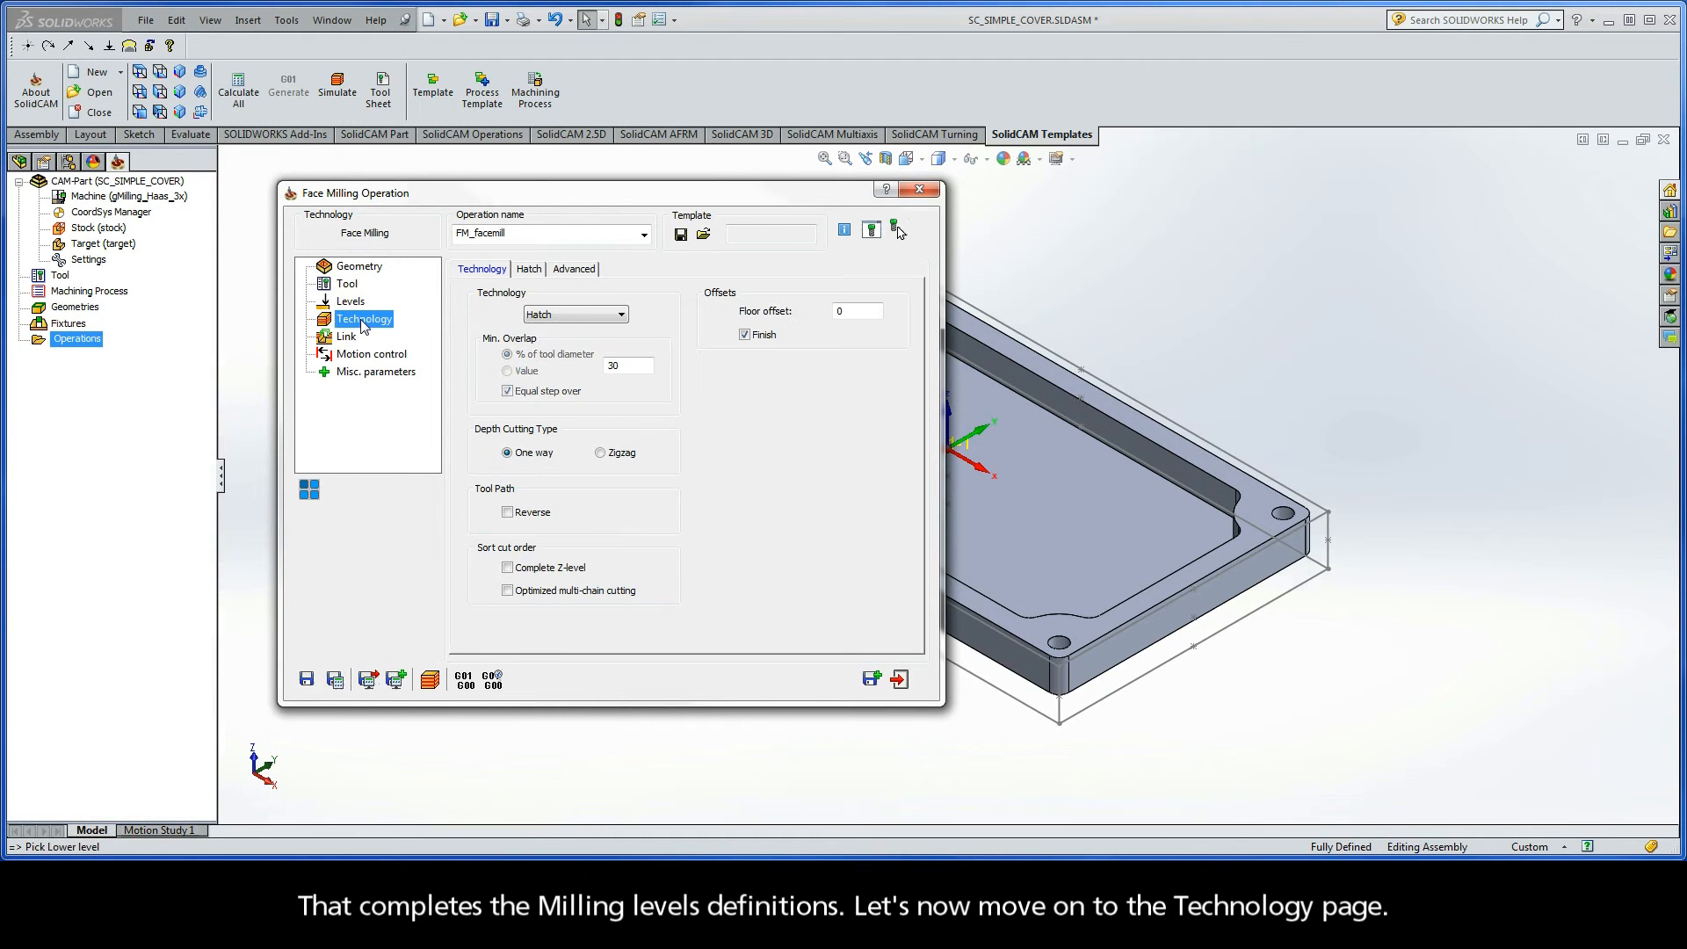
- Set the face milling technology to One Pass, extension 10% of tool diameter
click(507, 354)
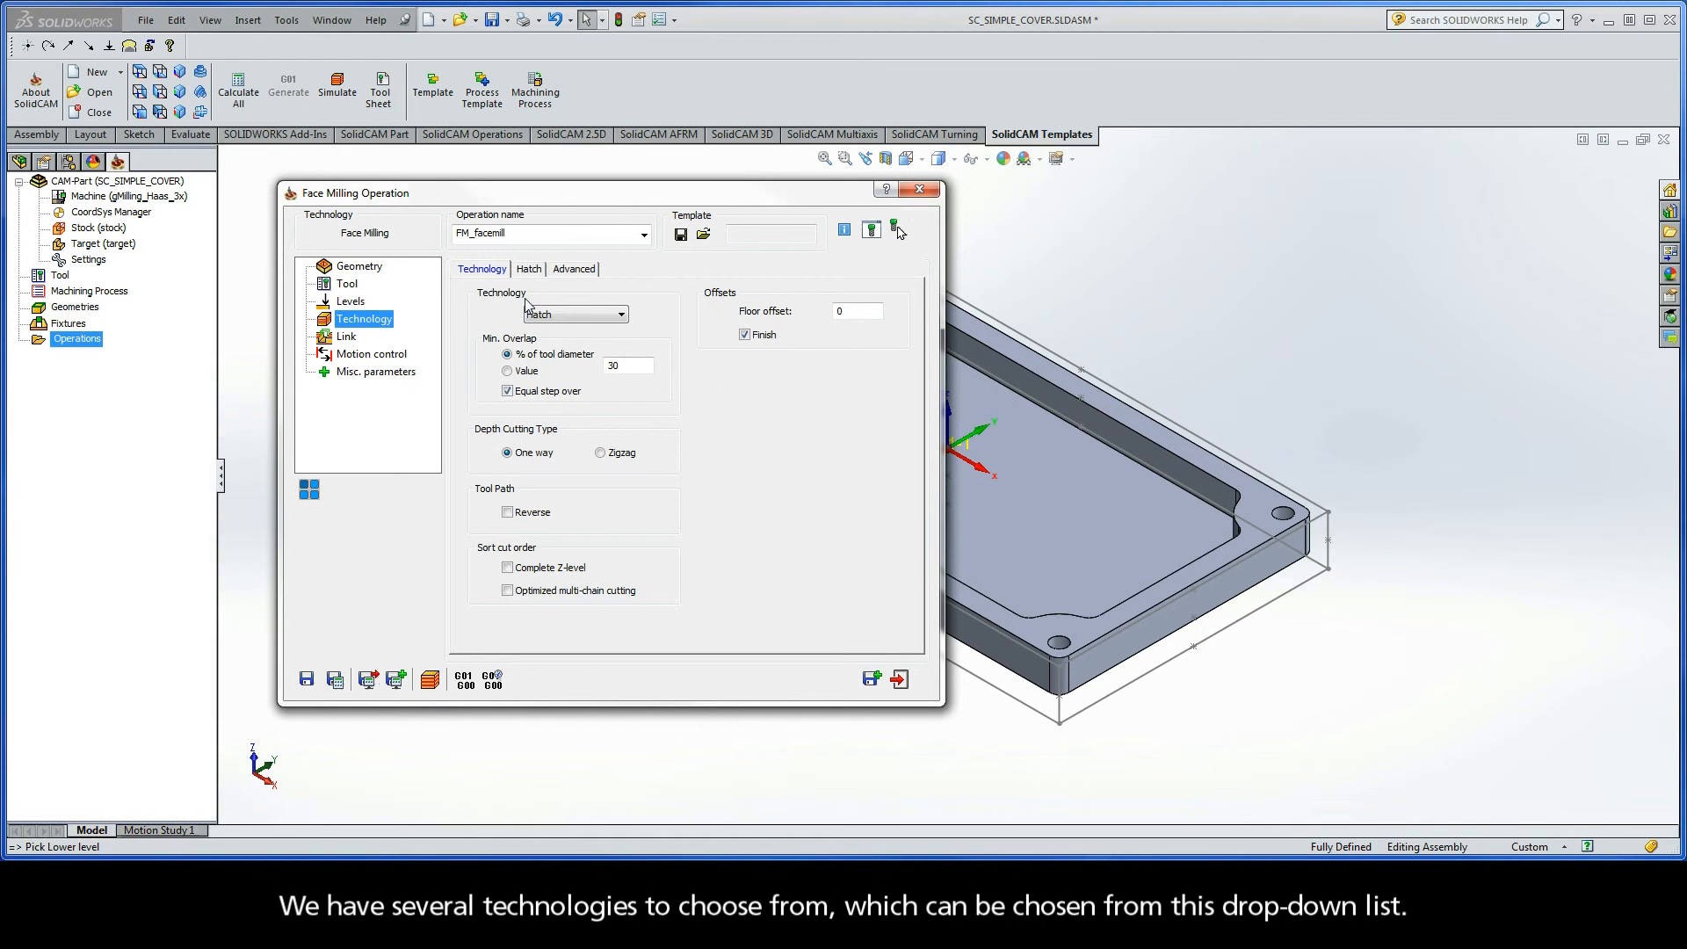
click(619, 315)
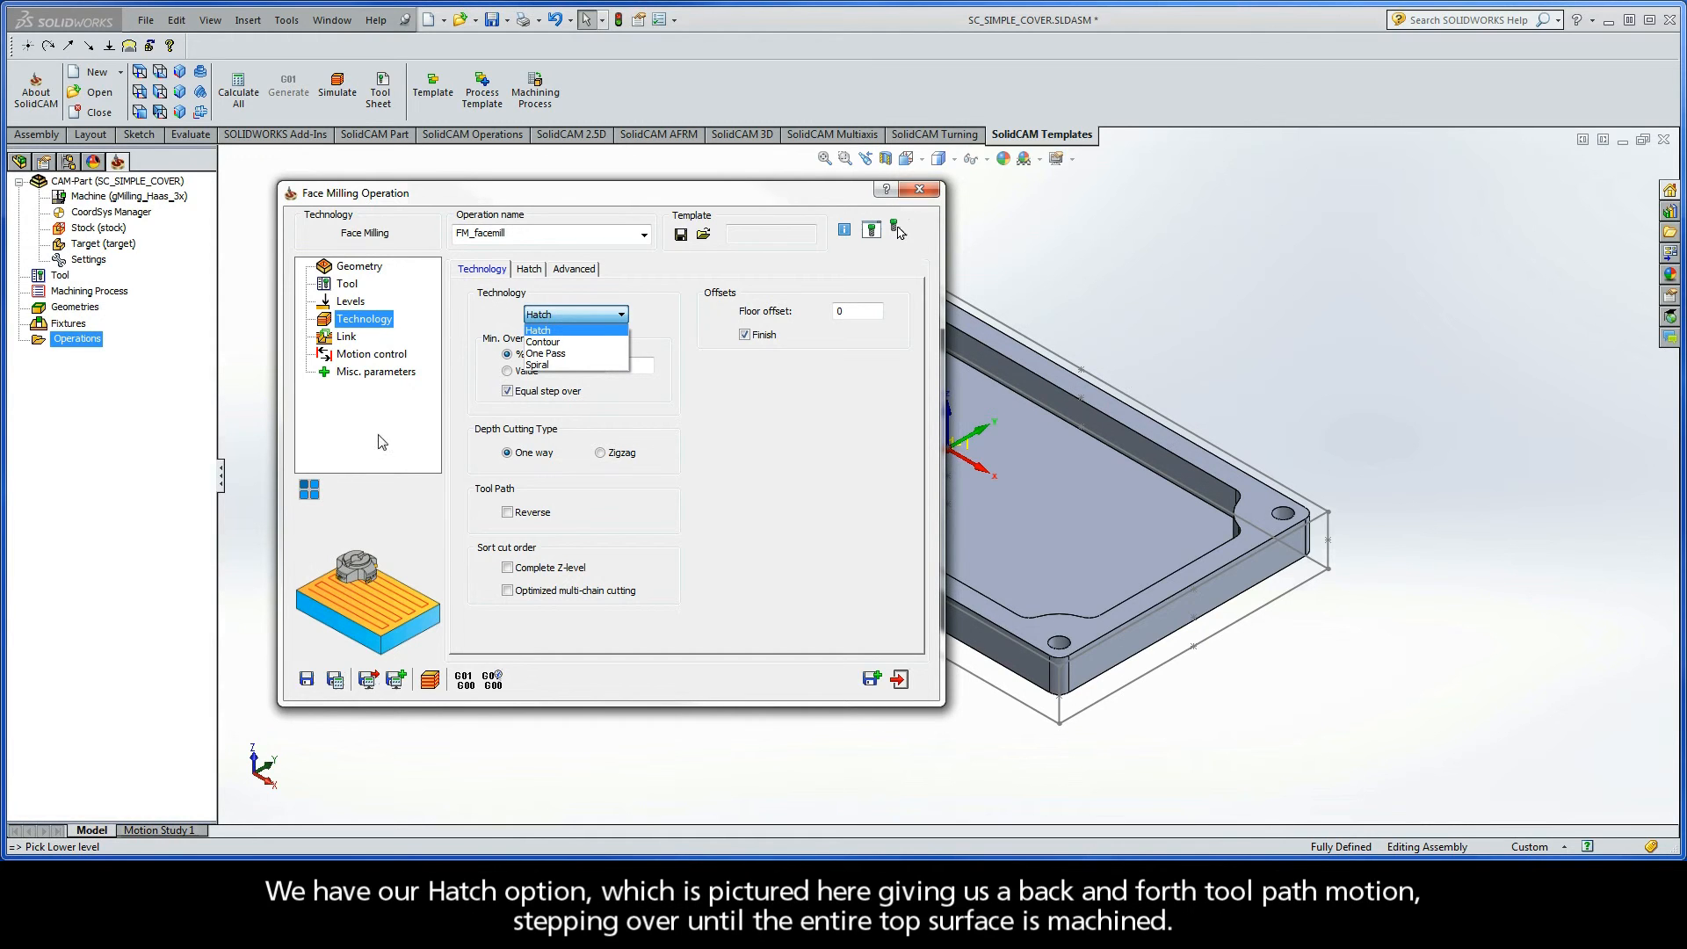
mouse_move(337, 600)
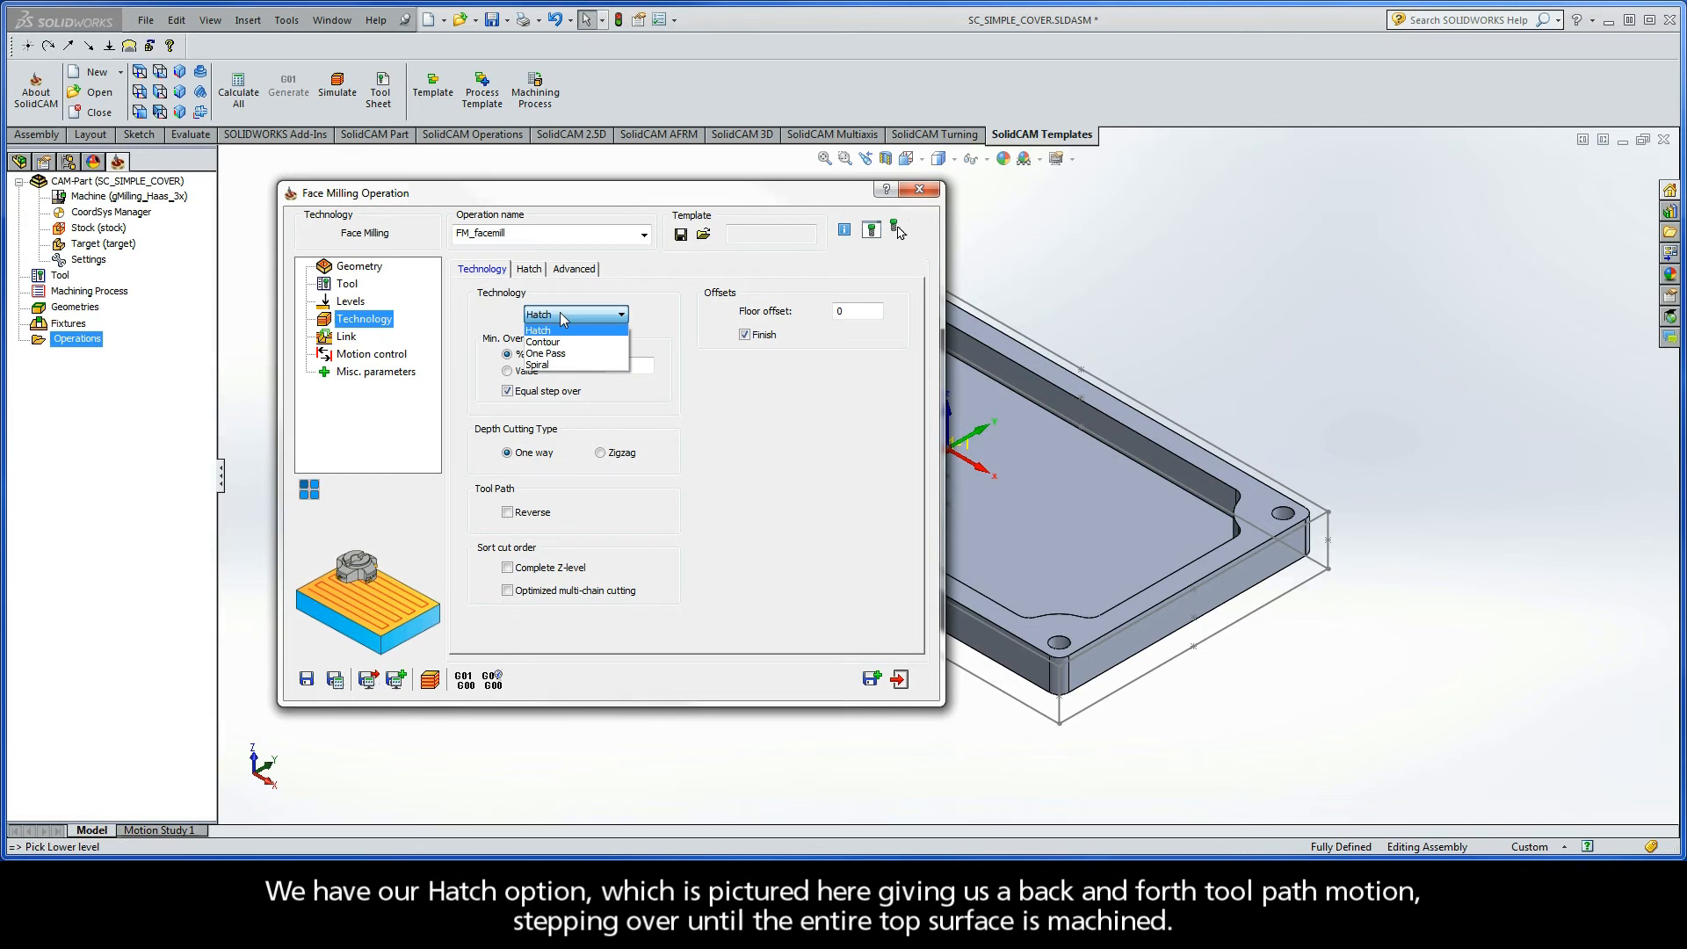
mouse_move(543, 342)
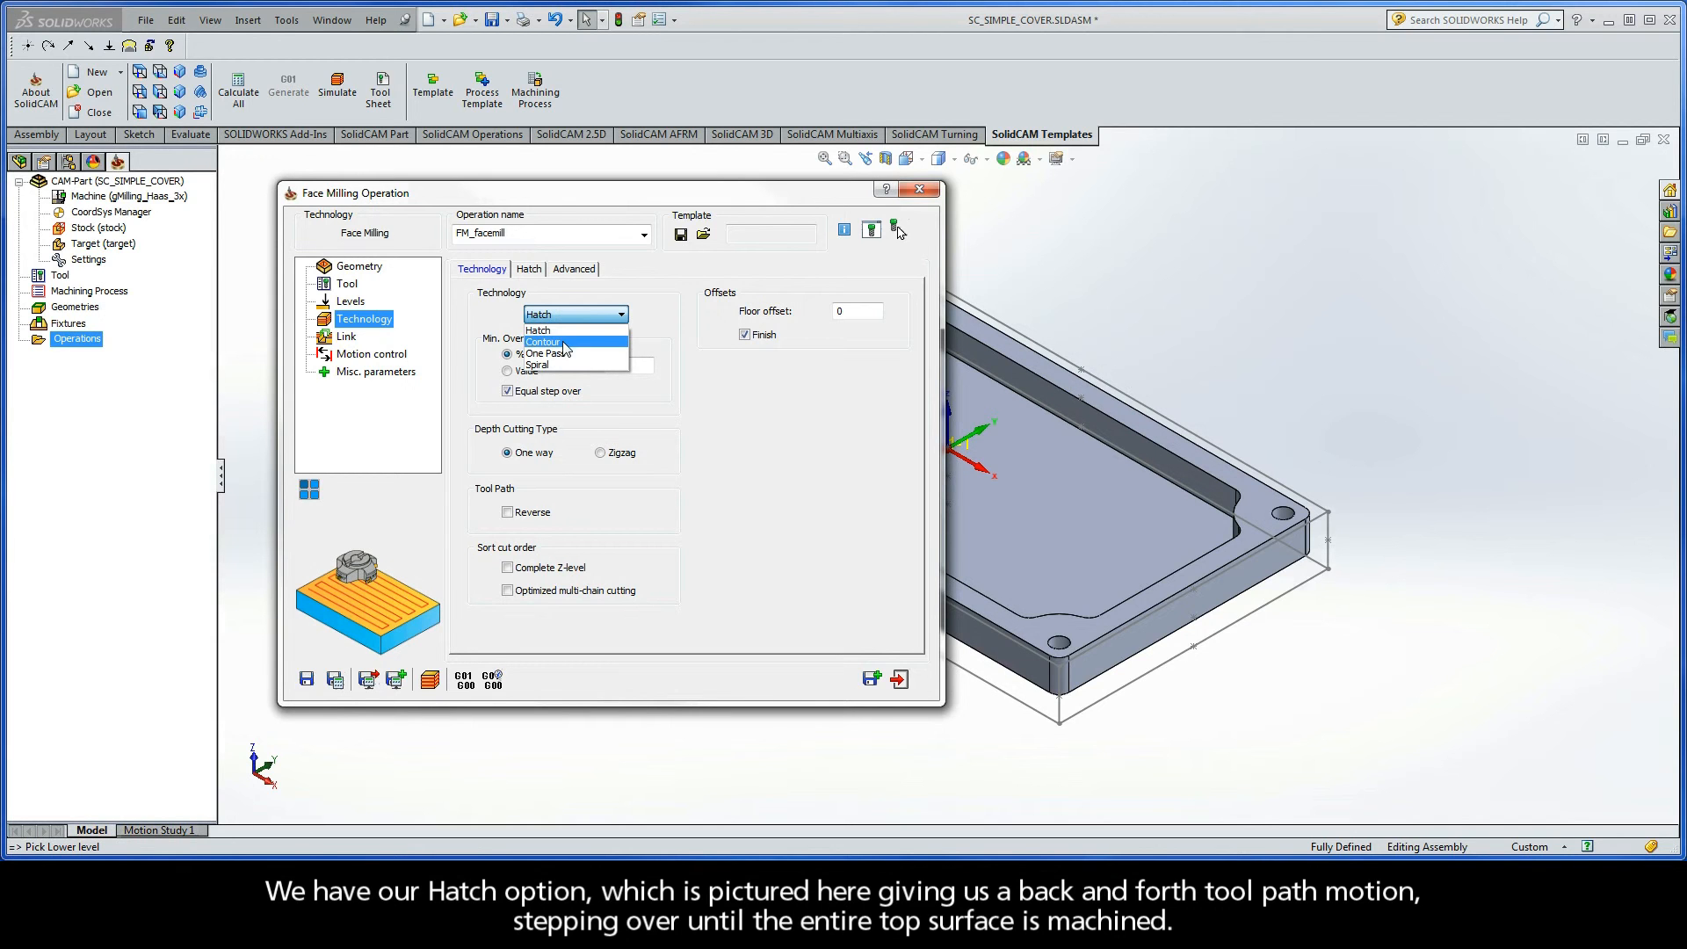
click(543, 342)
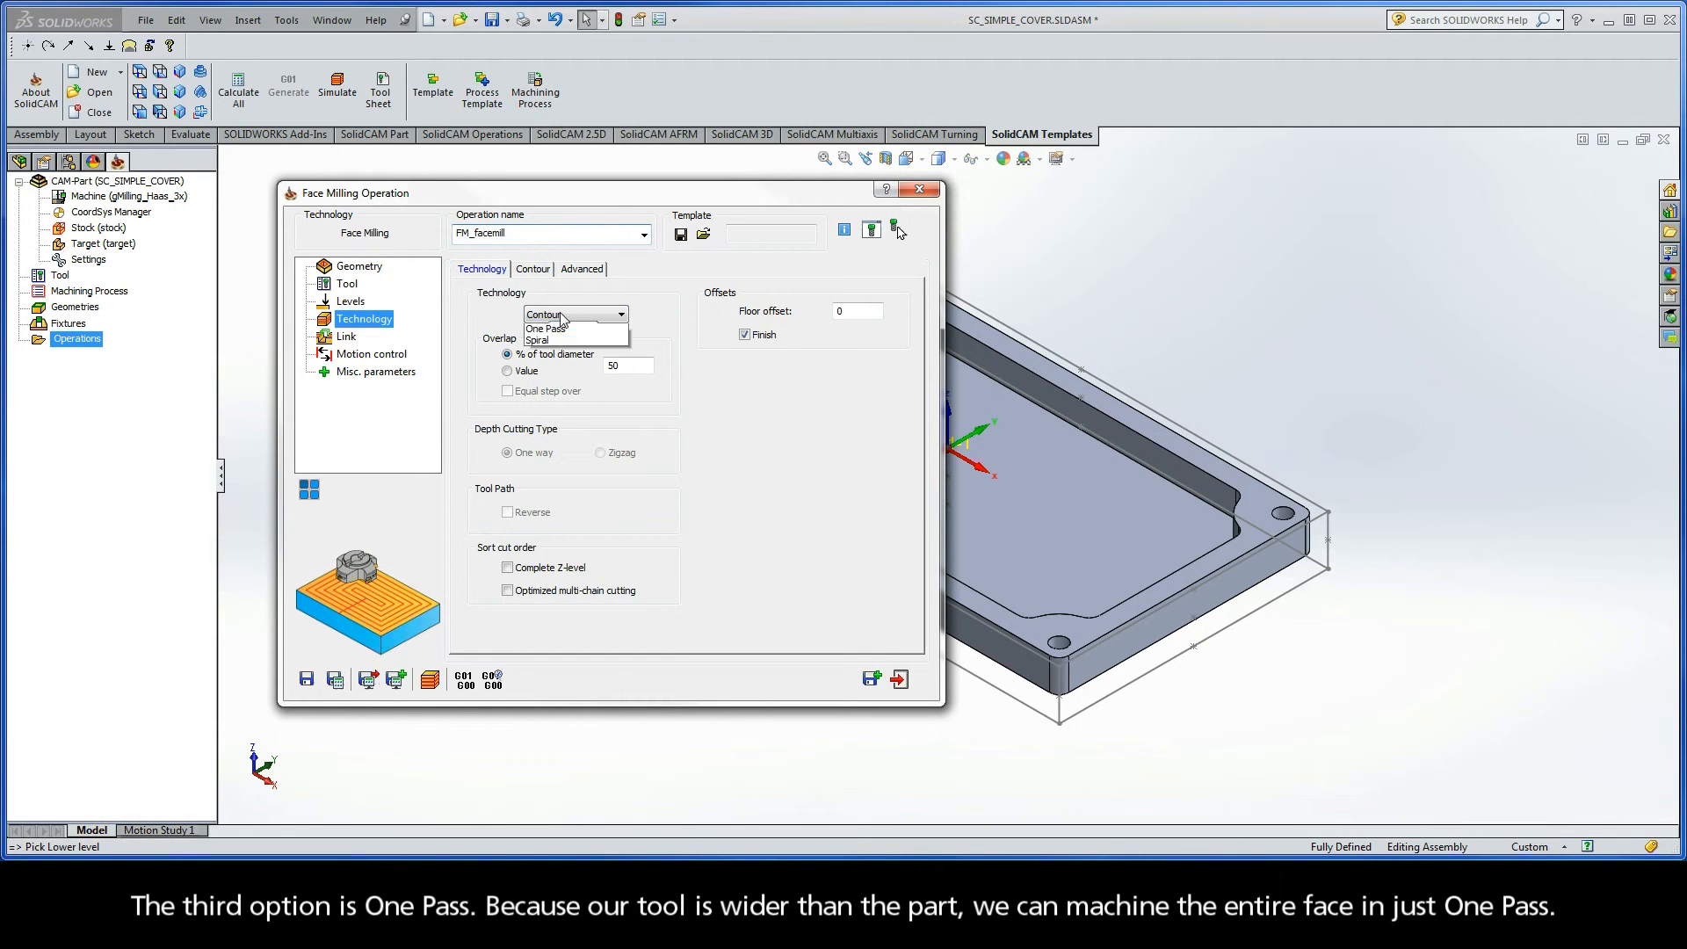
click(546, 328)
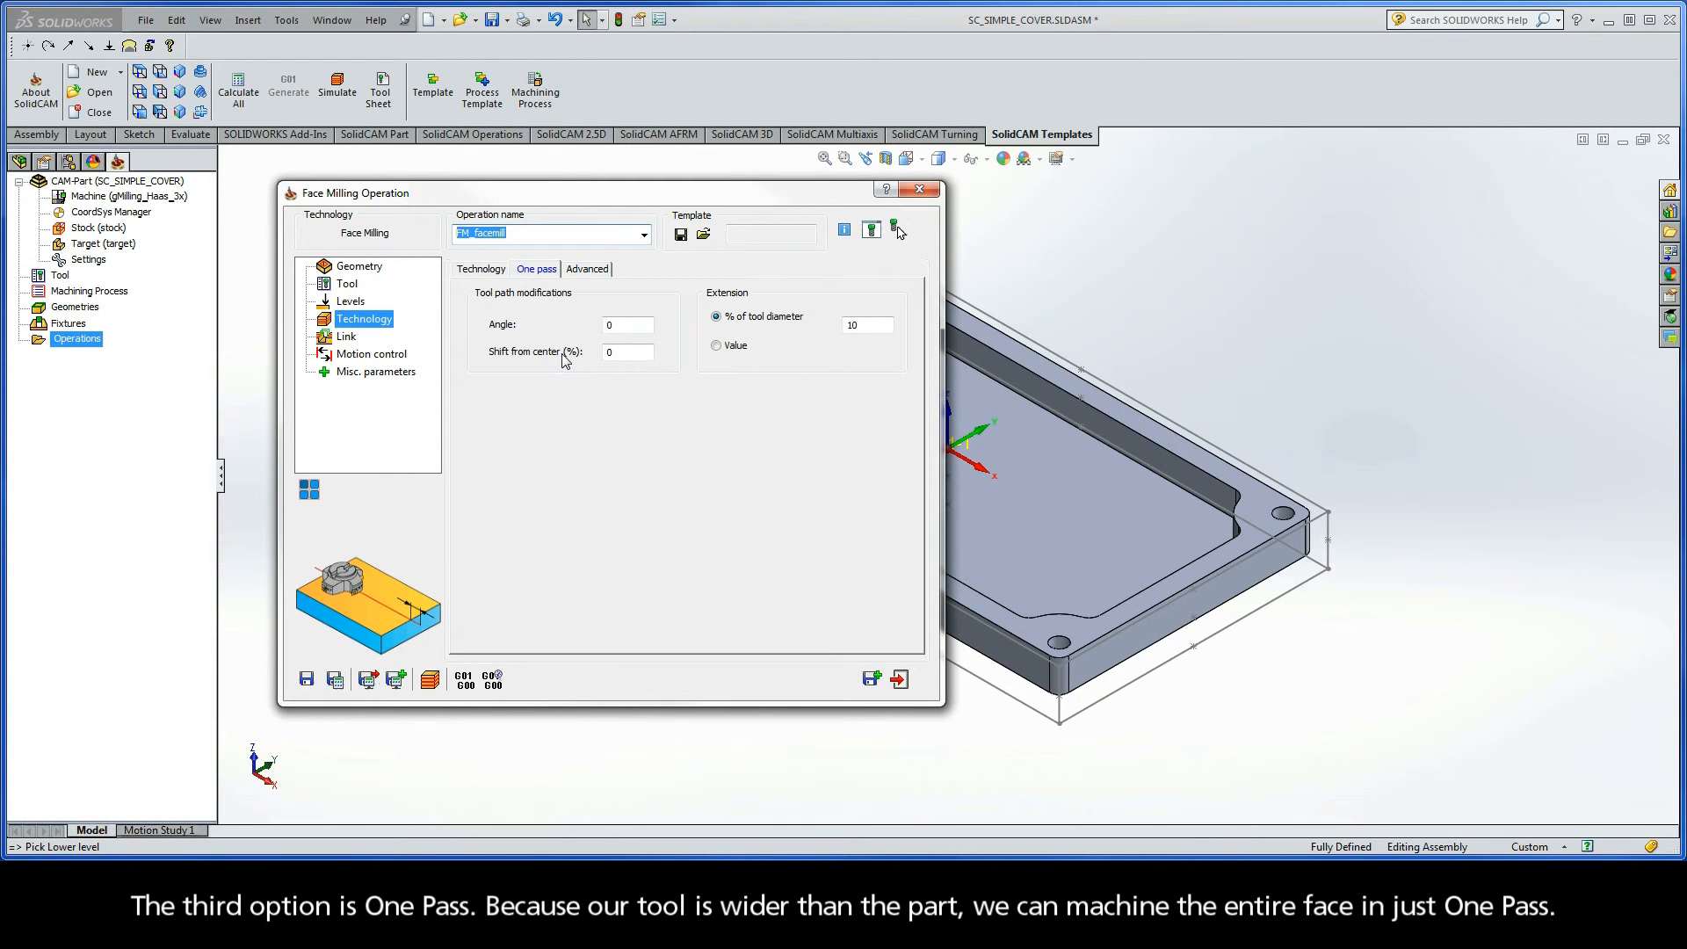
mouse_move(498, 282)
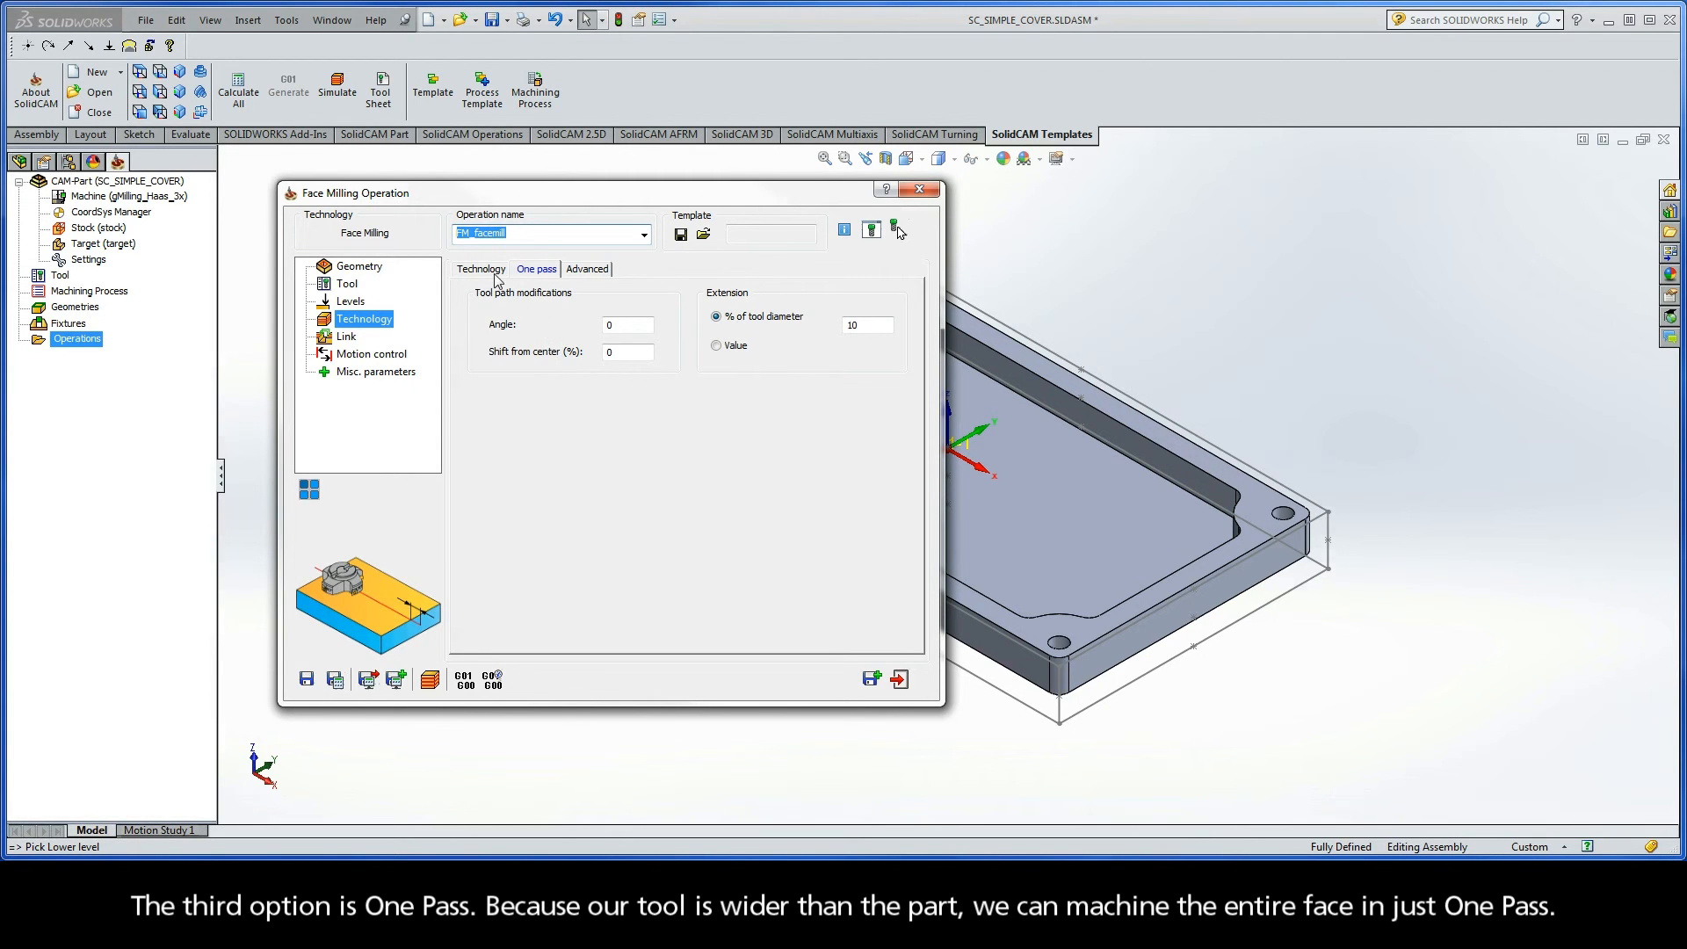
click(575, 313)
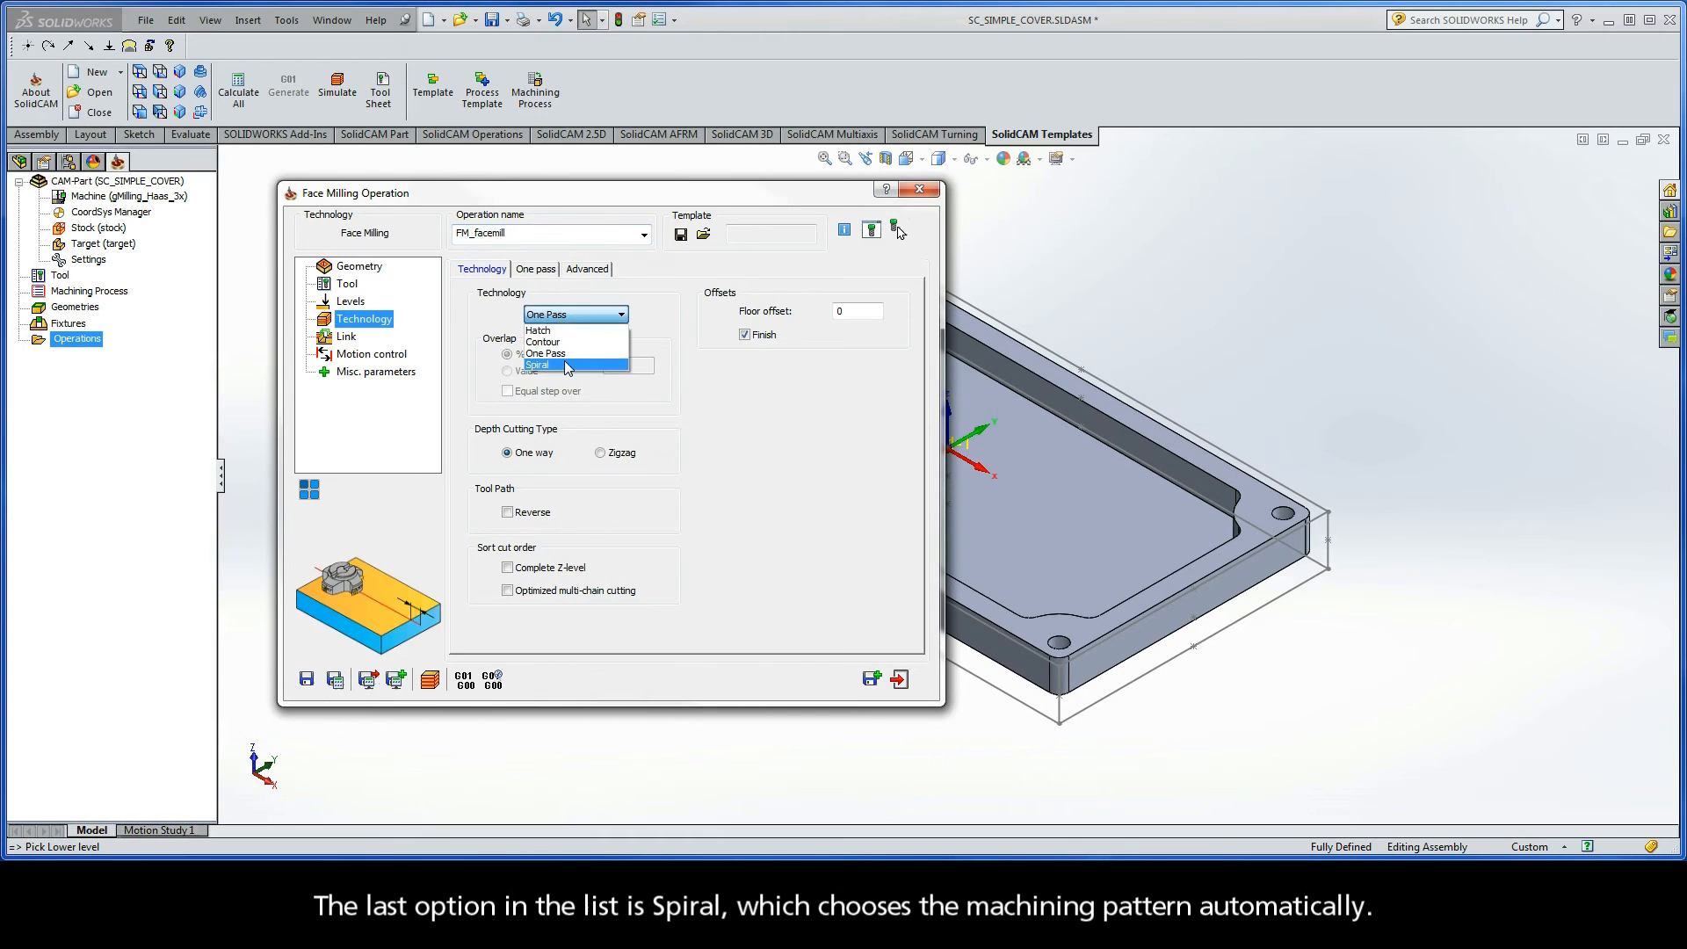
click(537, 363)
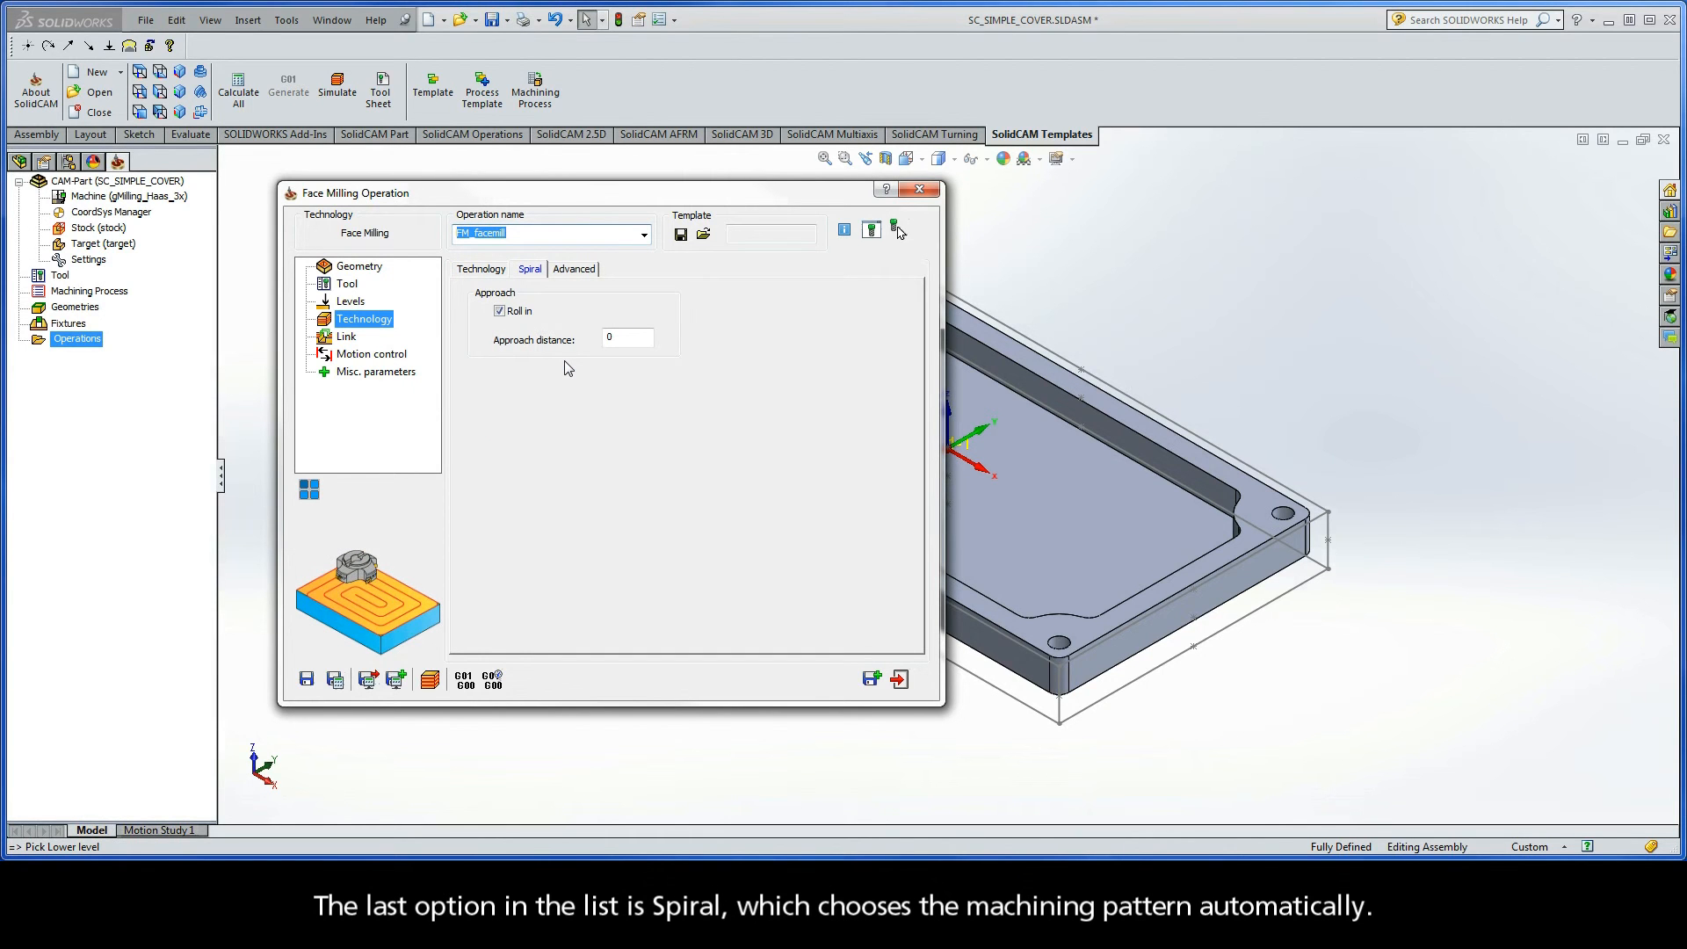
mouse_move(549, 330)
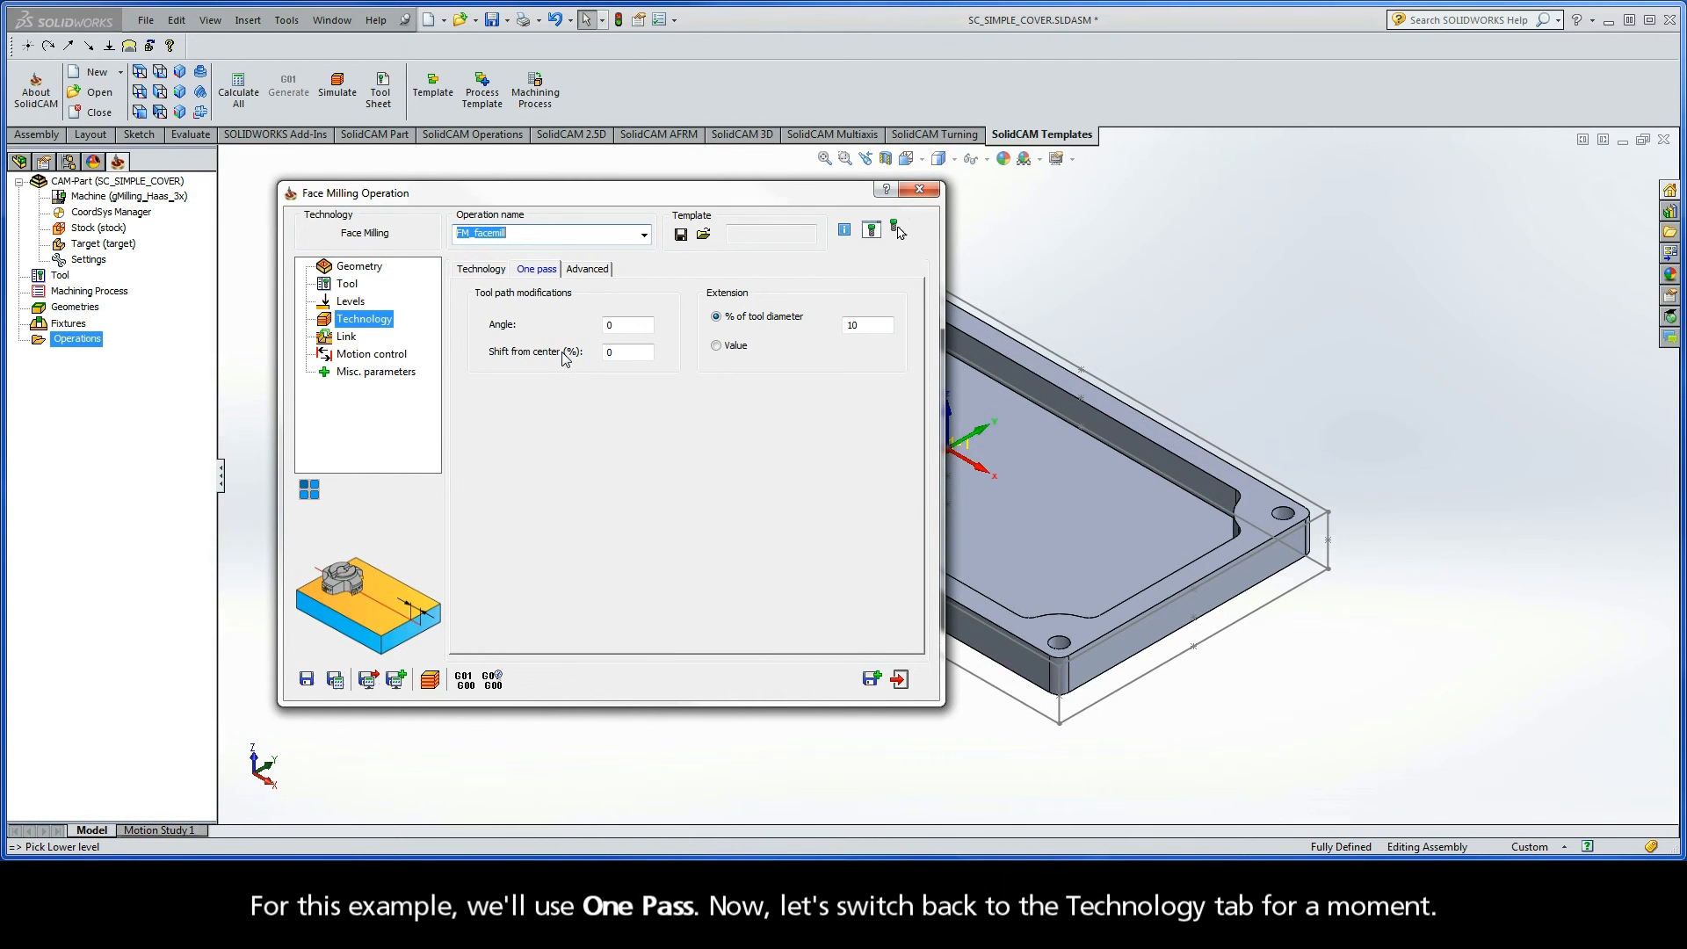
click(480, 269)
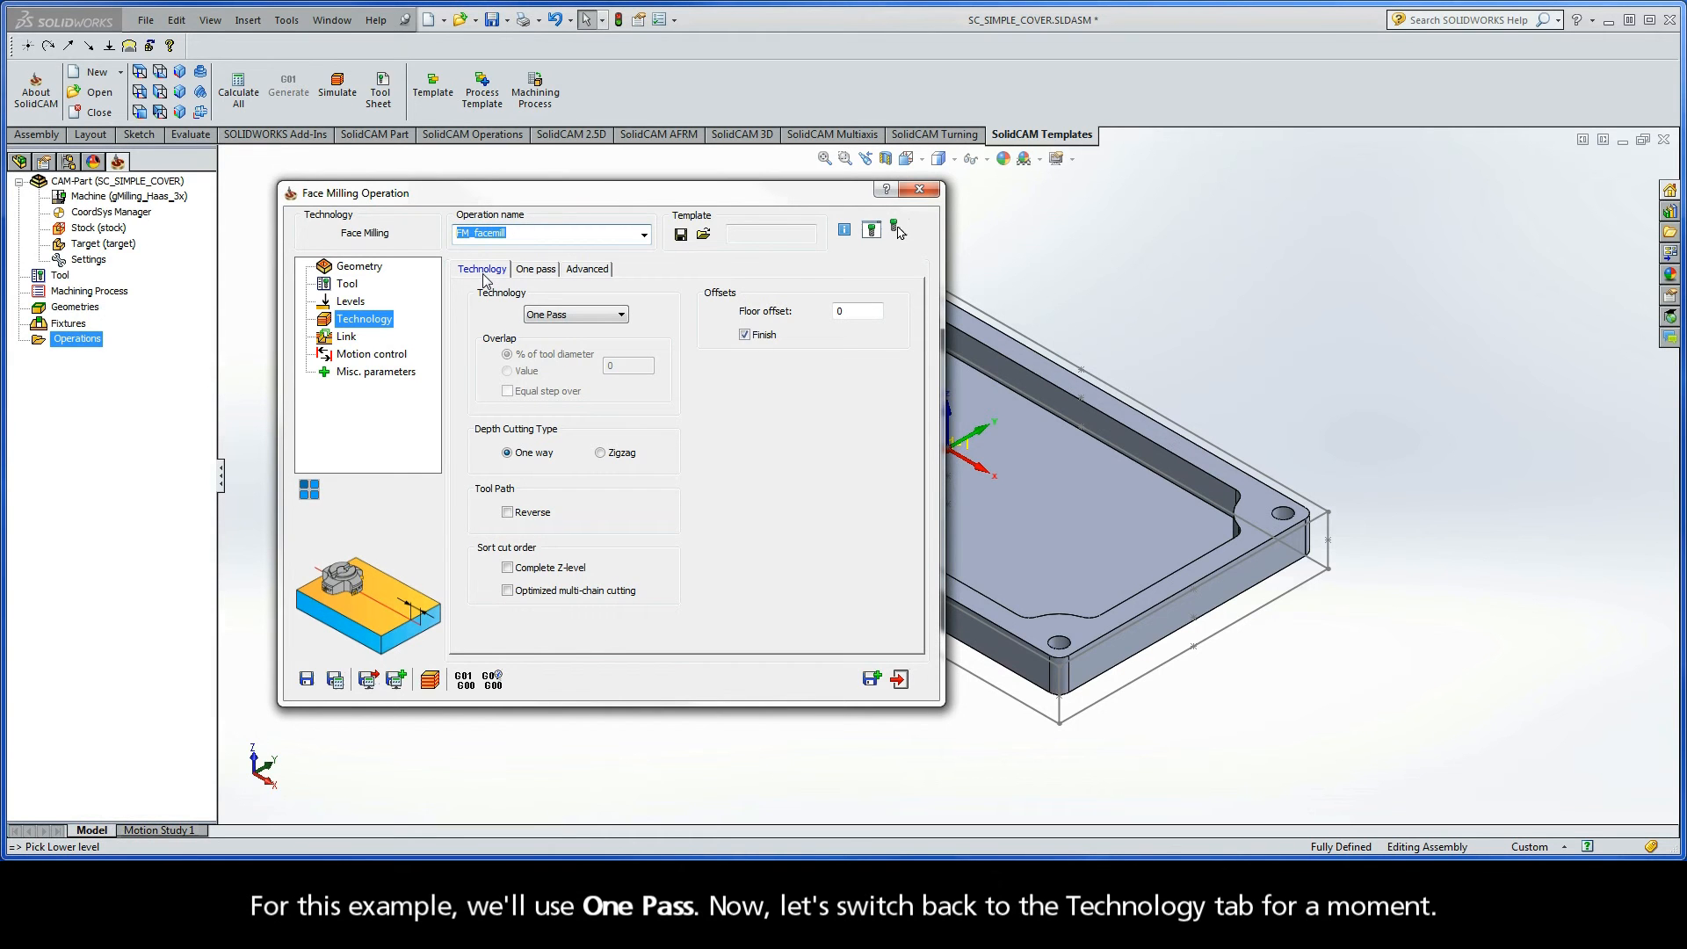
- Keep floor offset 0, disable the finish pass, and view the Link page
click(743, 335)
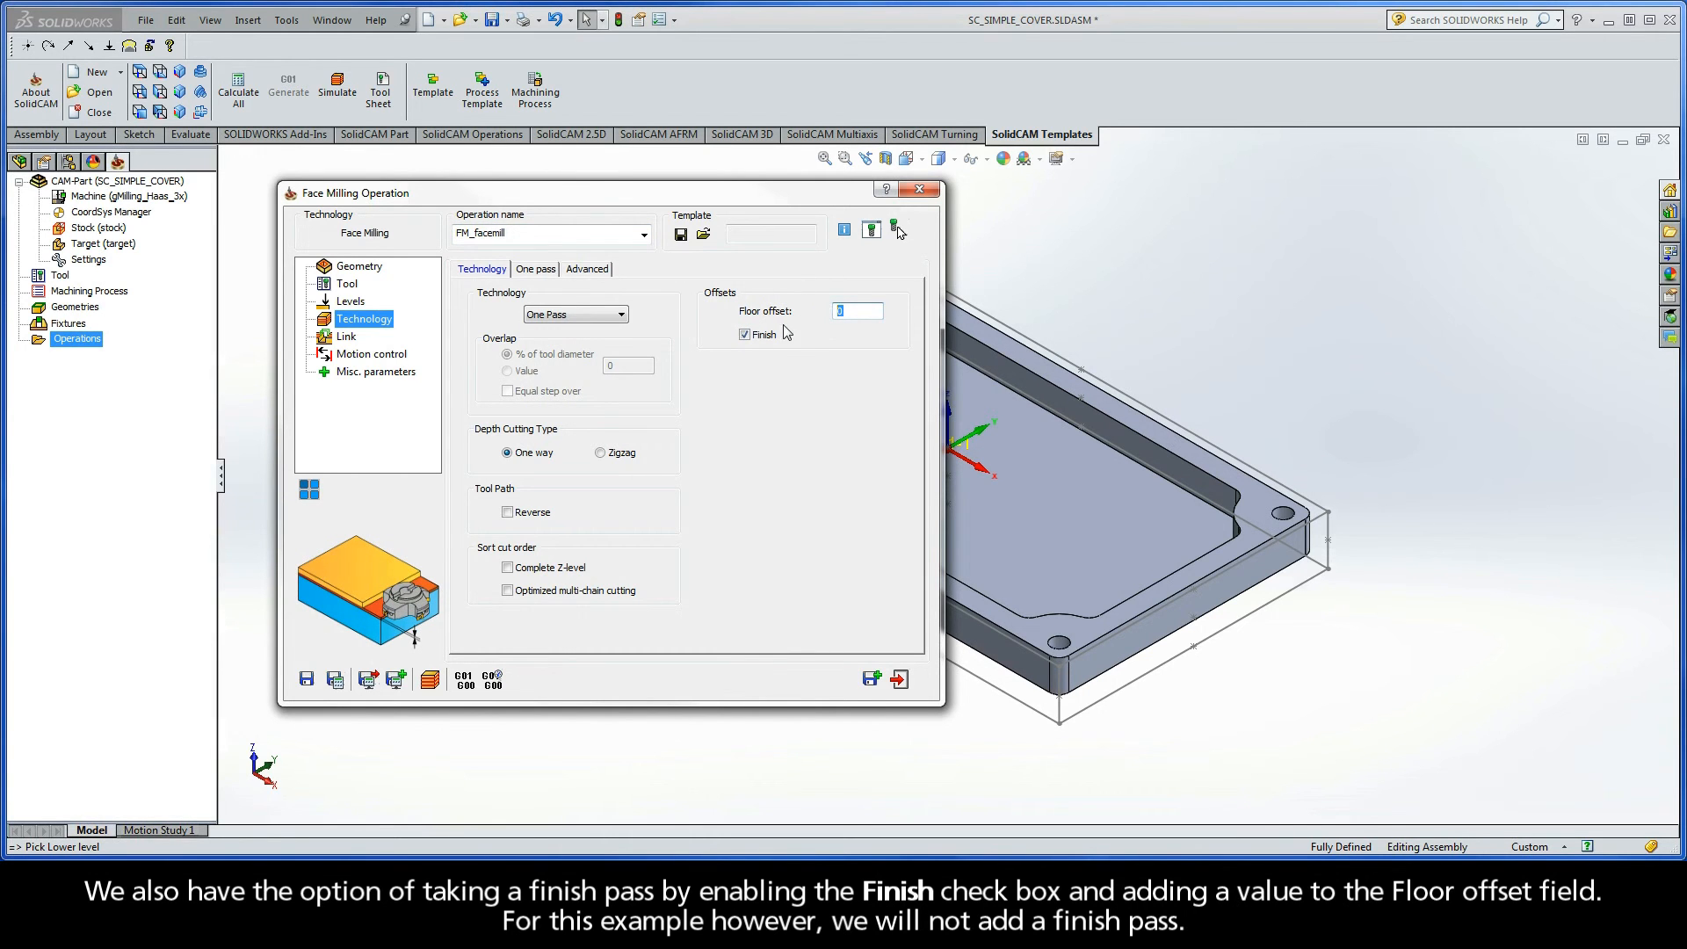
click(743, 334)
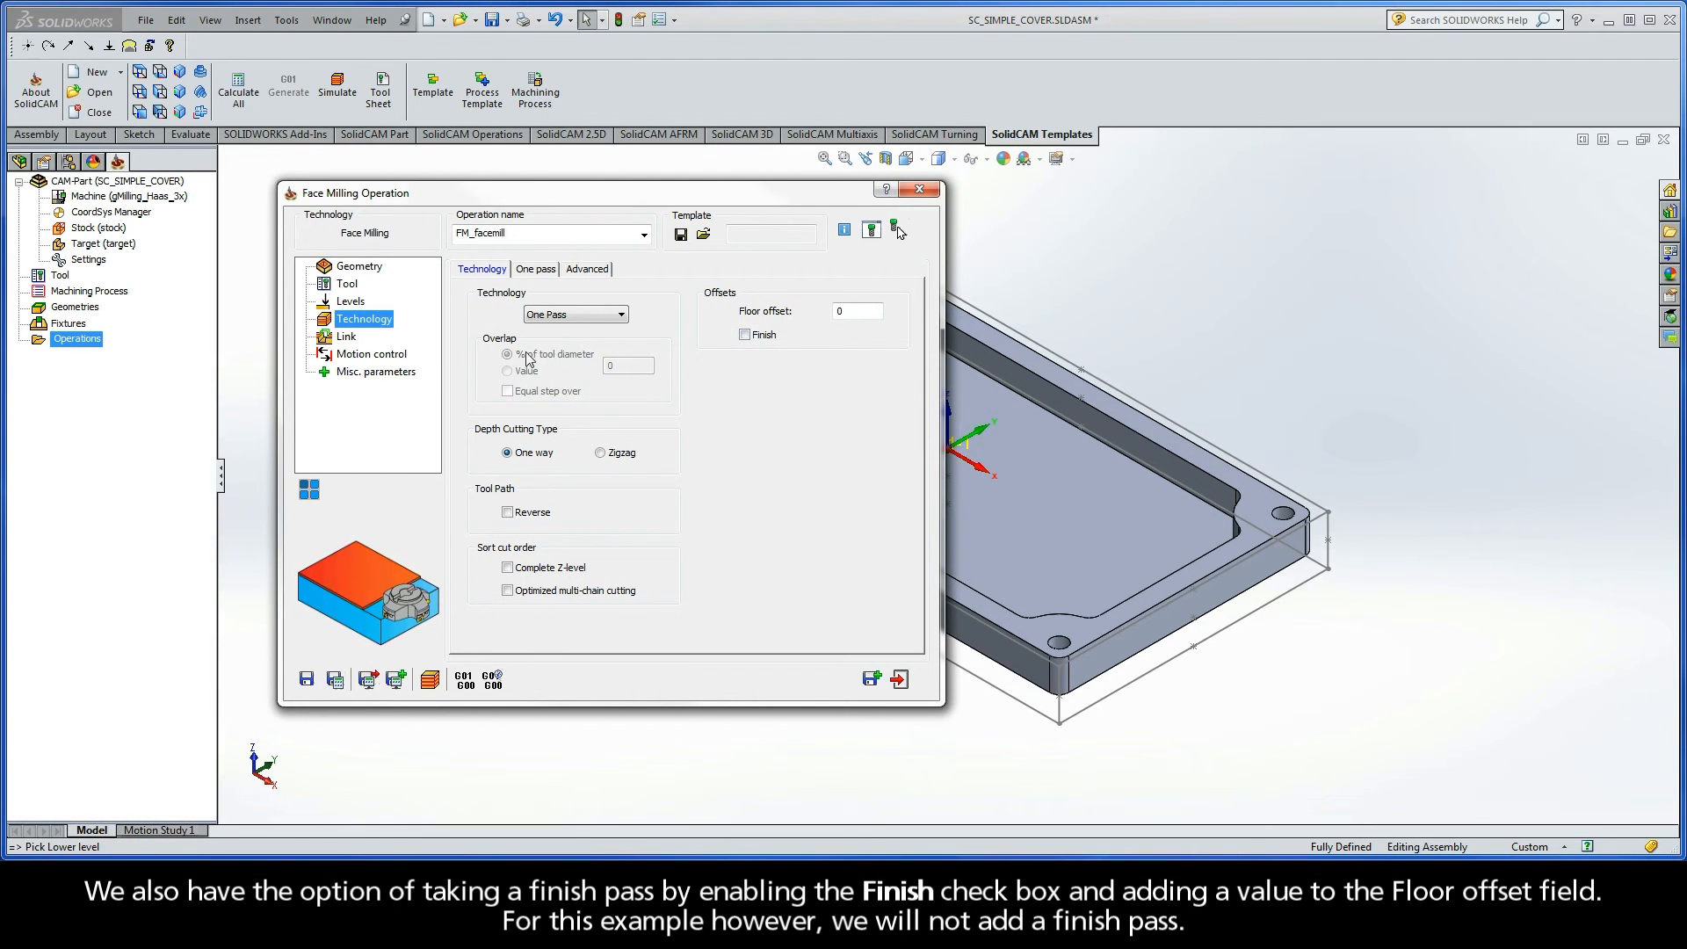
click(346, 336)
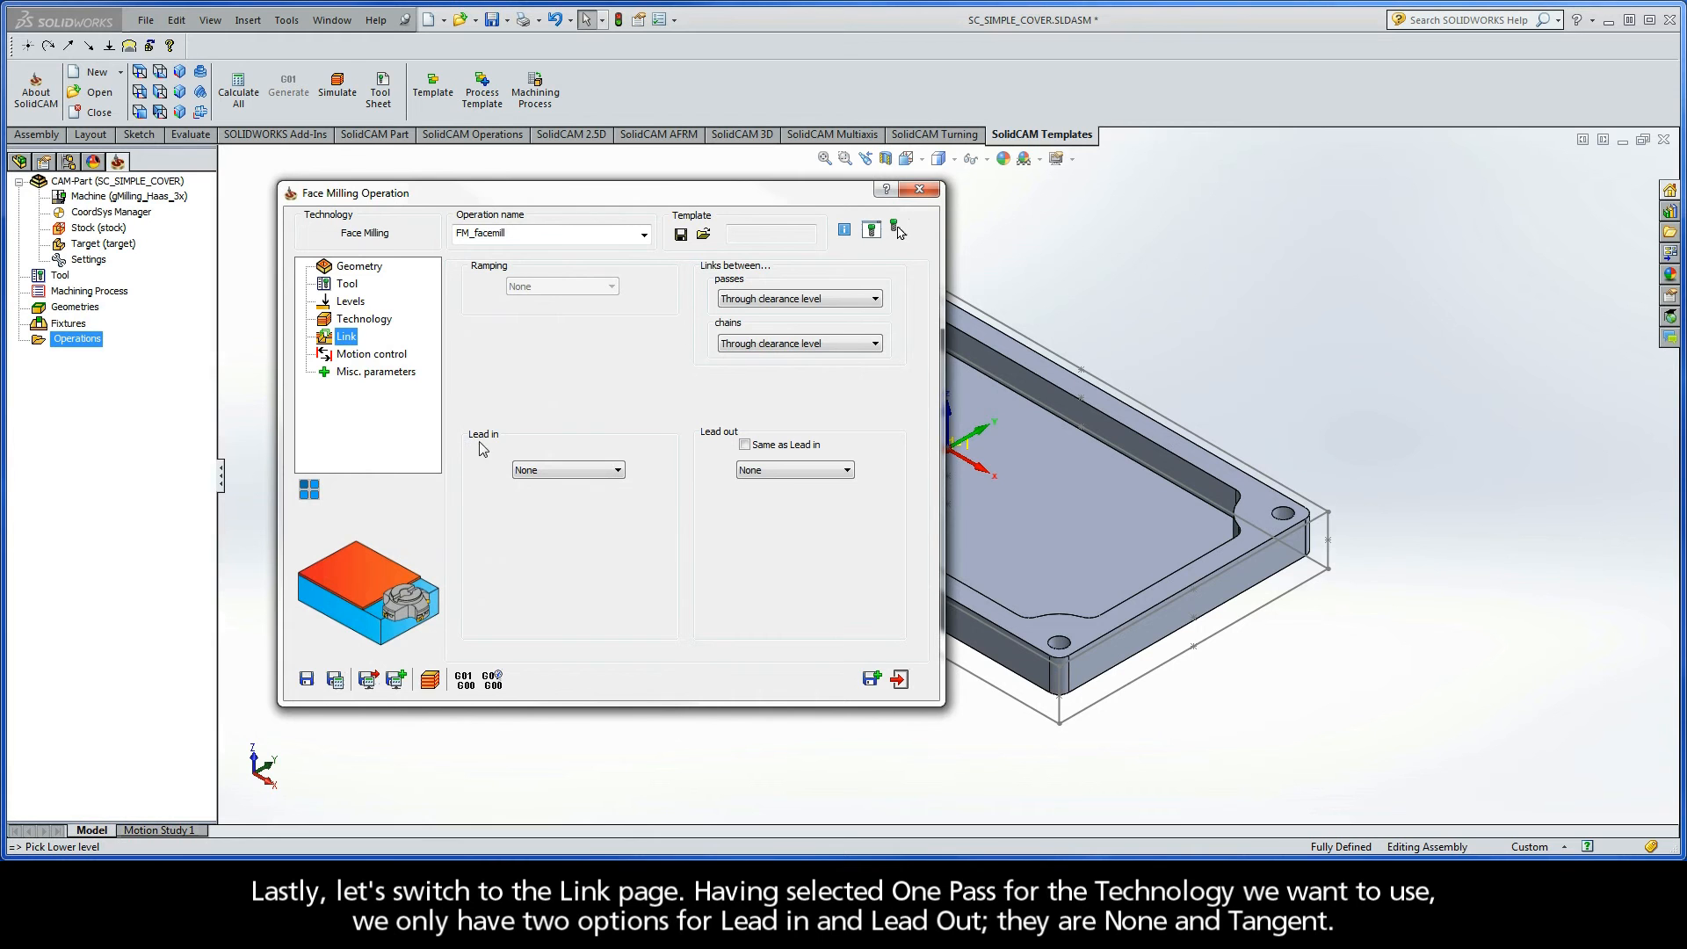
mouse_move(629, 469)
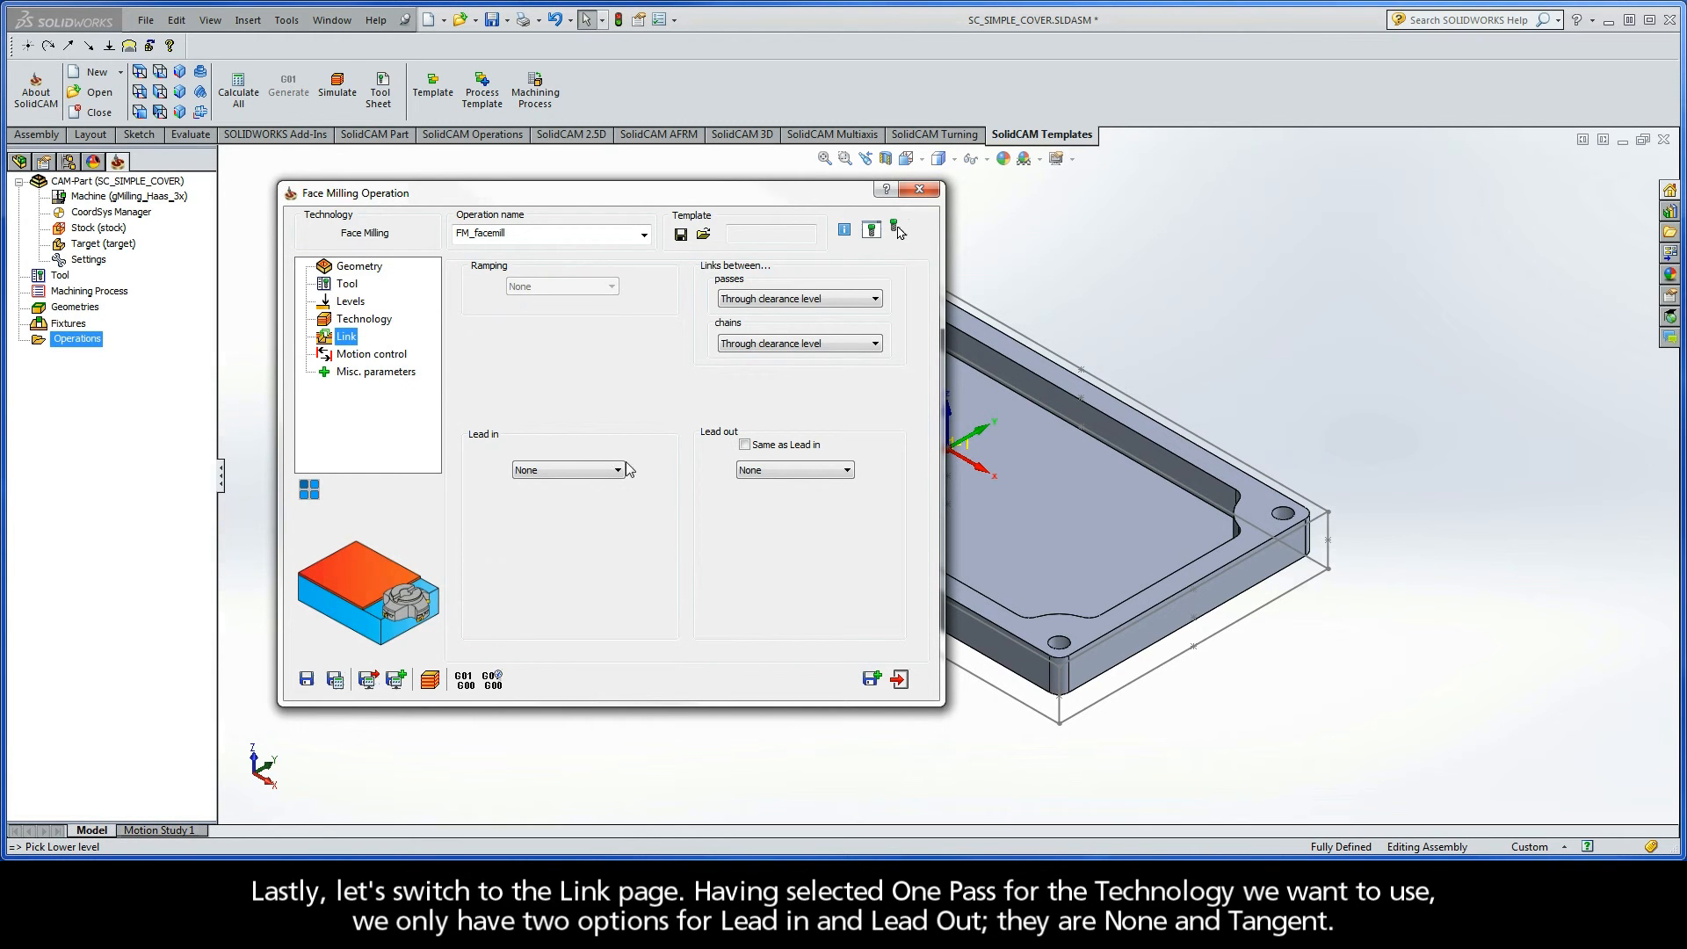
- Try a Tangent lead-in, make lead-out Same as Lead in, then return lead-in to None
click(617, 469)
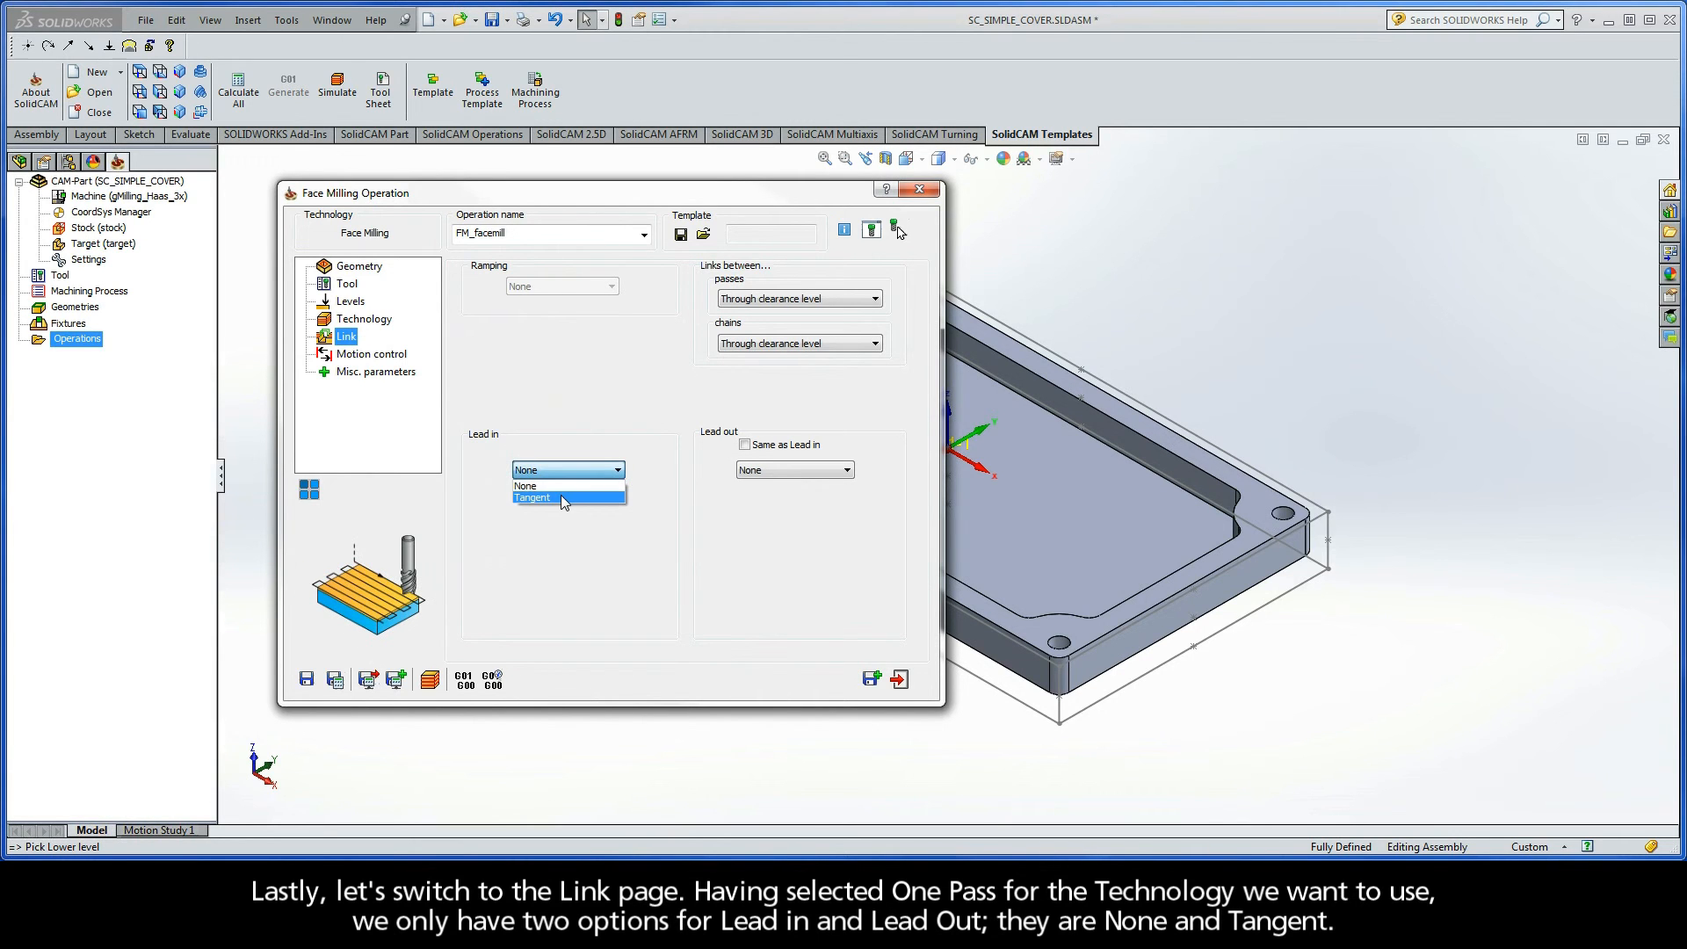
click(526, 485)
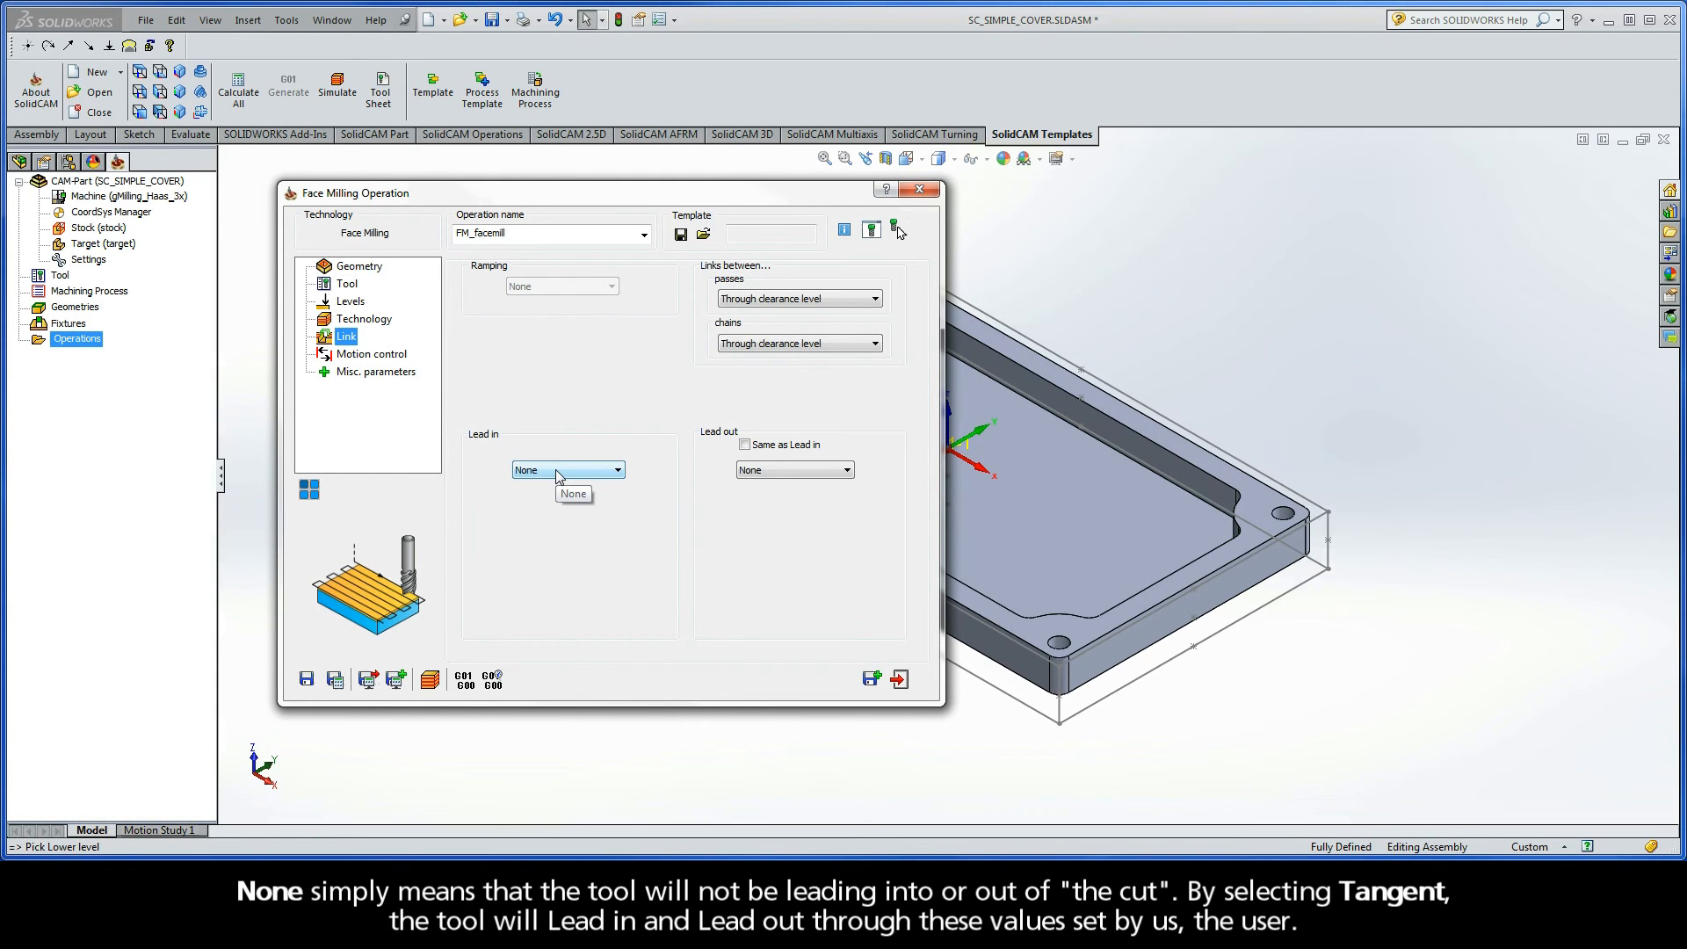
click(615, 470)
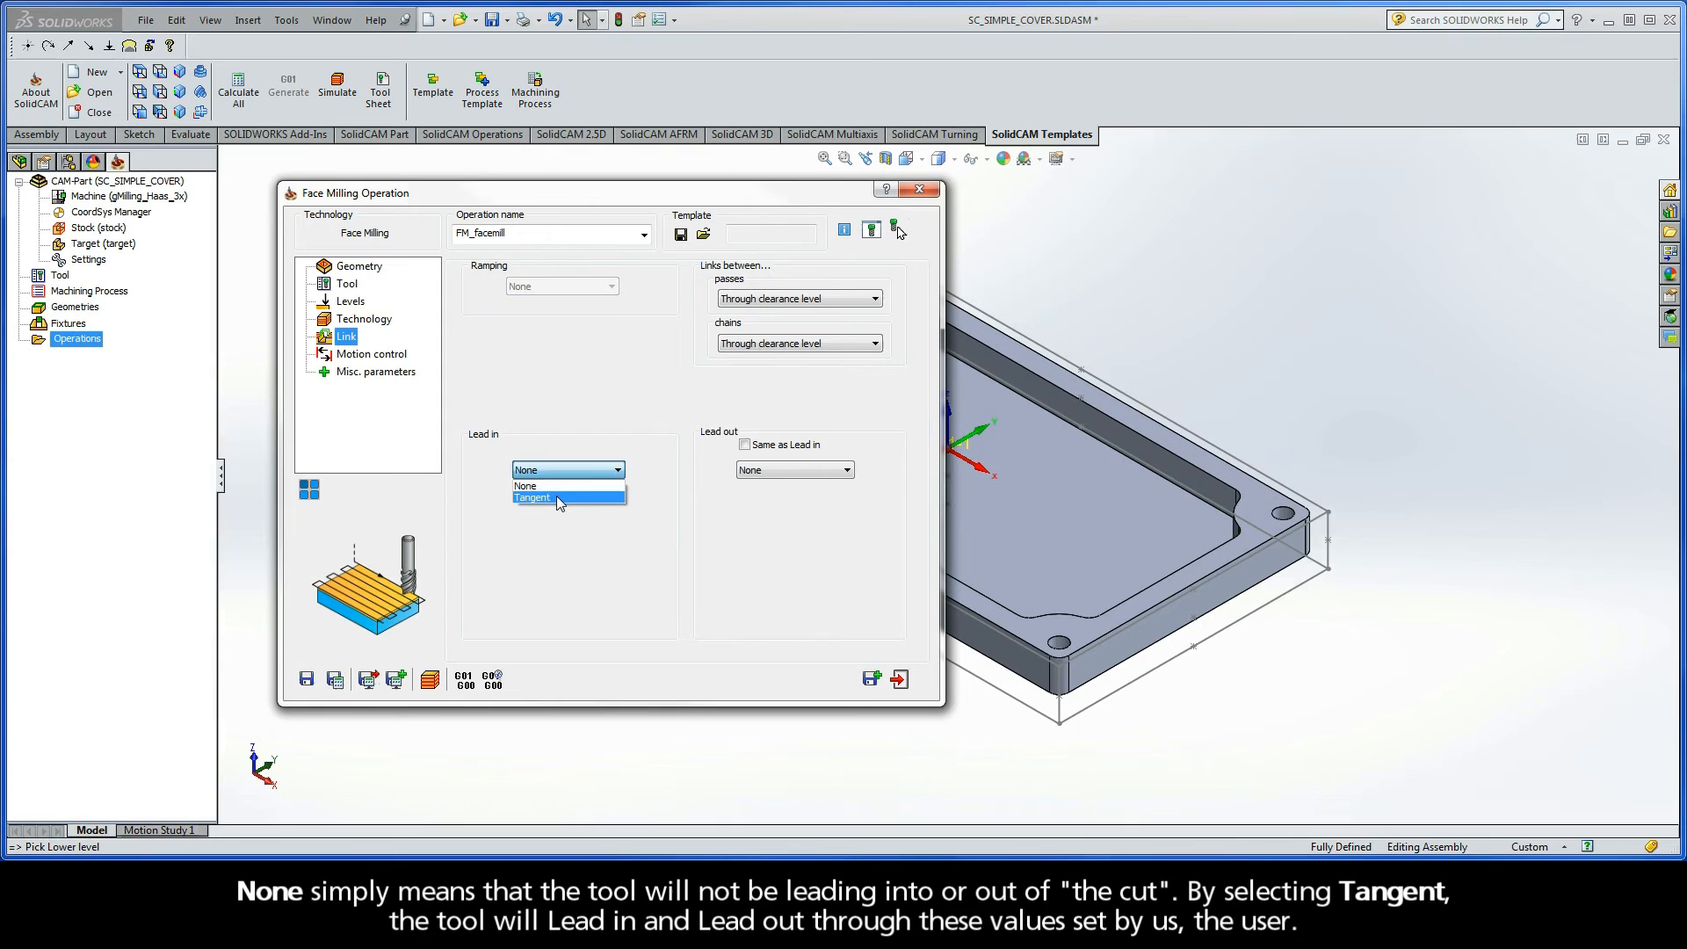
click(531, 497)
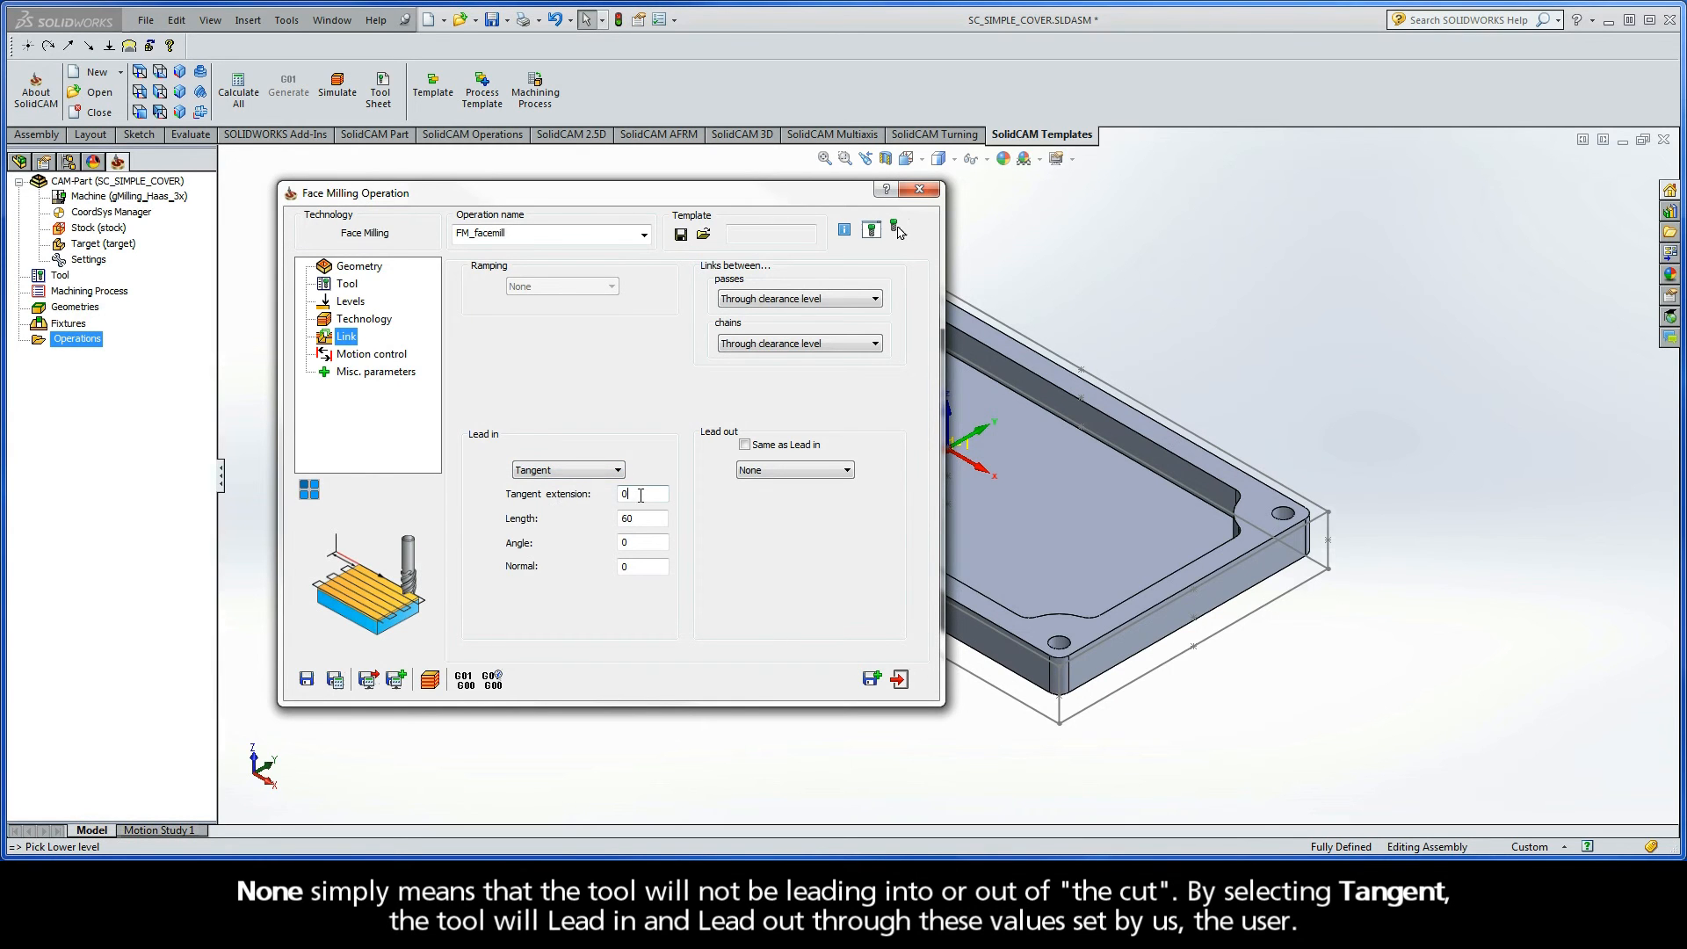
click(642, 518)
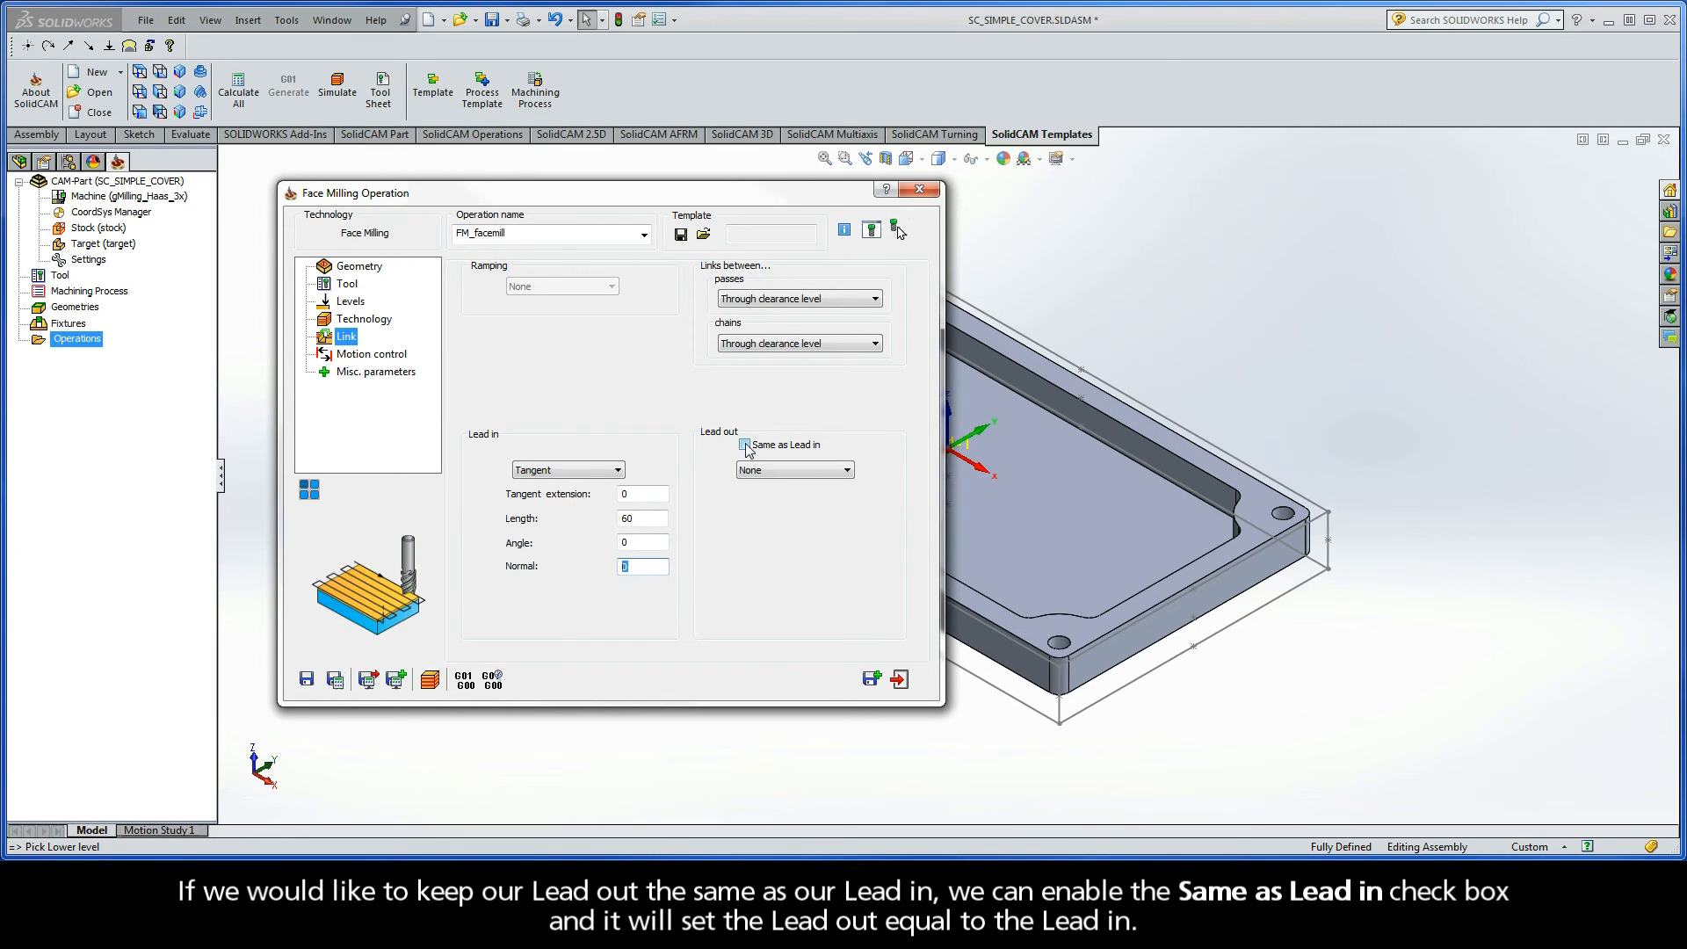
click(744, 444)
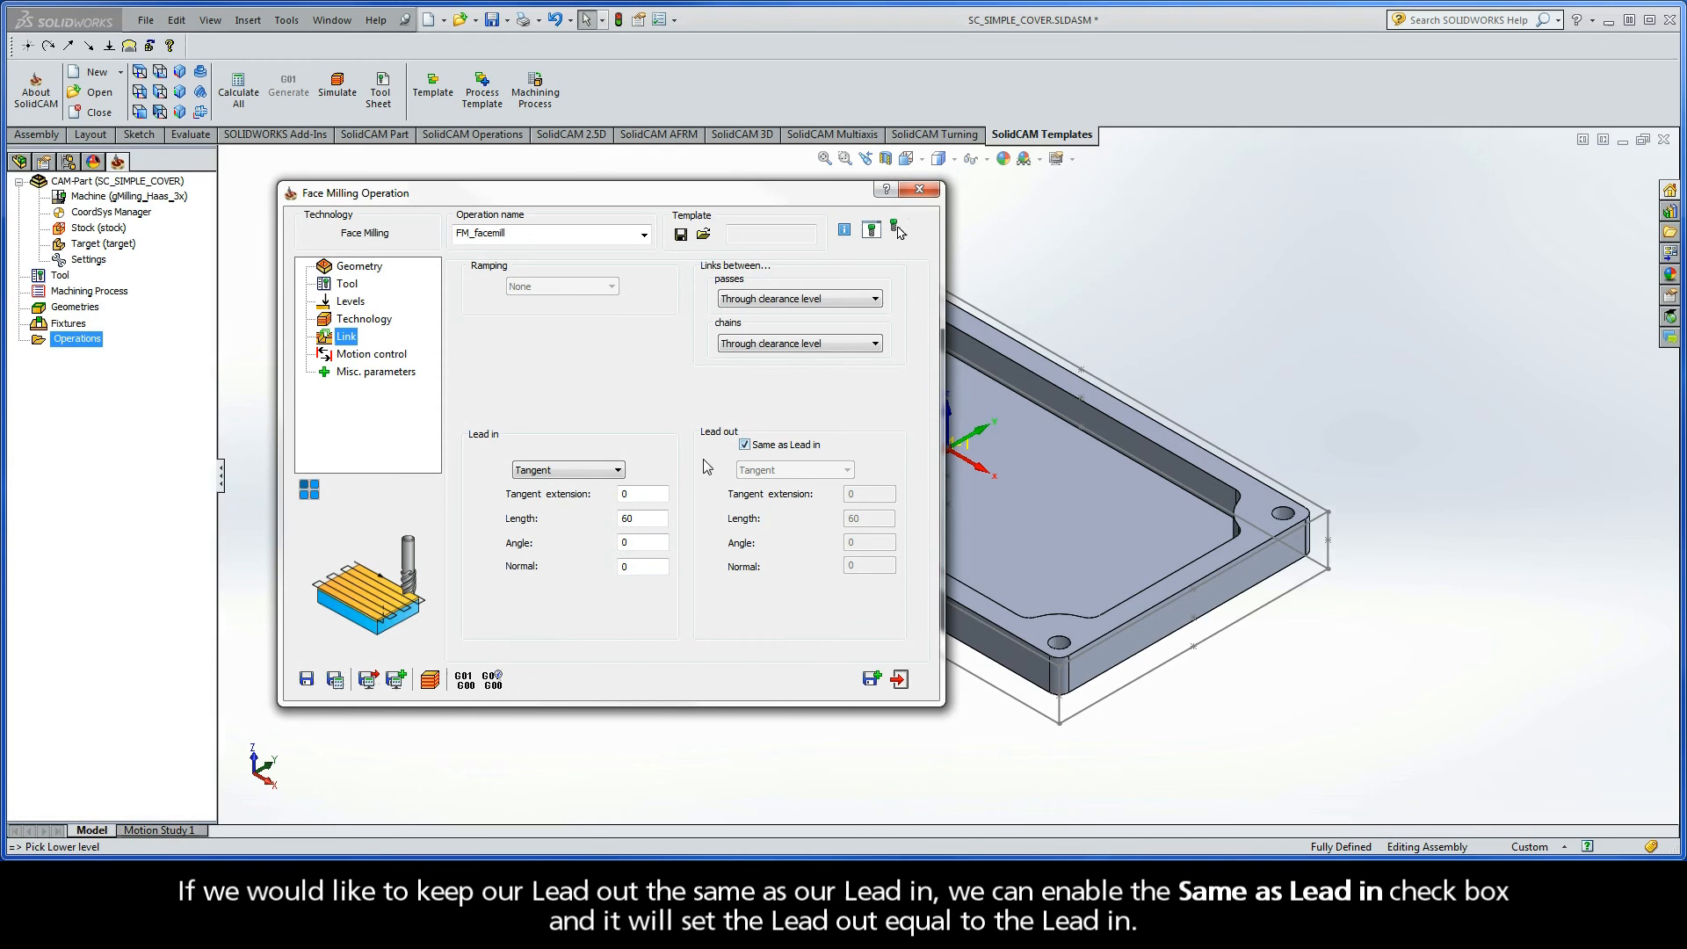
click(617, 469)
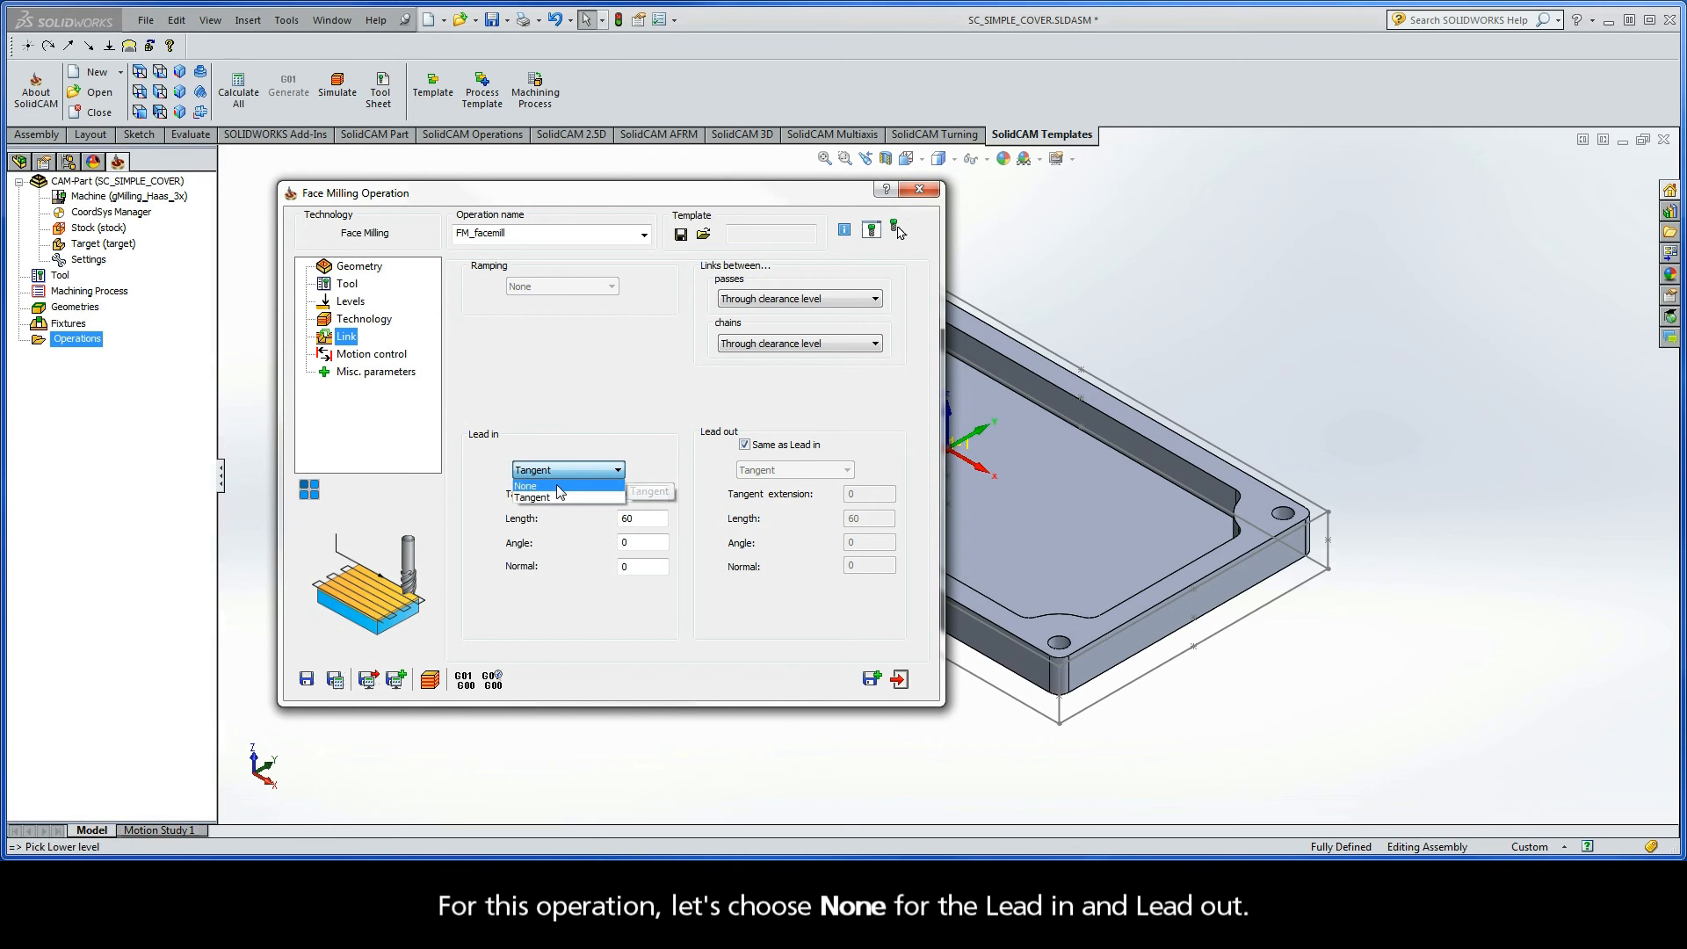
click(527, 485)
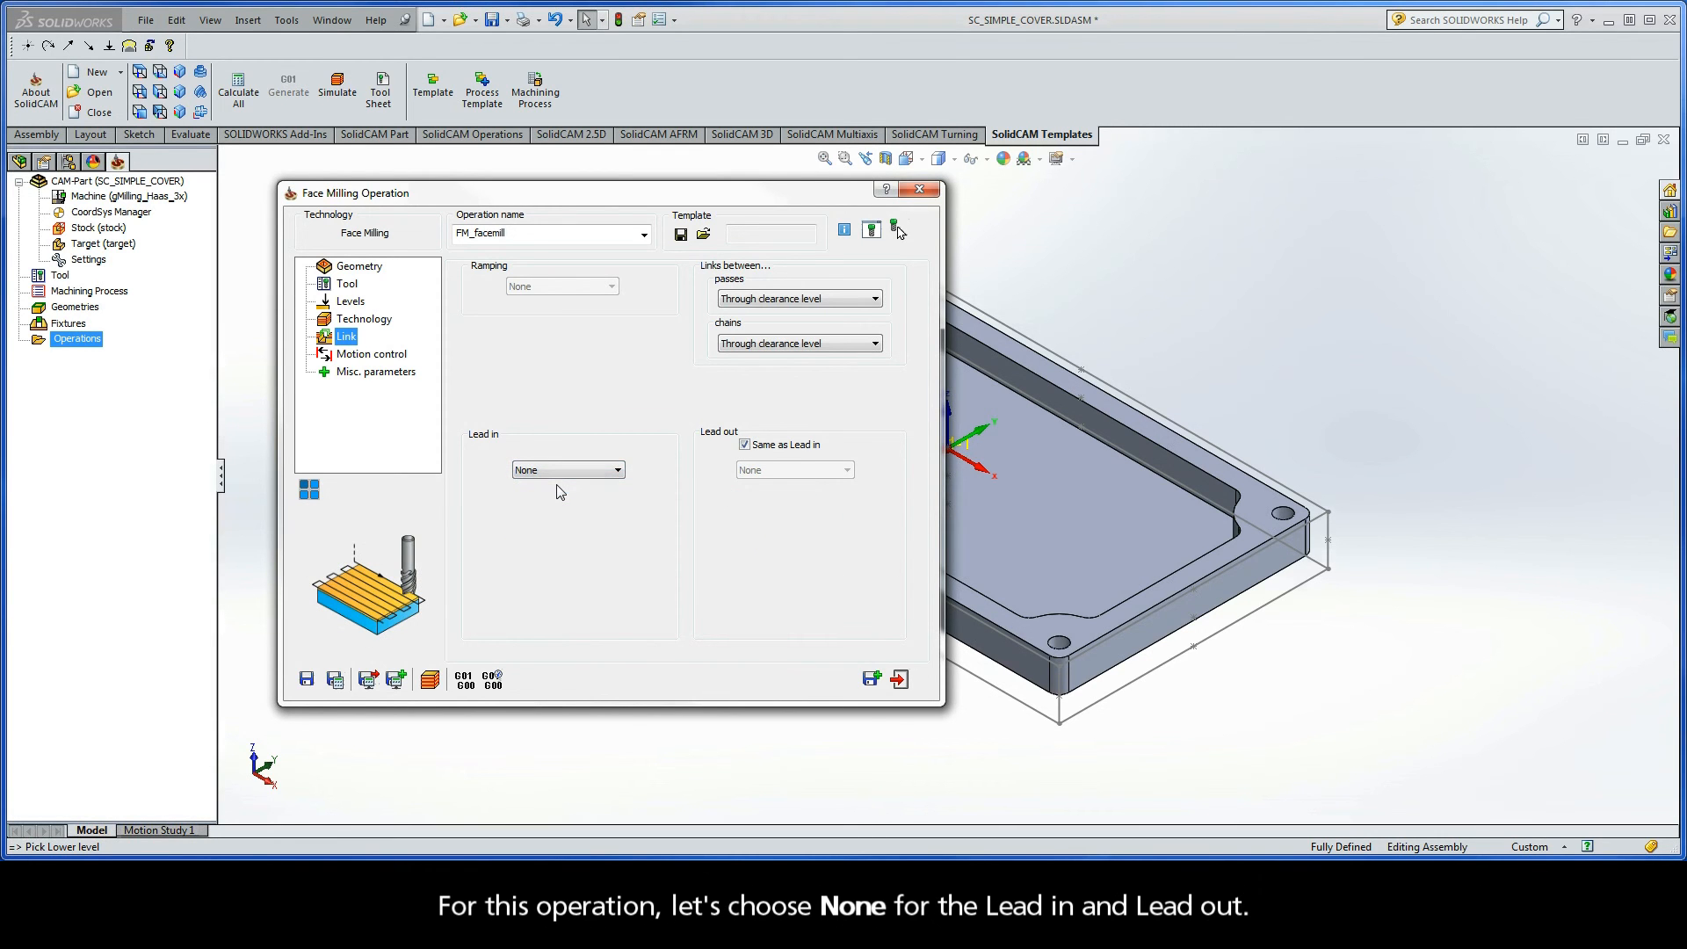
mouse_move(500, 556)
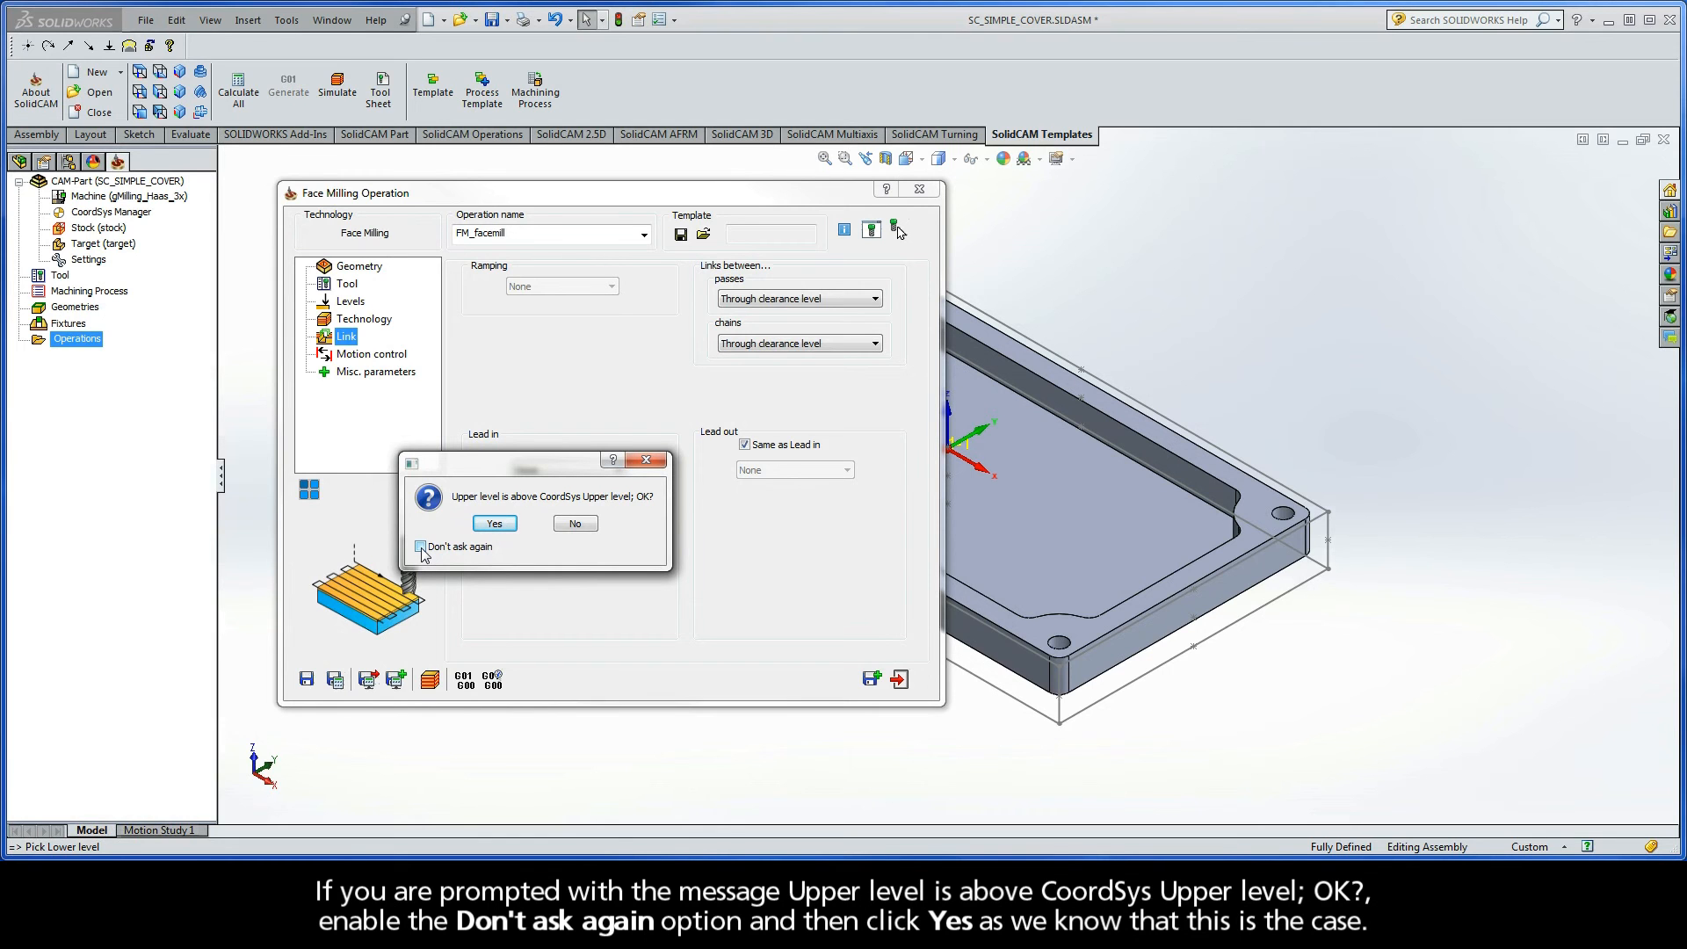
- Accept the upper-level warning with Don't ask again checked to calculate FM_facemill
click(420, 547)
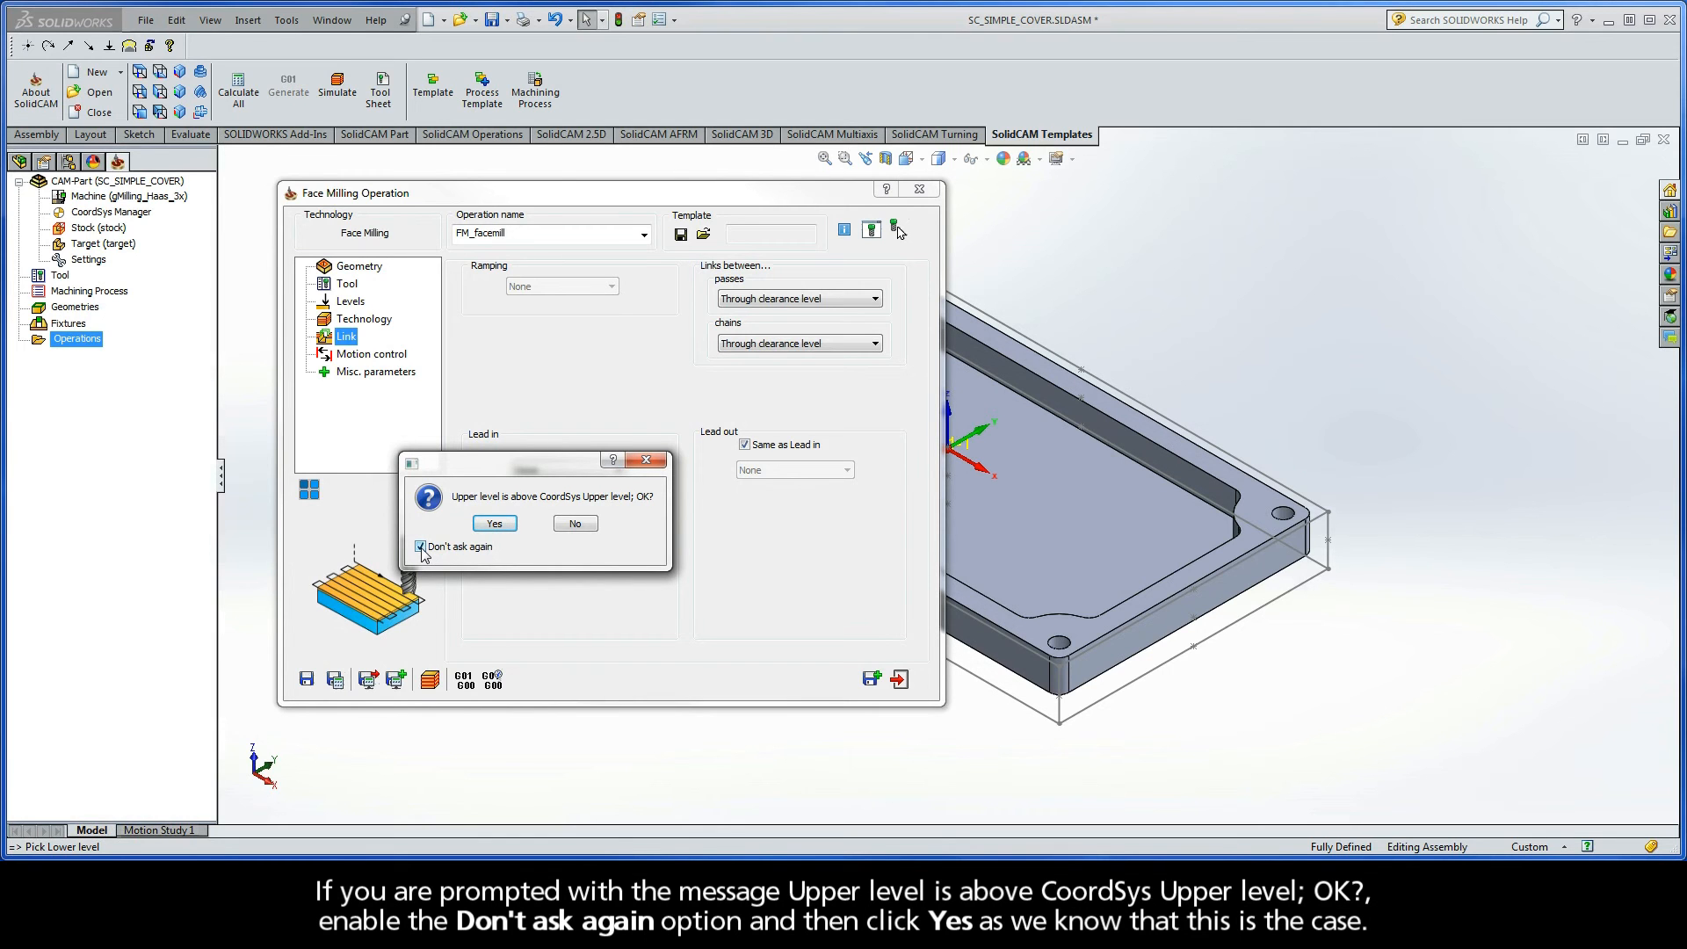
click(493, 523)
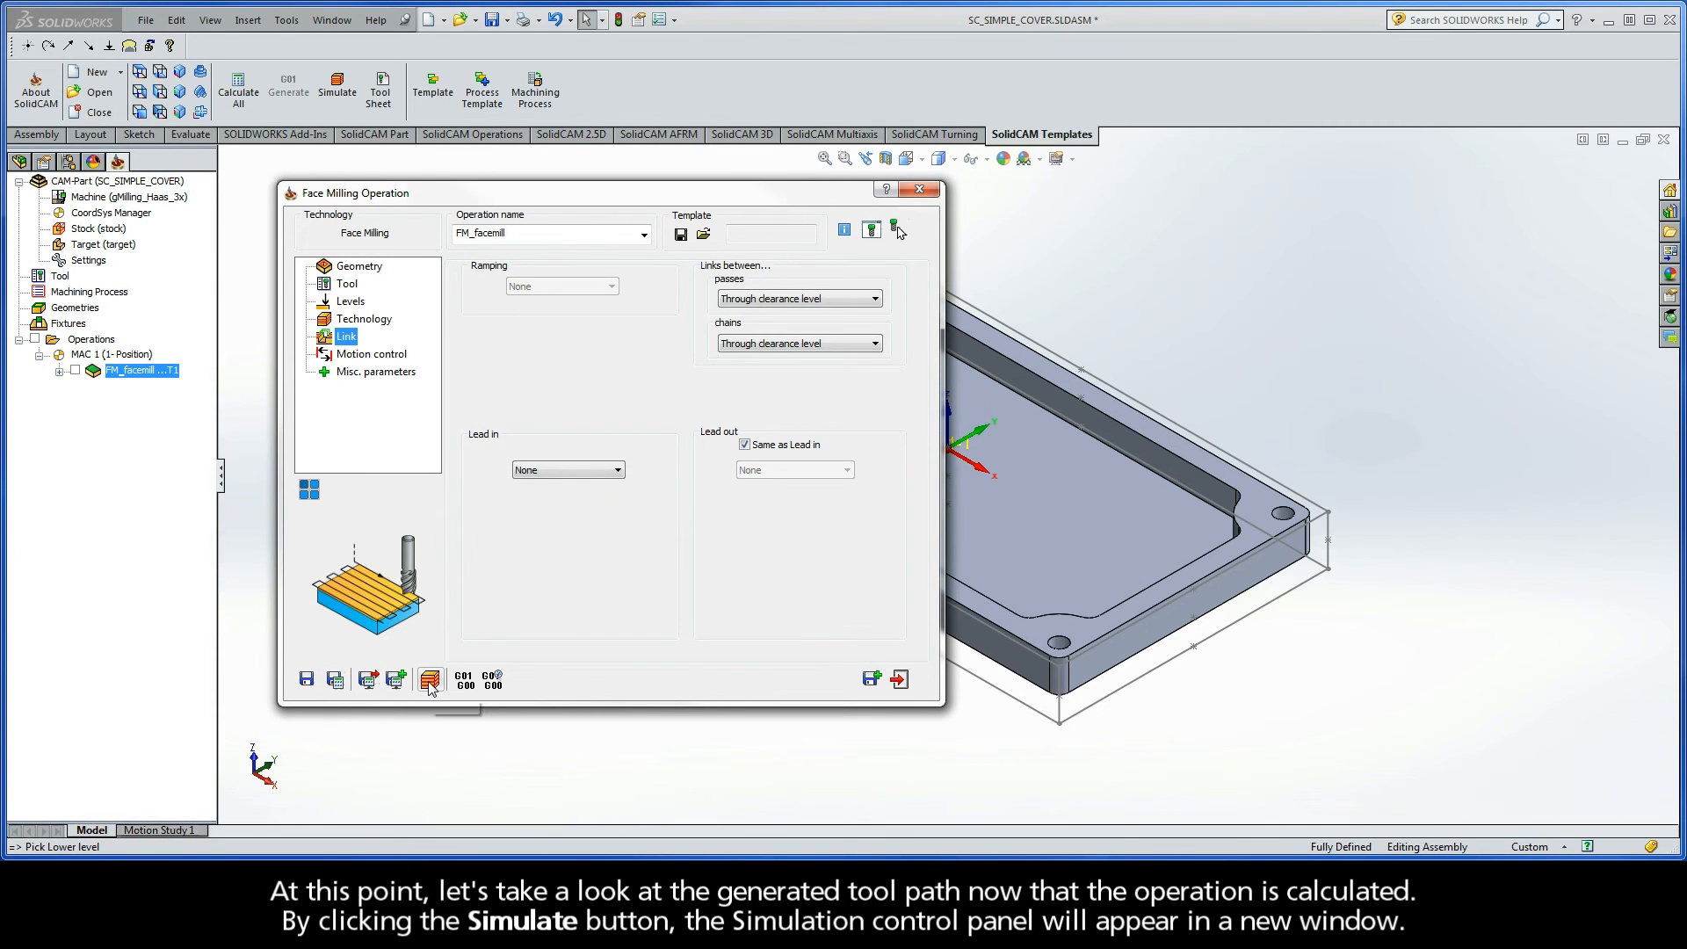
mouse_move(430, 679)
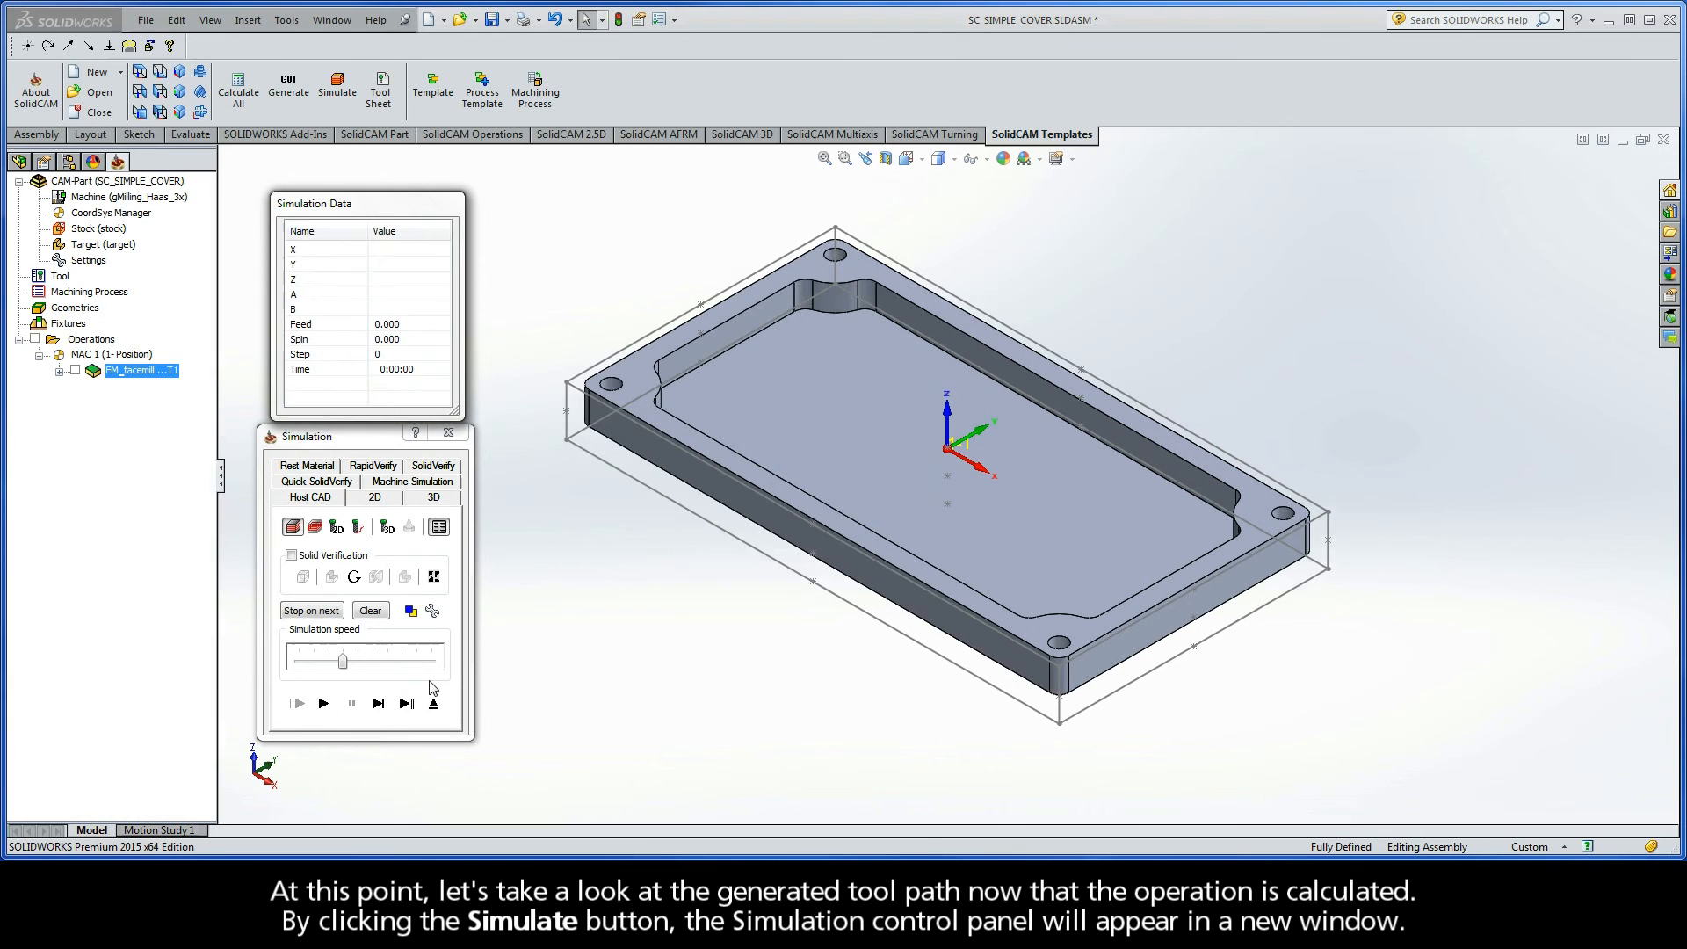
mouse_move(309, 449)
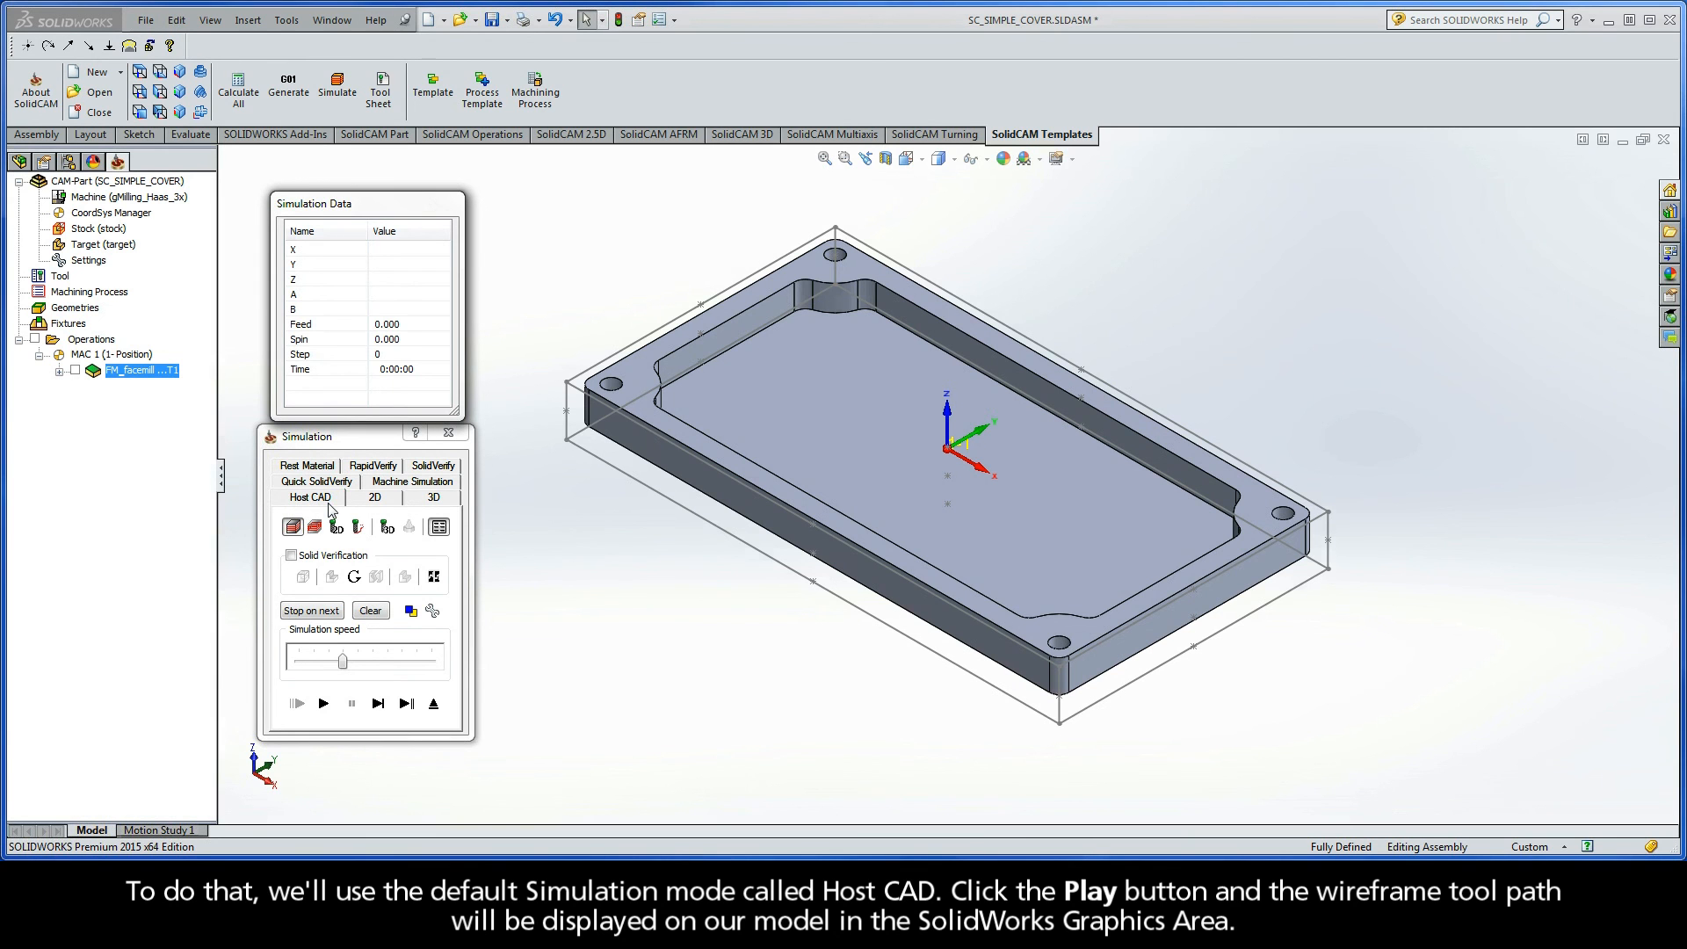
- Play the FM_facemill toolpath in Host CAD simulation, then exit the simulation
click(322, 703)
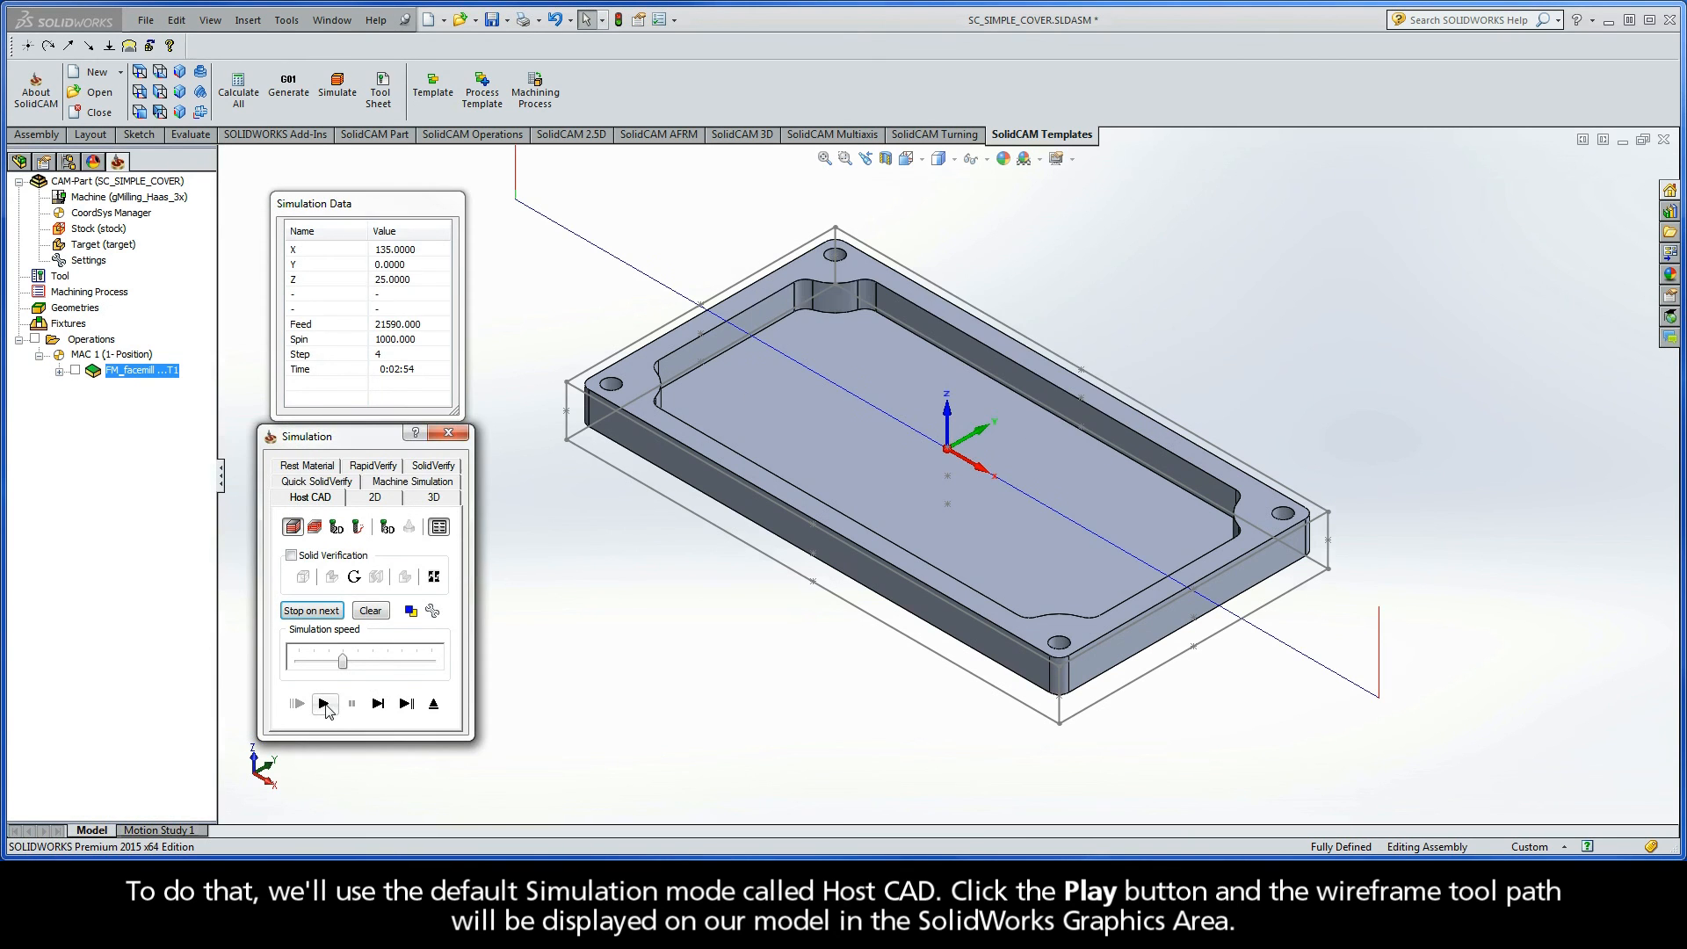
mouse_move(325, 703)
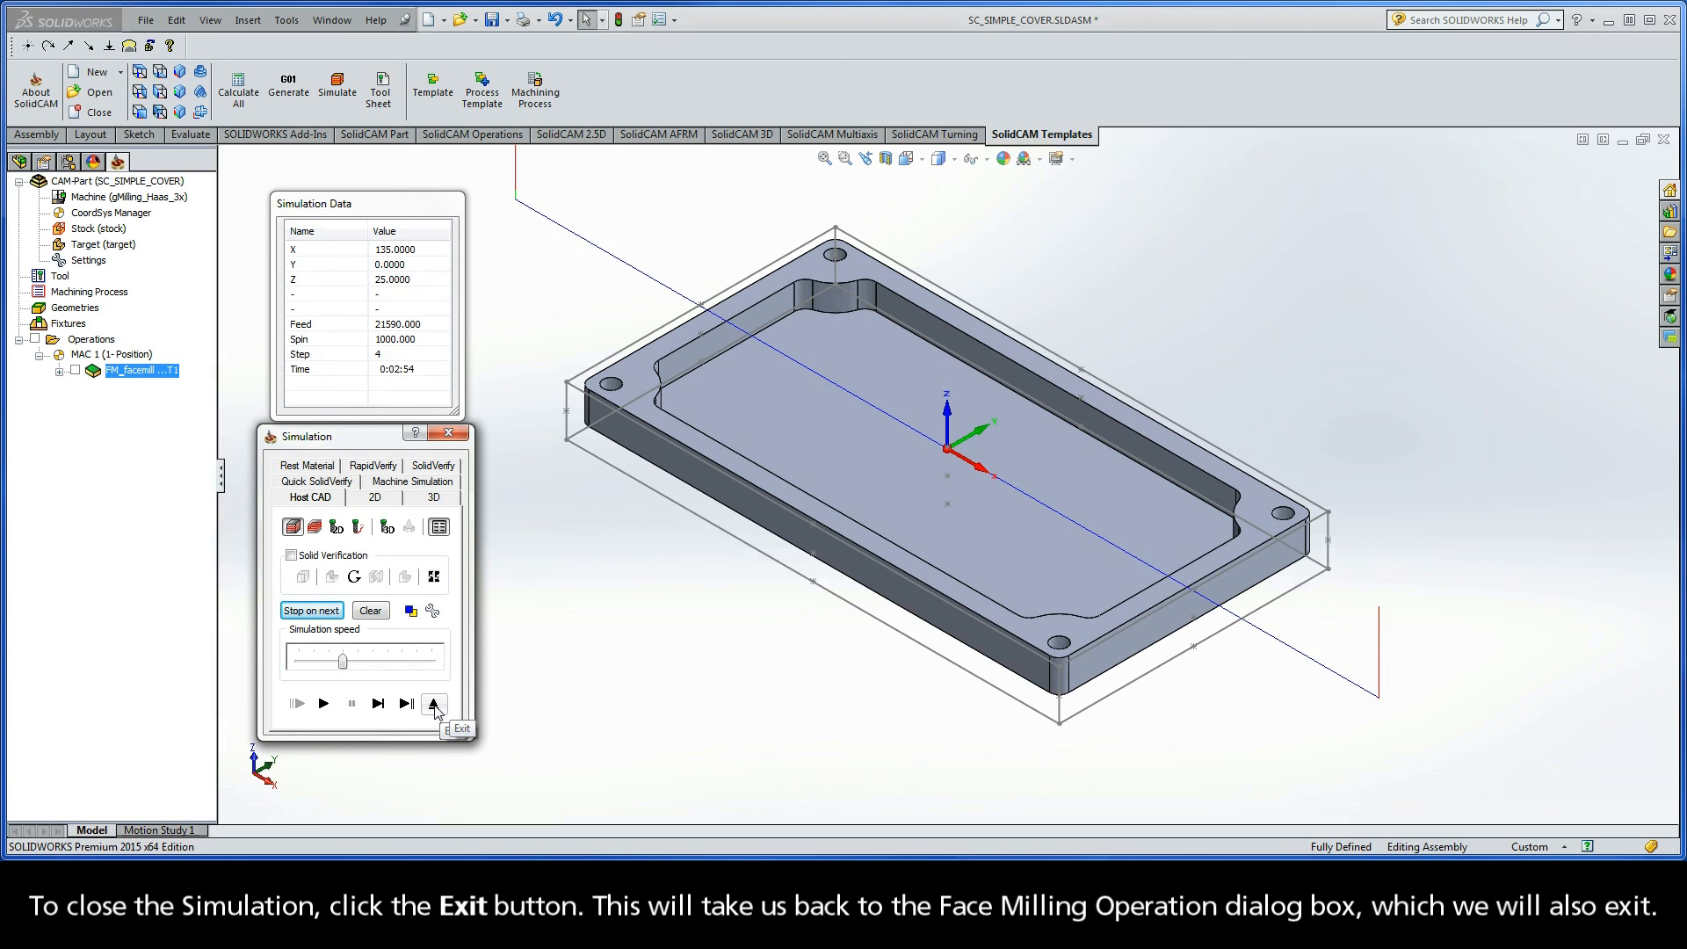
click(433, 705)
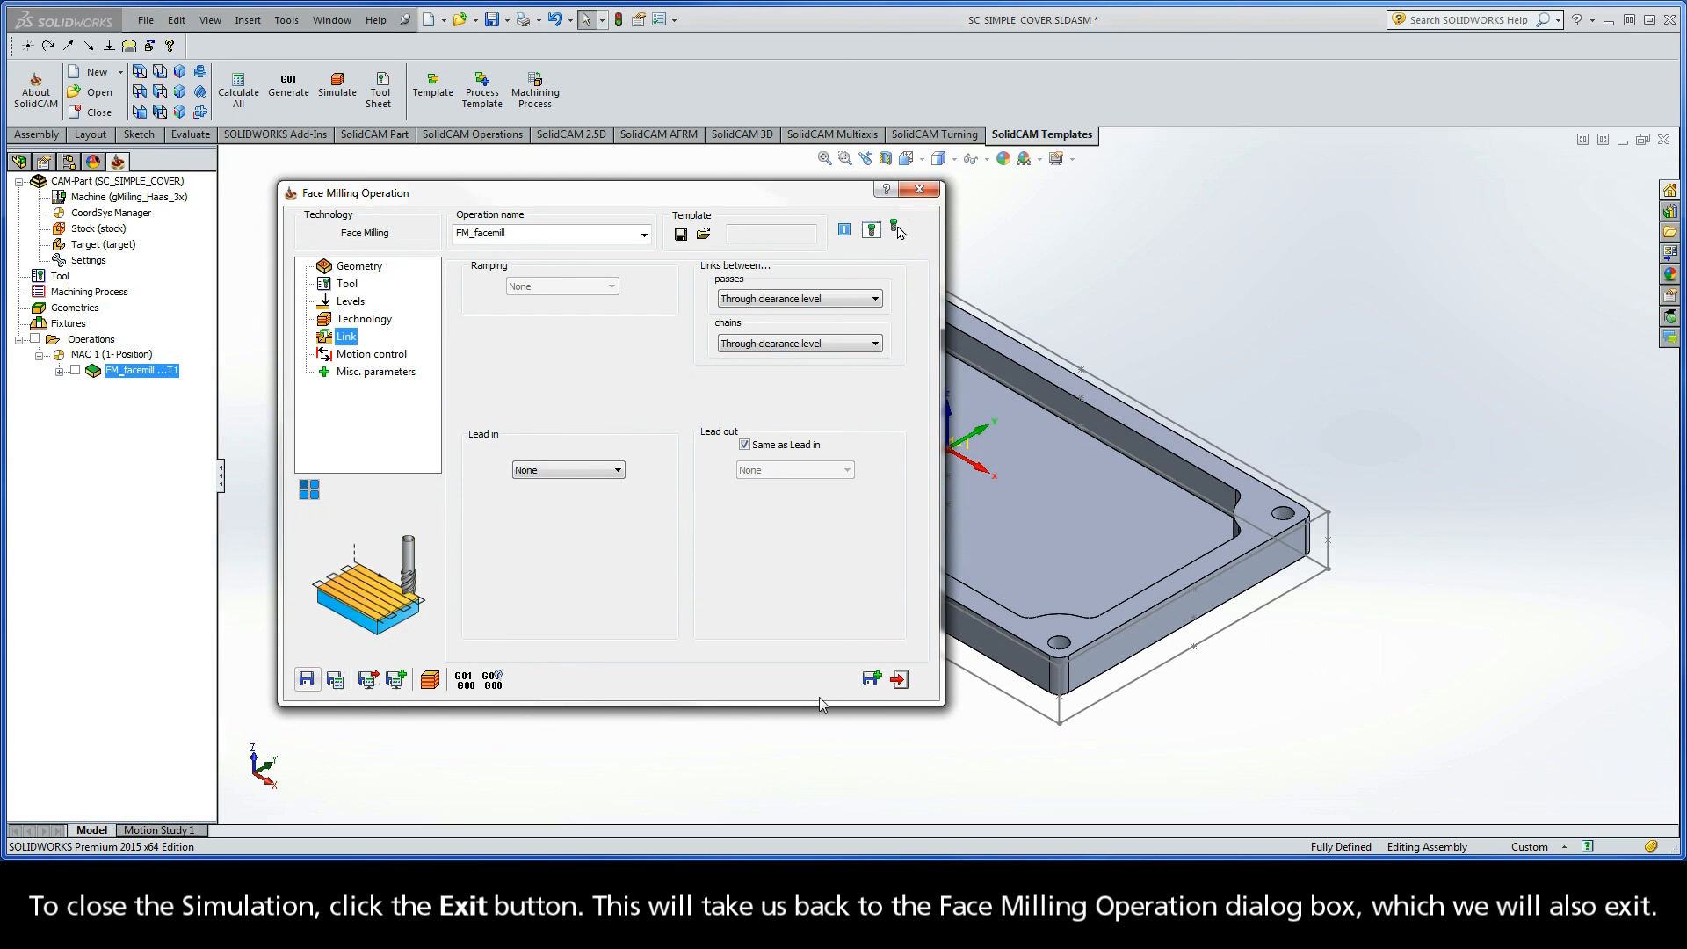
mouse_move(900, 678)
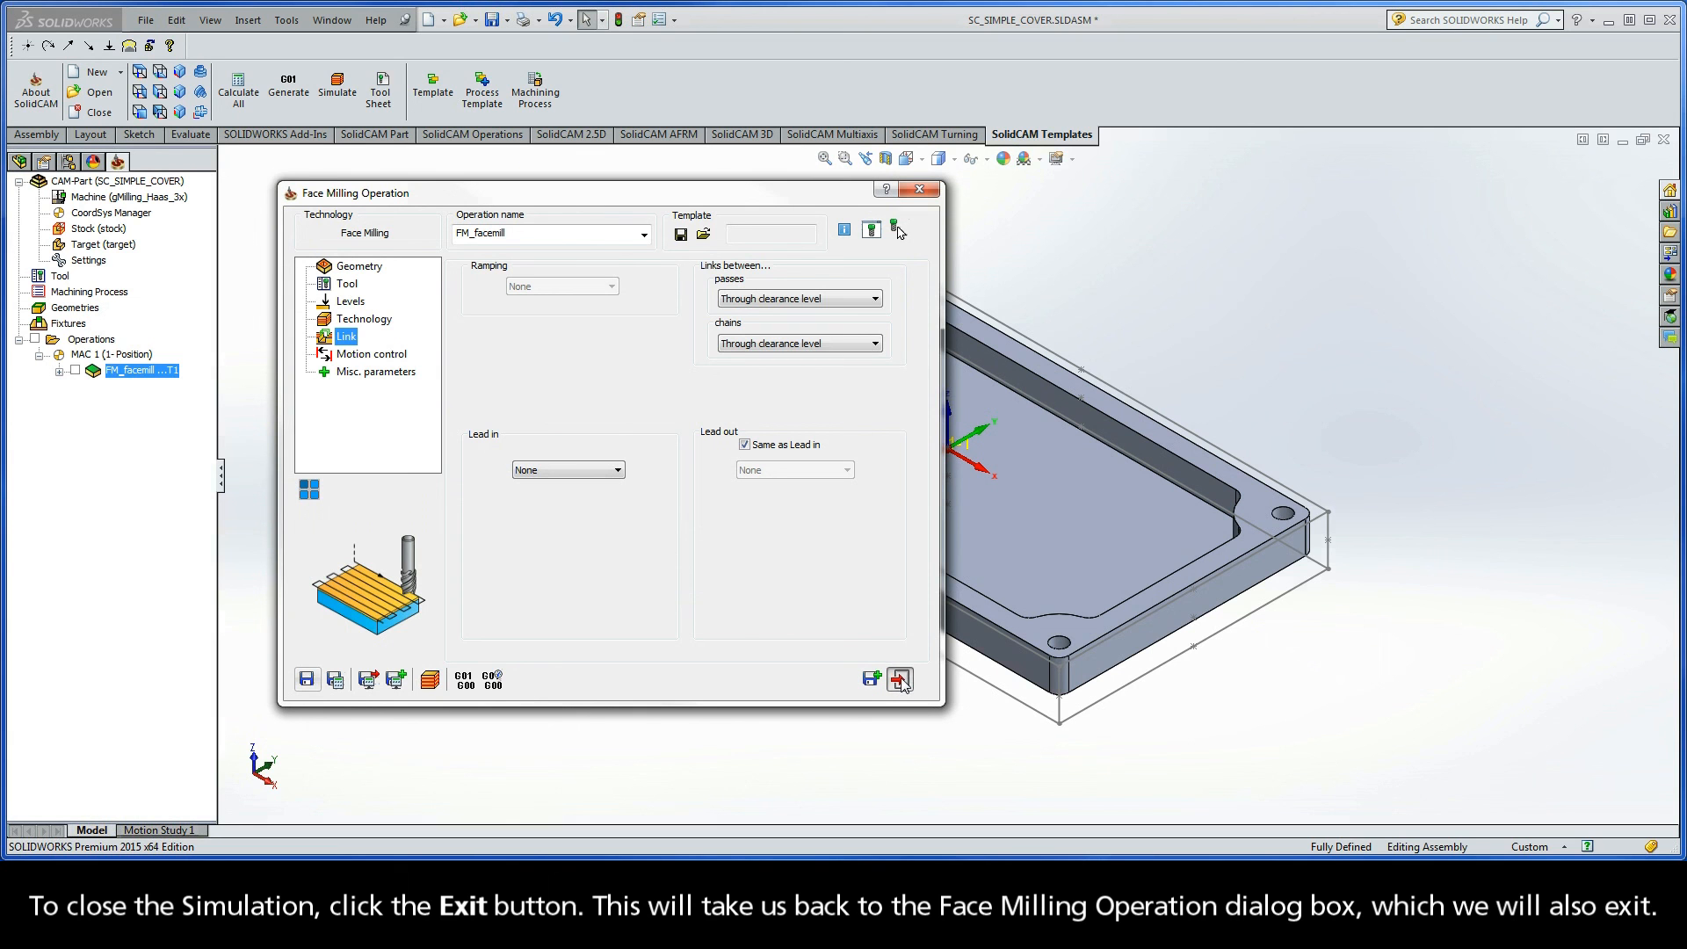
- Exit the Face Milling Operation dialog
click(898, 679)
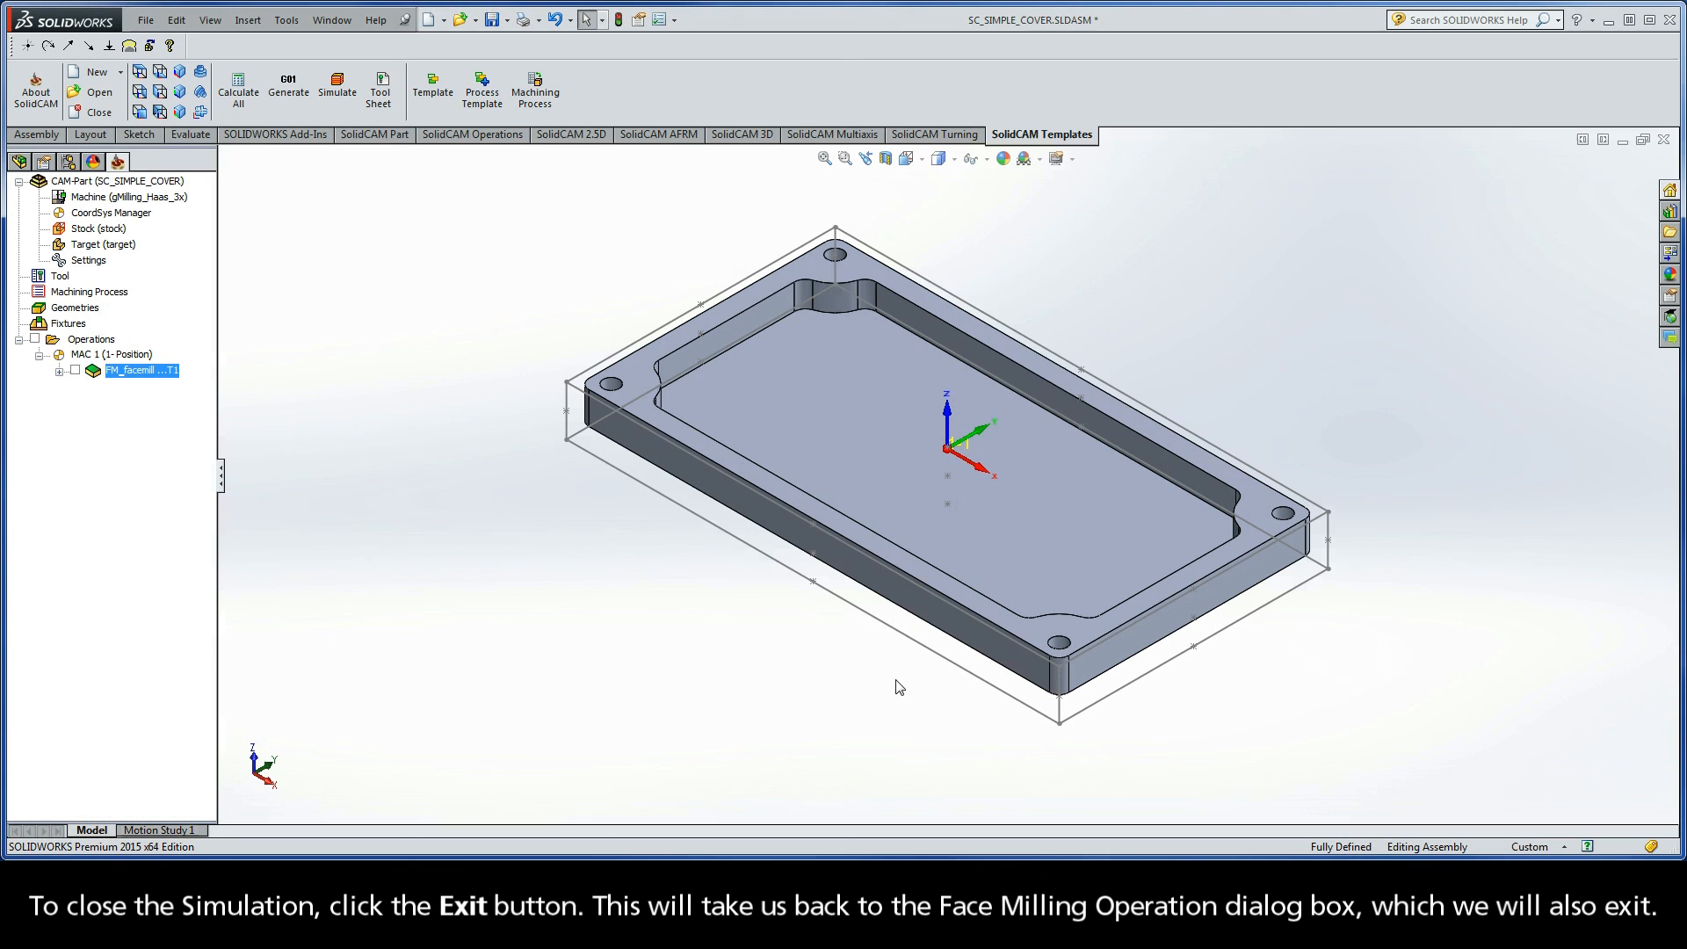